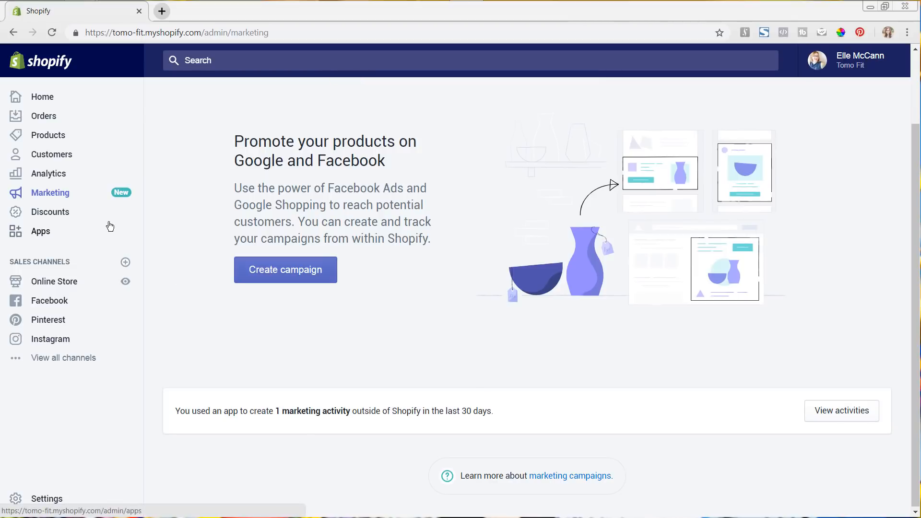
{"action": "mouse_move", "coordinate": [57, 196]}
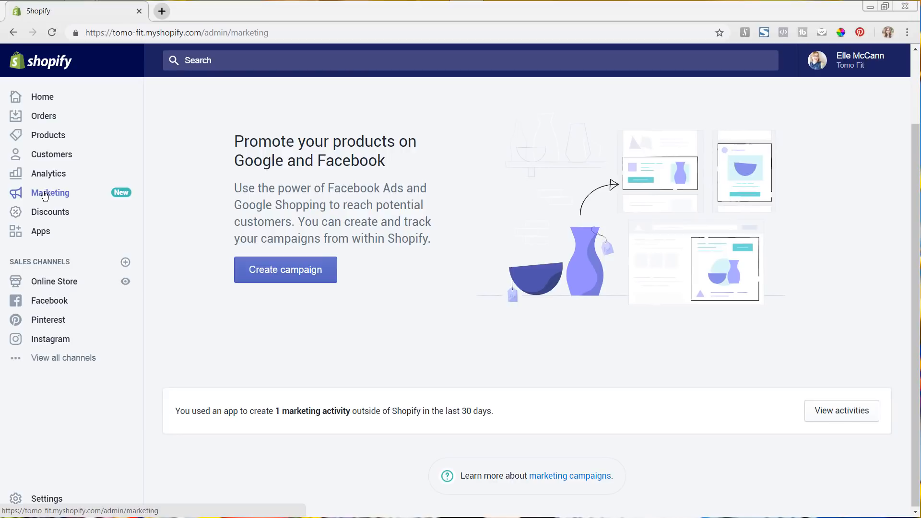
{"action": "mouse_move", "coordinate": [59, 195]}
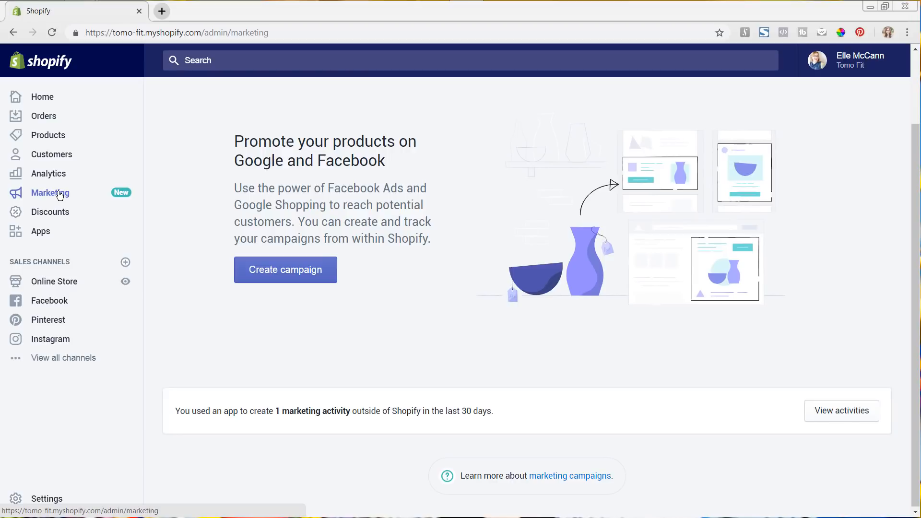
{"action": "mouse_move", "coordinate": [419, 227]}
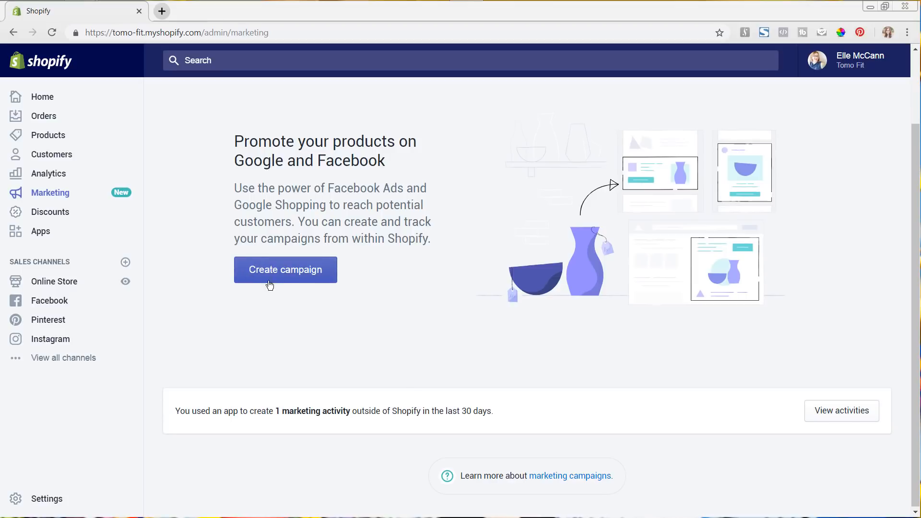
{"action": "mouse_move", "coordinate": [276, 279]}
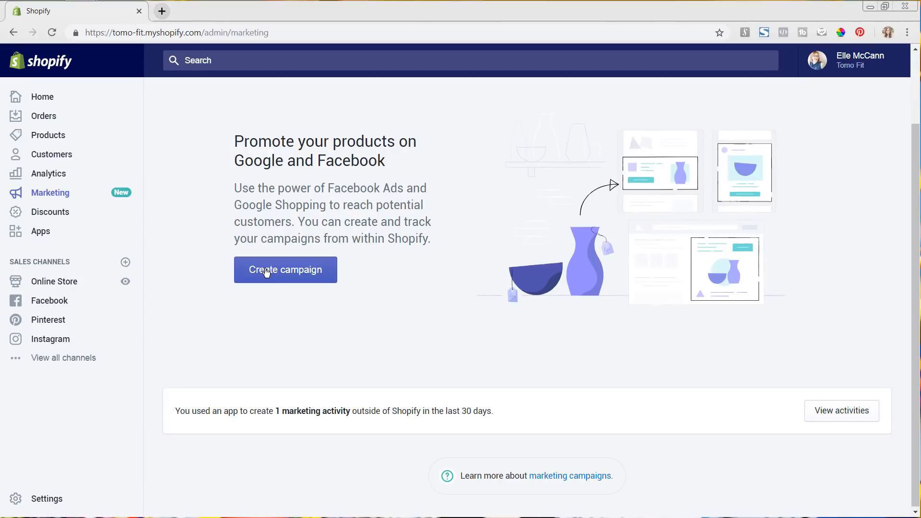
Start a new marketing campaign to reach the Facebook carousel ad option
{"action": "left_click", "coordinate": [285, 270]}
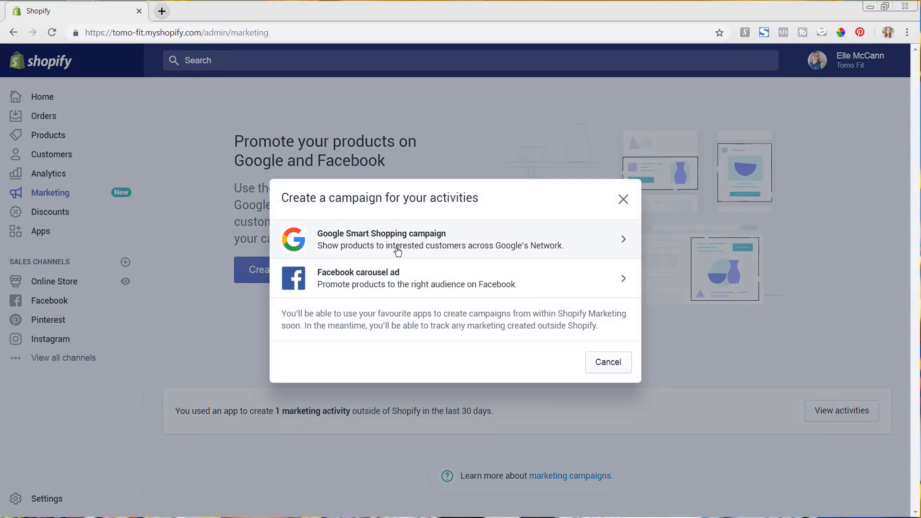
{"action": "mouse_move", "coordinate": [399, 281]}
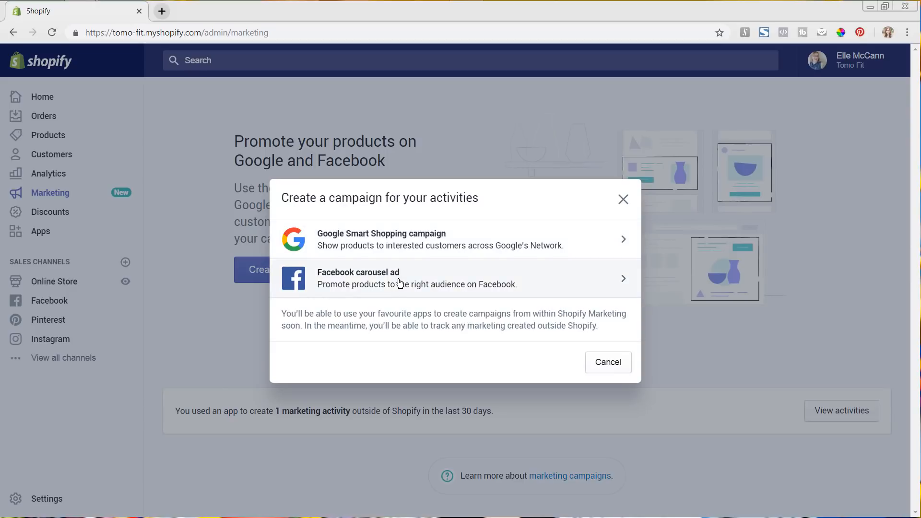
{"action": "mouse_move", "coordinate": [440, 276]}
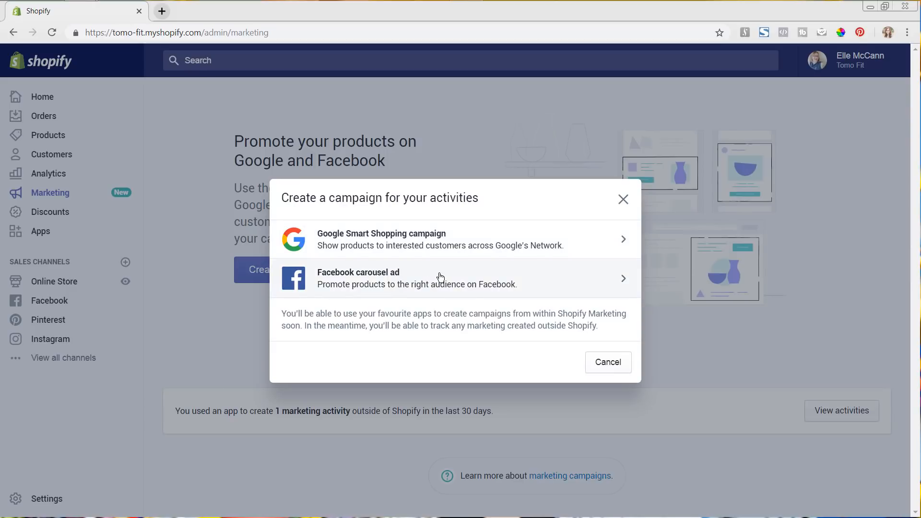
{"action": "mouse_move", "coordinate": [343, 281]}
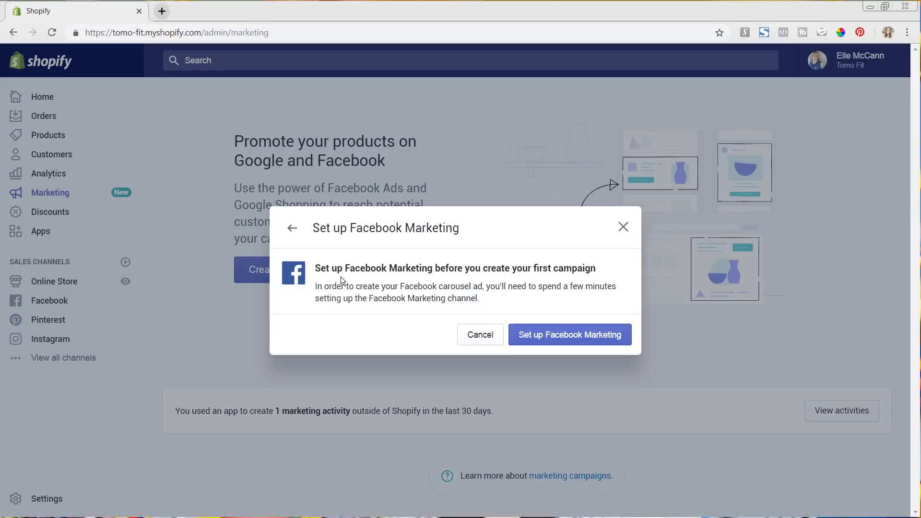
{"action": "mouse_move", "coordinate": [345, 273]}
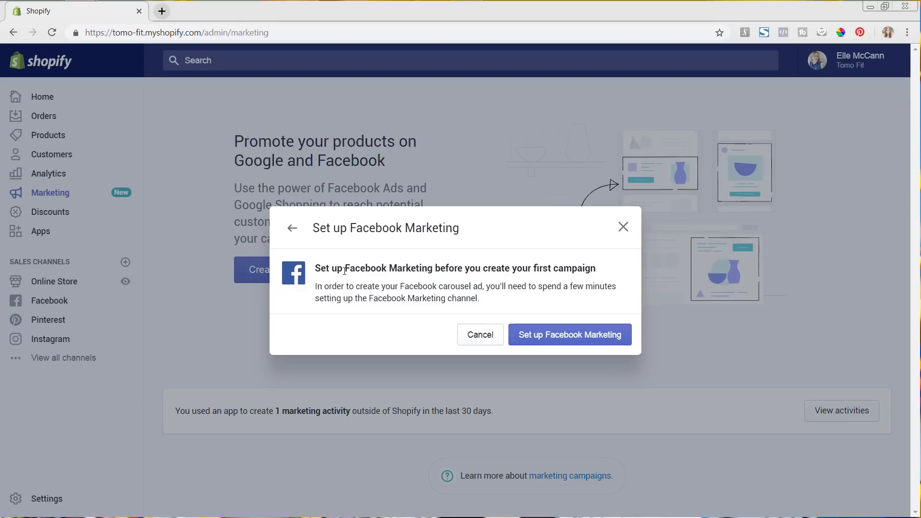
{"action": "mouse_move", "coordinate": [387, 255]}
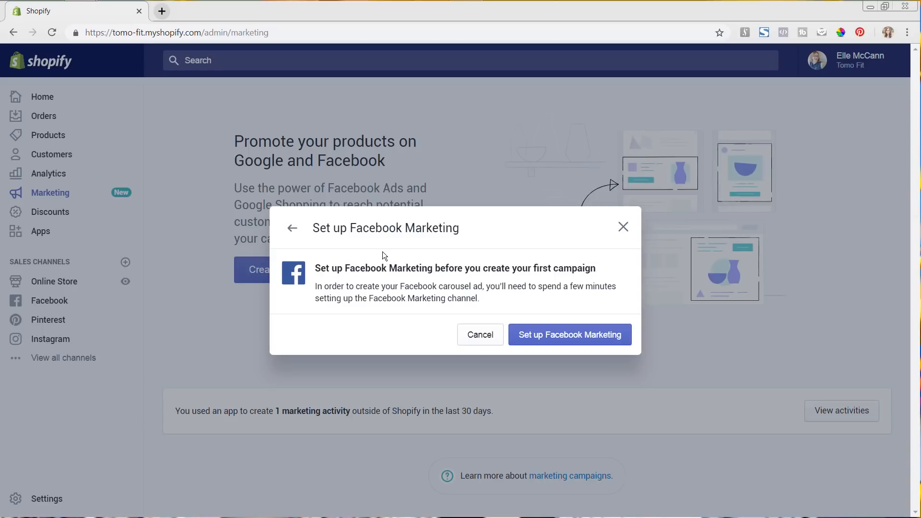
{"action": "mouse_move", "coordinate": [56, 304]}
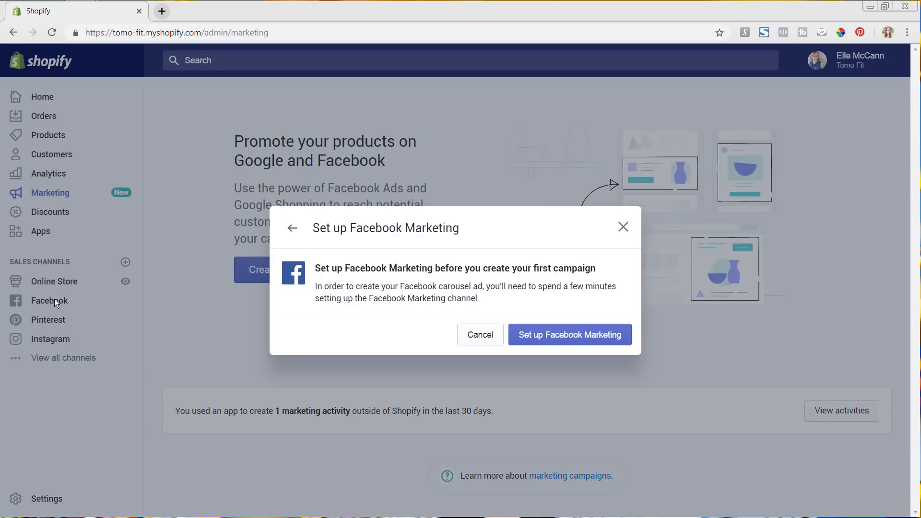
{"action": "mouse_move", "coordinate": [155, 349]}
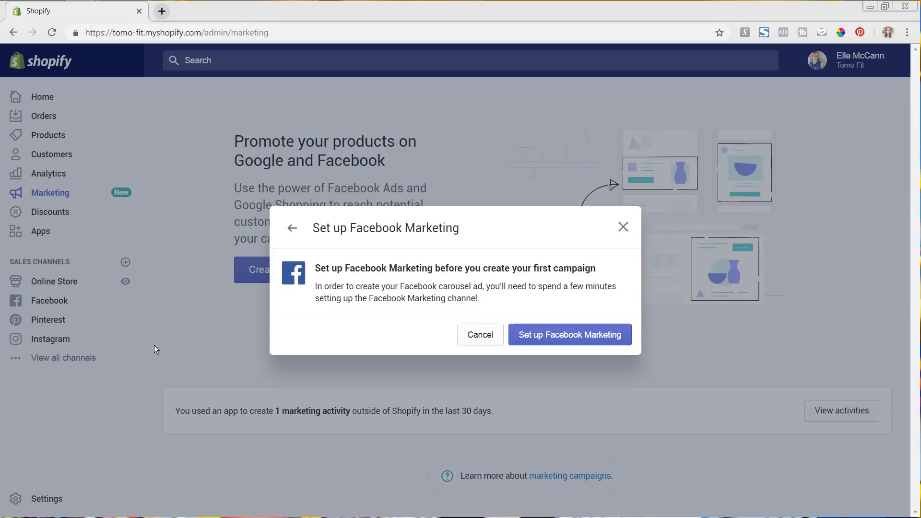
{"action": "mouse_move", "coordinate": [359, 318]}
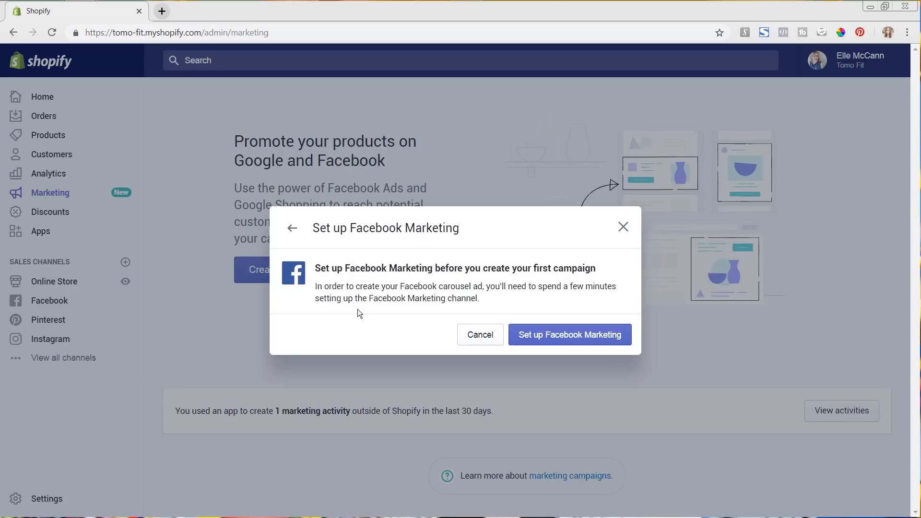
{"action": "mouse_move", "coordinate": [558, 311]}
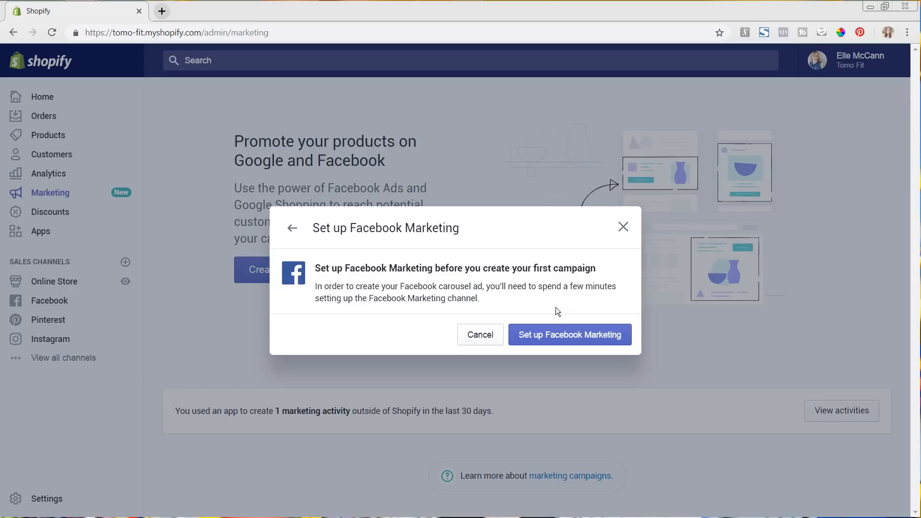
{"action": "mouse_move", "coordinate": [551, 302]}
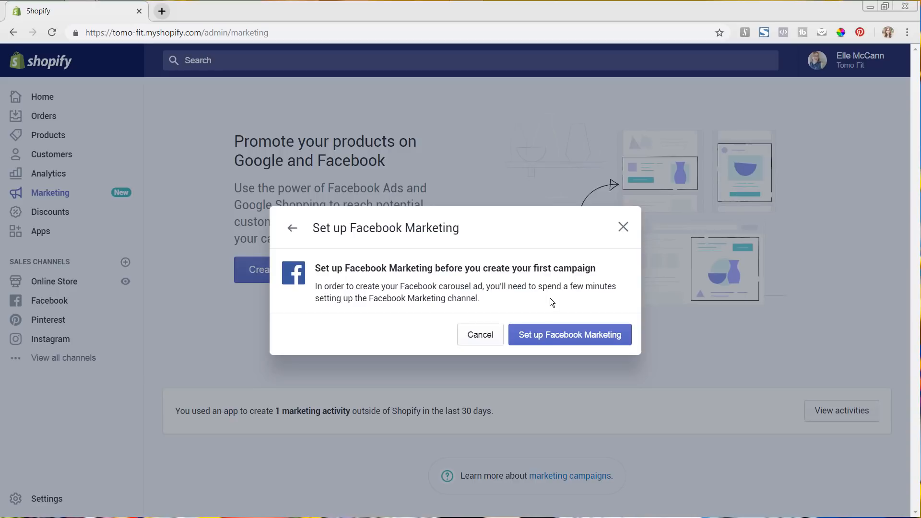
{"action": "mouse_move", "coordinate": [546, 346]}
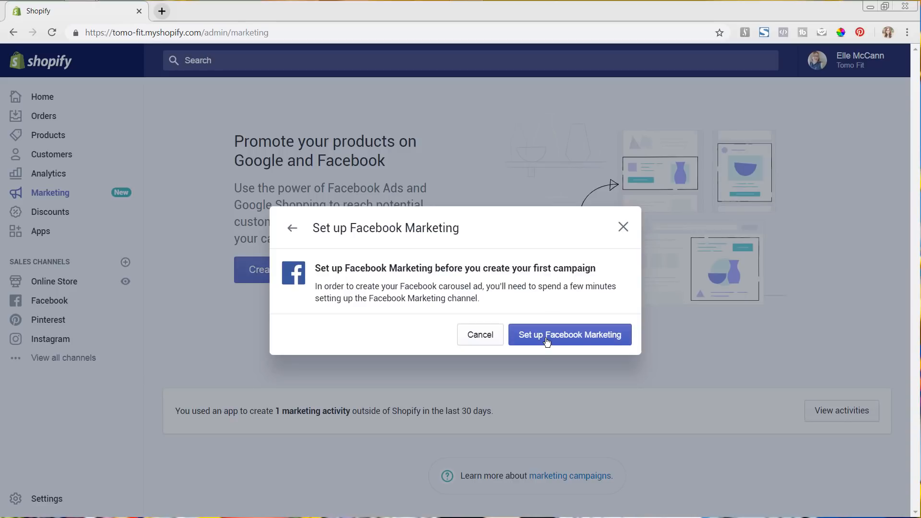
Connect the personal Facebook account to Facebook Marketing, re-entering its password to sign in
{"action": "left_click", "coordinate": [568, 334]}
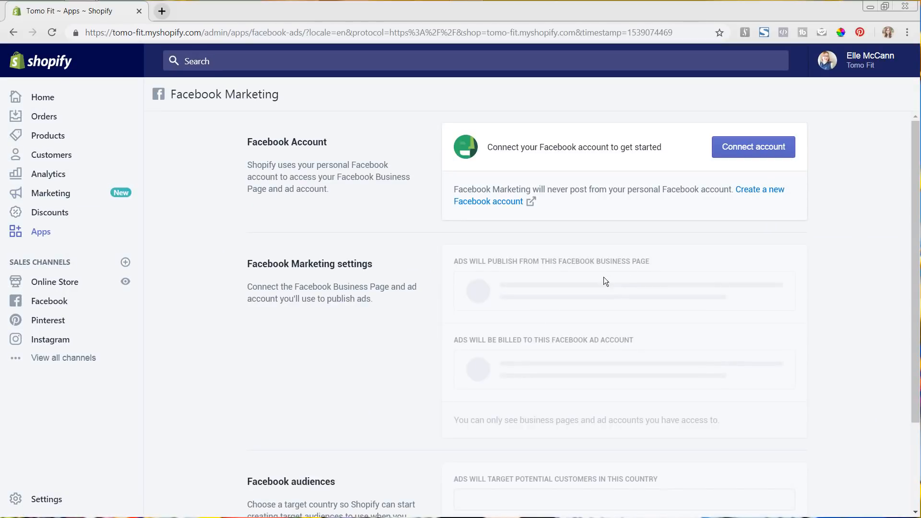
{"action": "mouse_move", "coordinate": [729, 237]}
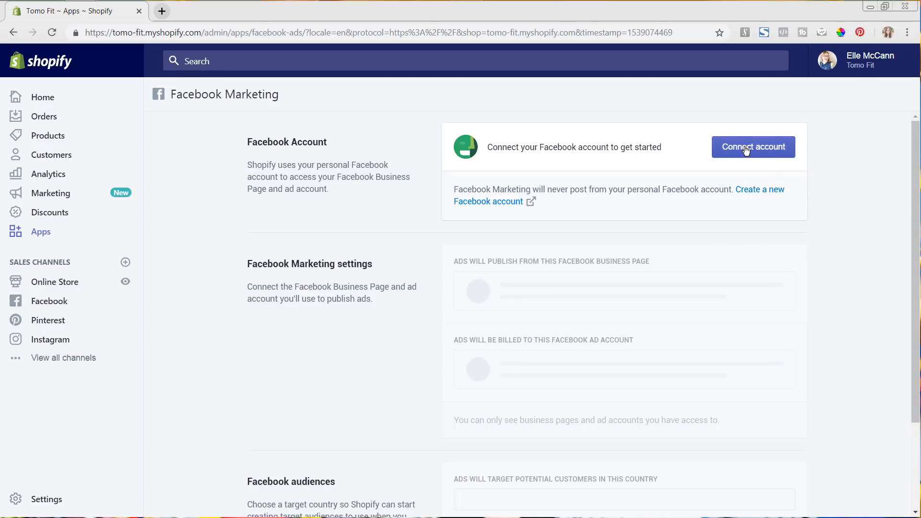
{"action": "left_click", "coordinate": [753, 147]}
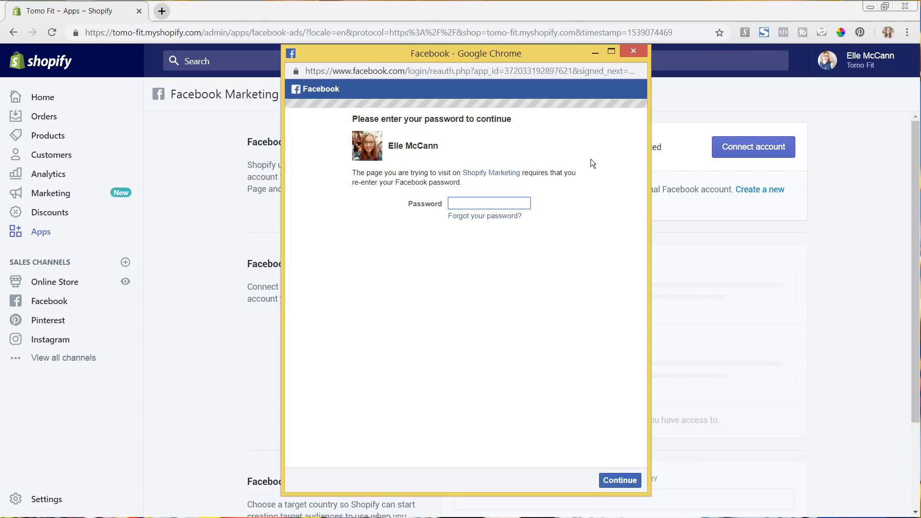
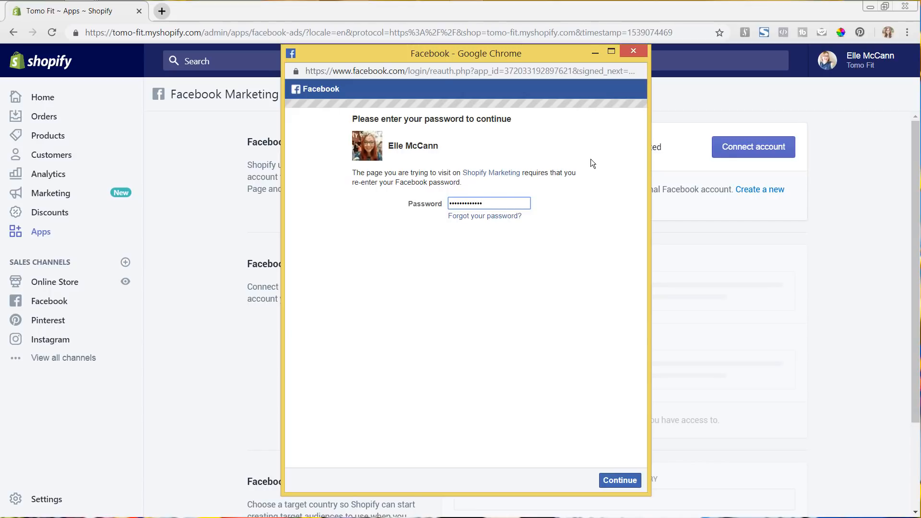
{"action": "left_click", "coordinate": [619, 480]}
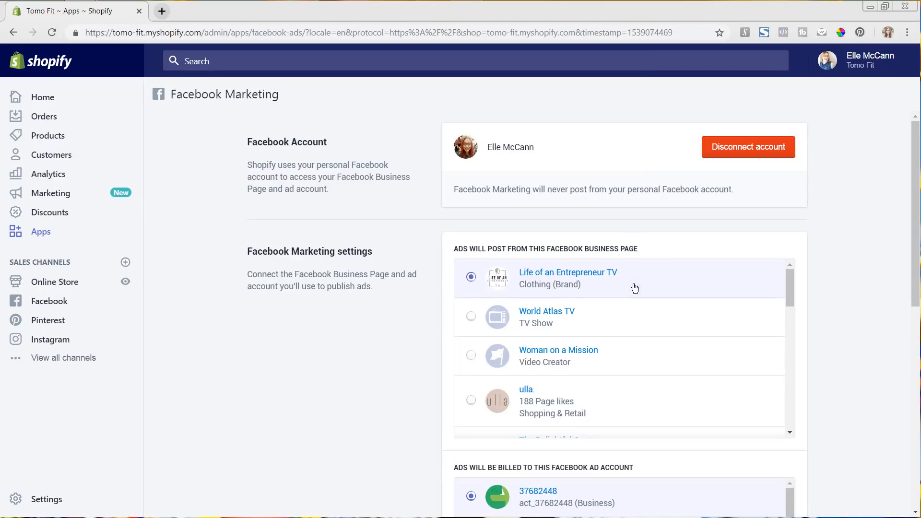
Target audiences in United States using the Tomo page and Tomo Fit ad account
{"action": "scroll", "scroll_direction": "down", "scroll_amount": 3}
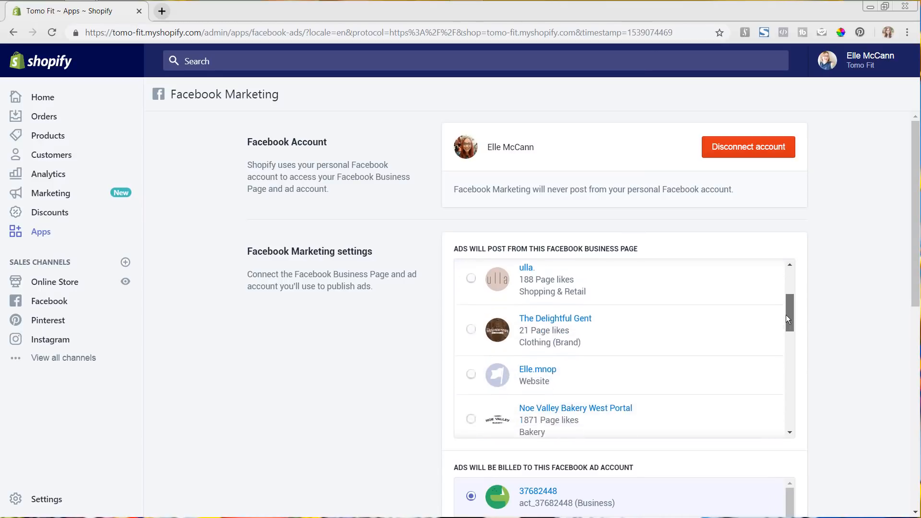
{"action": "scroll", "scroll_direction": "down", "scroll_amount": 3}
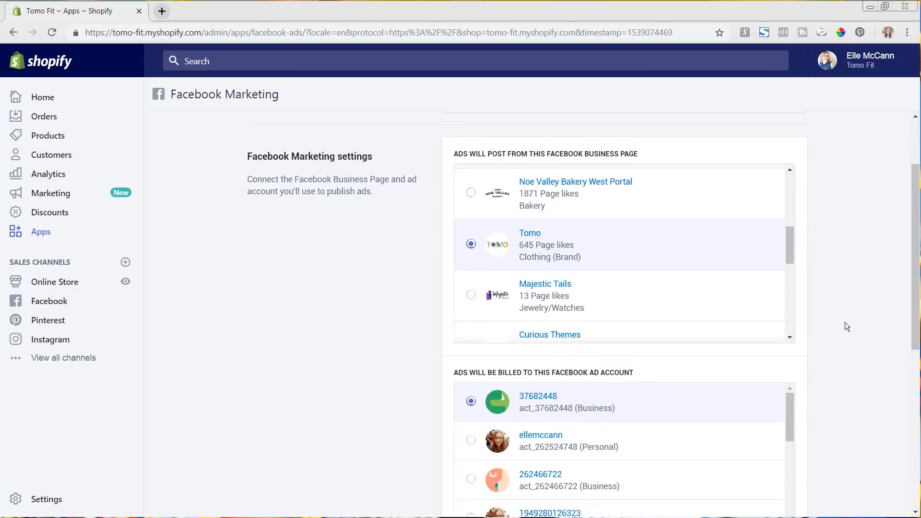
{"action": "scroll", "scroll_direction": "down", "scroll_amount": 3}
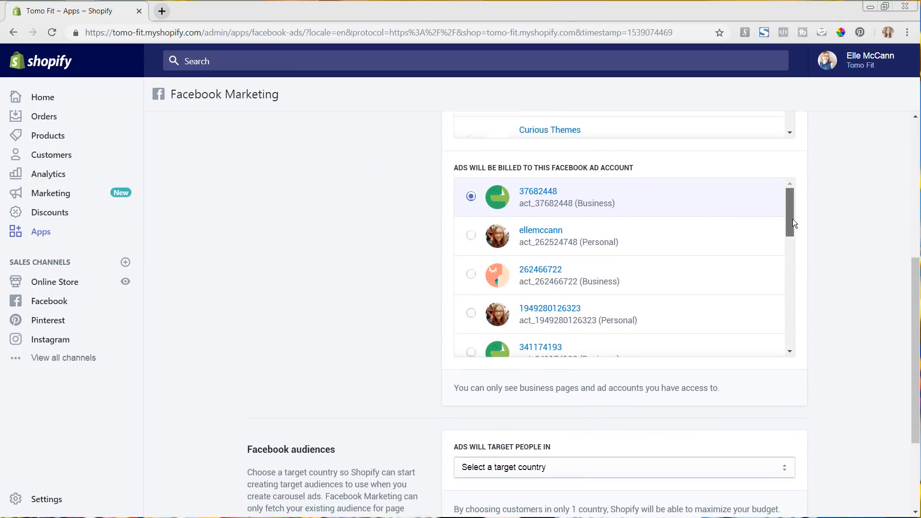
{"action": "scroll", "scroll_direction": "down", "scroll_amount": 3}
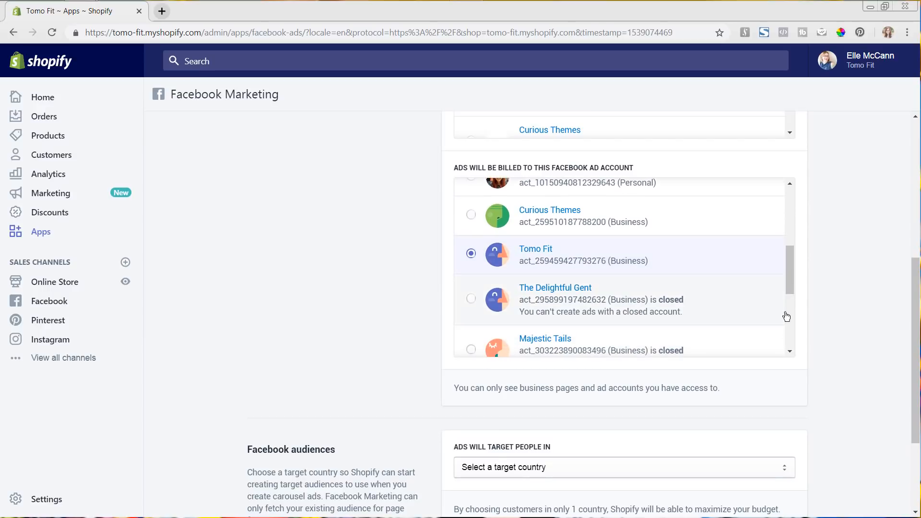
{"action": "scroll", "scroll_direction": "down", "scroll_amount": 3}
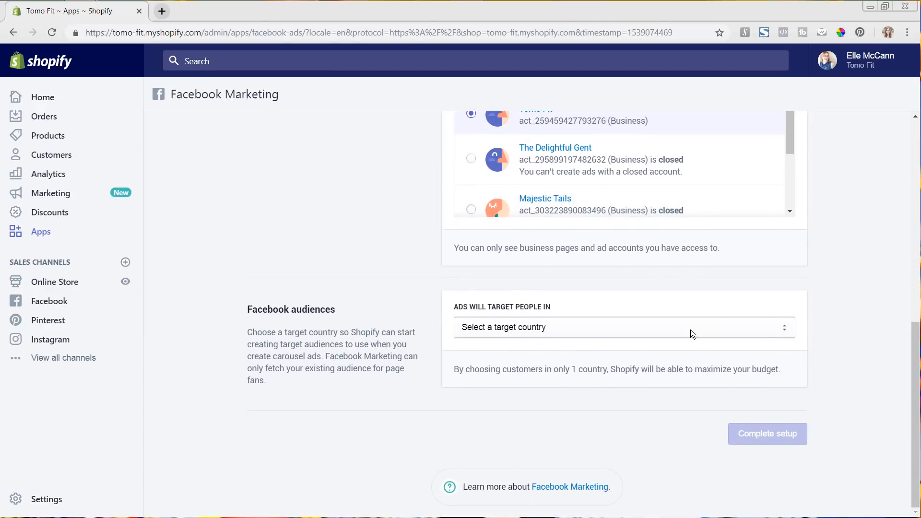
{"action": "left_click", "coordinate": [622, 327]}
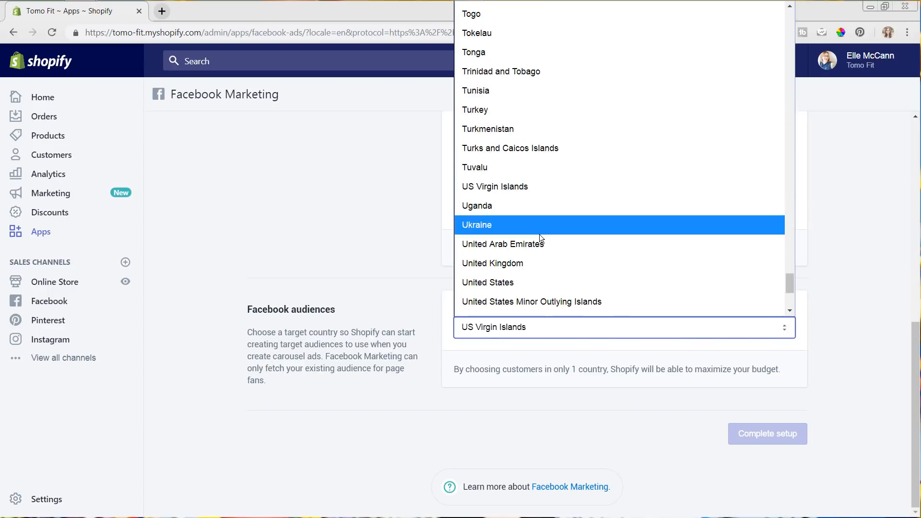
{"action": "left_click", "coordinate": [487, 282]}
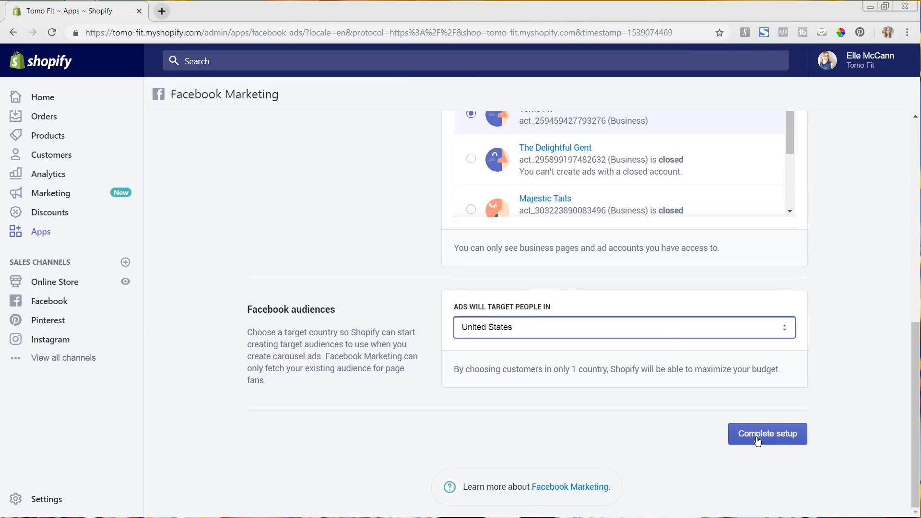
Accept the Facebook custom audience terms required to finish setup
{"action": "left_click", "coordinate": [767, 434]}
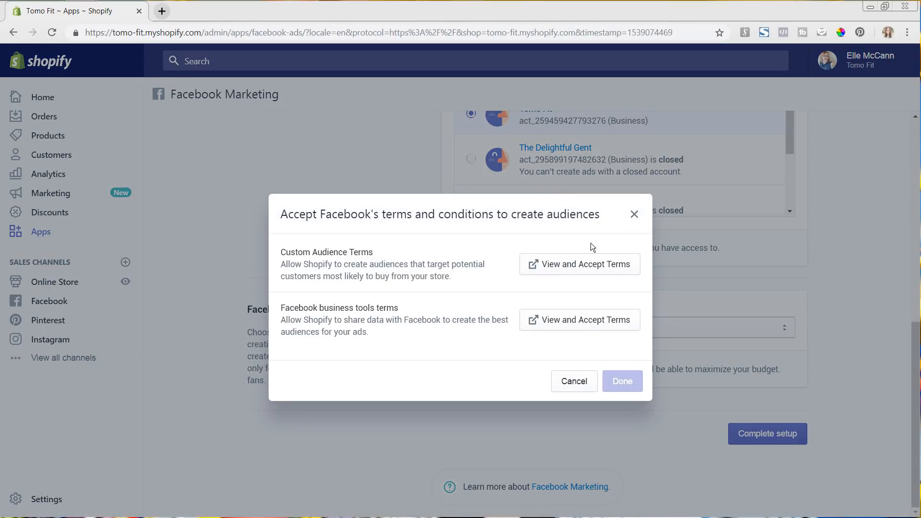
{"action": "mouse_move", "coordinate": [561, 271]}
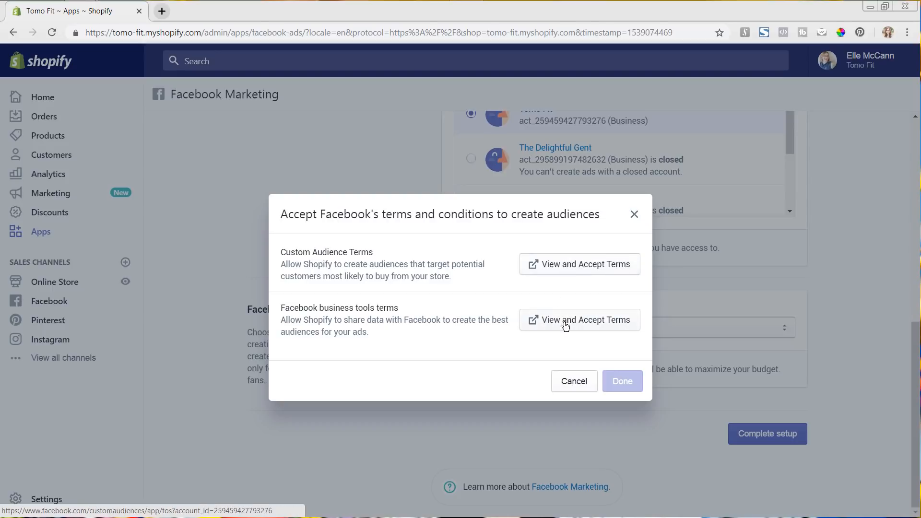
{"action": "mouse_move", "coordinate": [589, 253]}
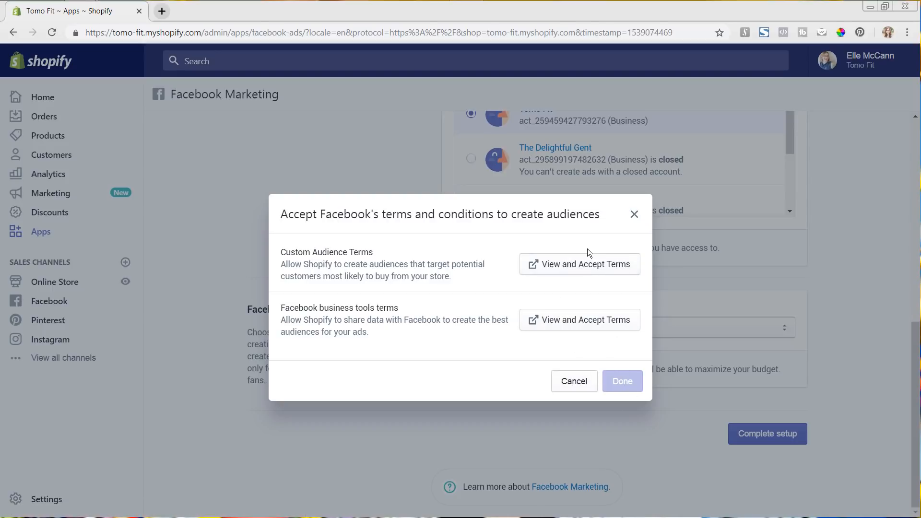
{"action": "left_click", "coordinate": [578, 264]}
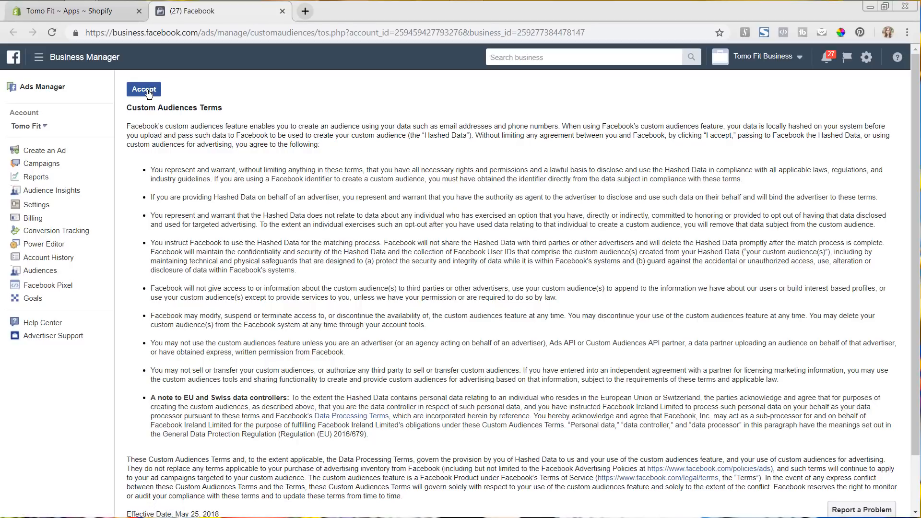
{"action": "left_click", "coordinate": [143, 88]}
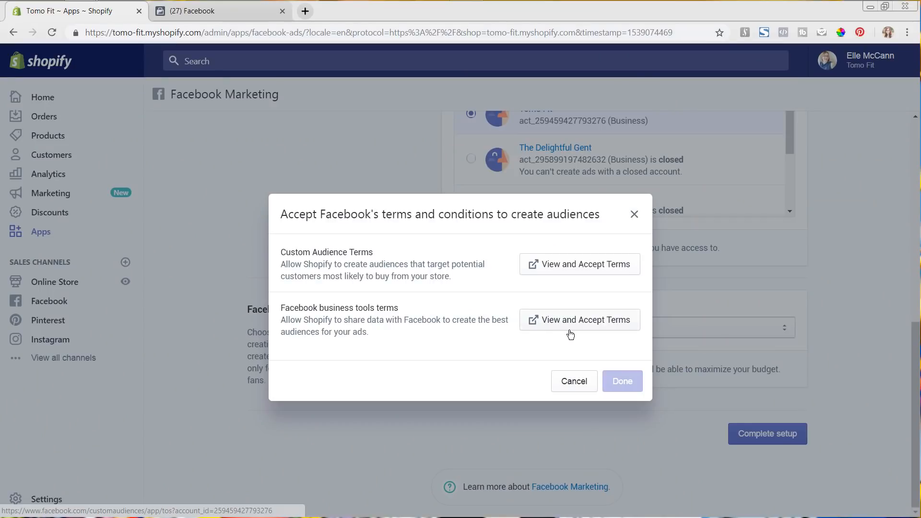
Accept the Facebook business tools terms and complete the audience terms prompt with Done
{"action": "left_click", "coordinate": [578, 319]}
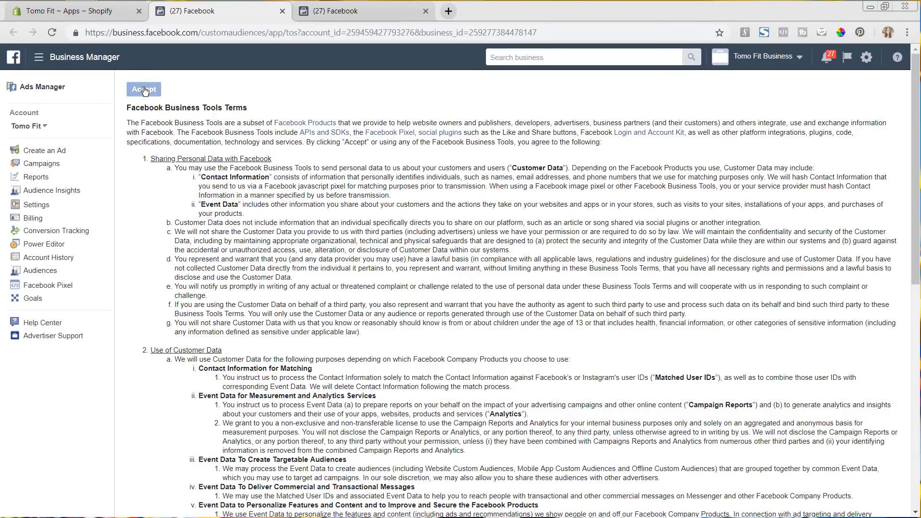
{"action": "left_click", "coordinate": [143, 88]}
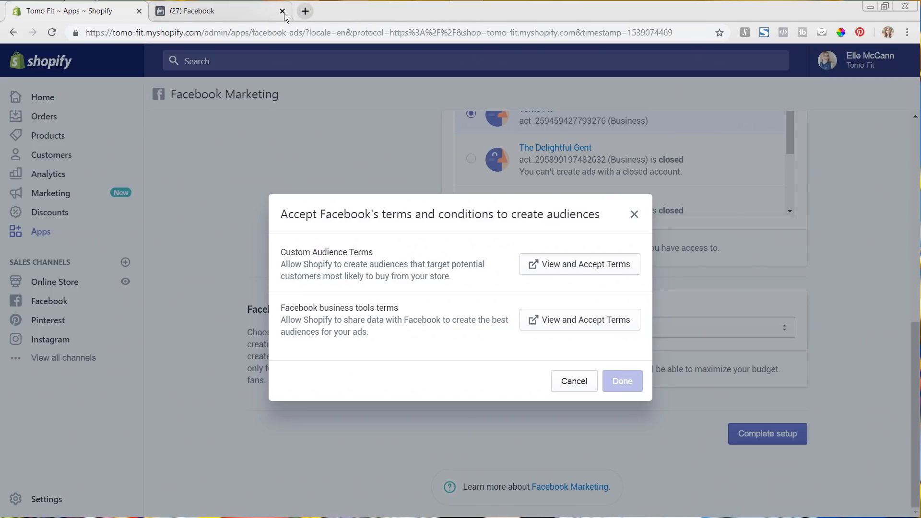
{"action": "left_click", "coordinate": [282, 10]}
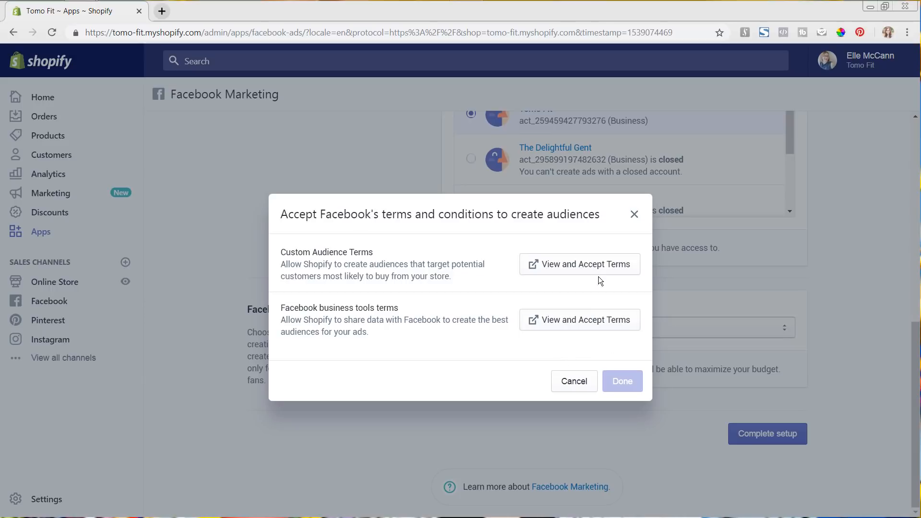
{"action": "left_click", "coordinate": [578, 264]}
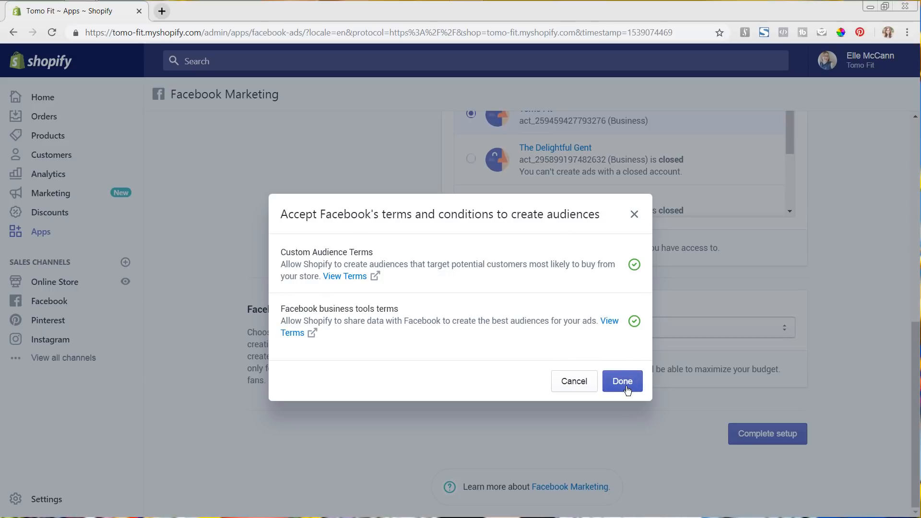
{"action": "left_click", "coordinate": [622, 381]}
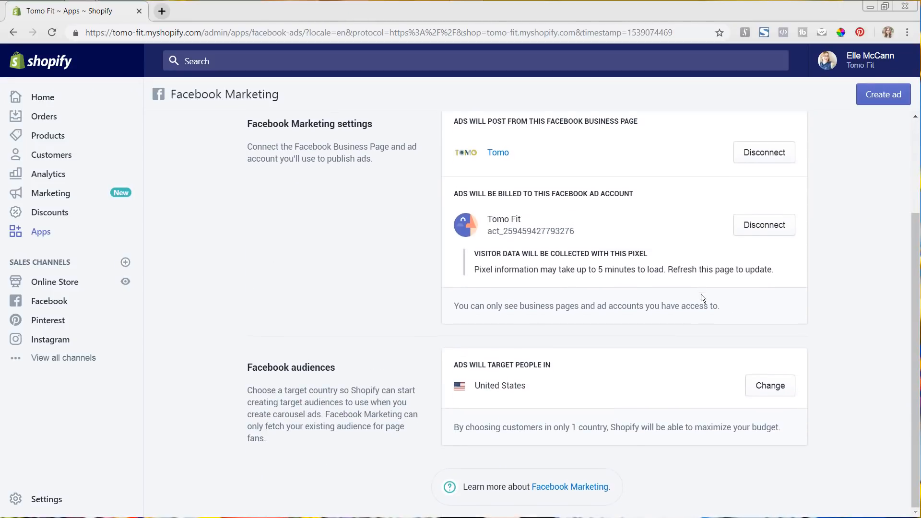
{"action": "mouse_move", "coordinate": [698, 379]}
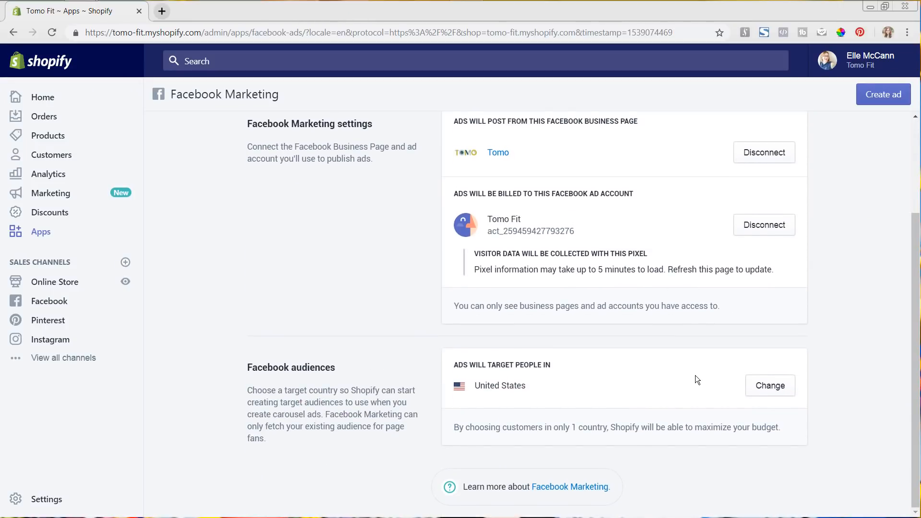
{"action": "mouse_move", "coordinate": [585, 280]}
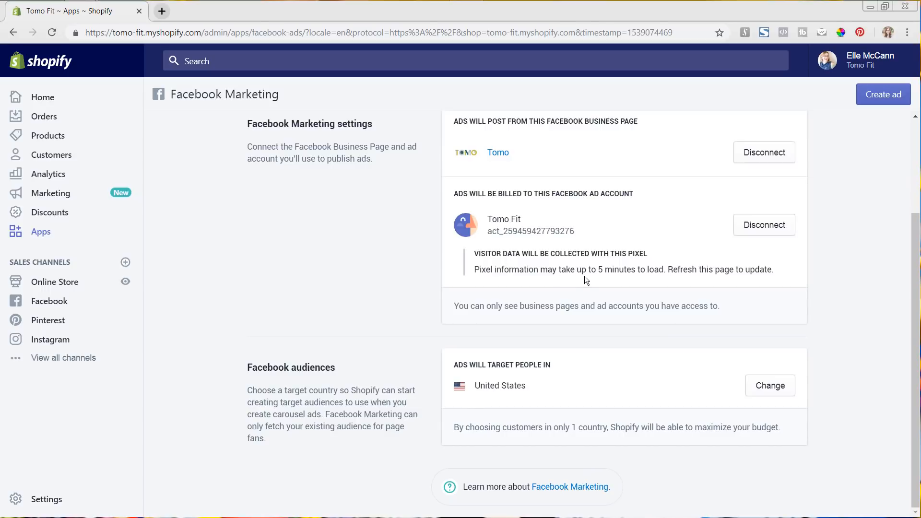
{"action": "mouse_move", "coordinate": [608, 272]}
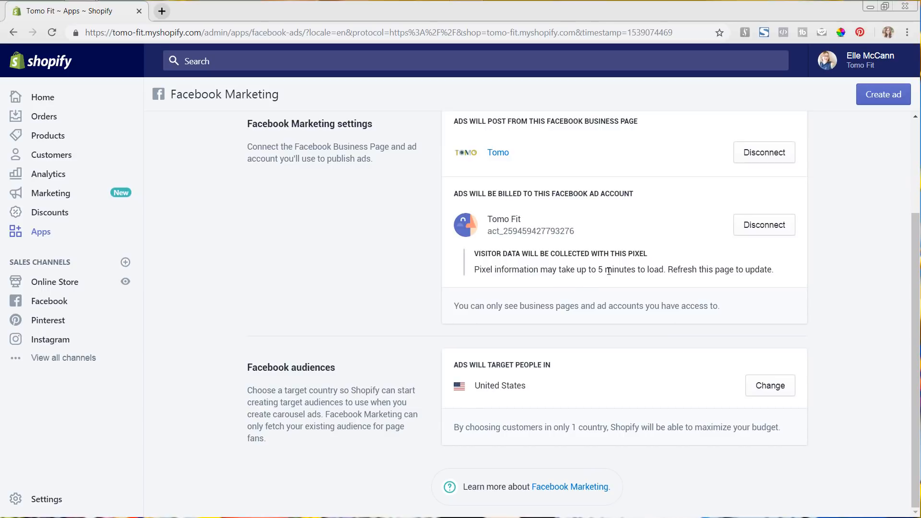
{"action": "mouse_move", "coordinate": [482, 259]}
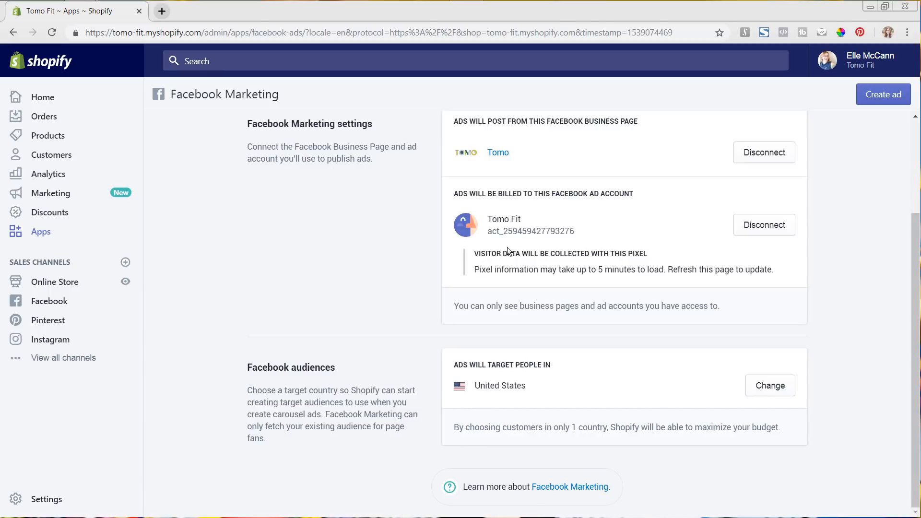
{"action": "mouse_move", "coordinate": [504, 267]}
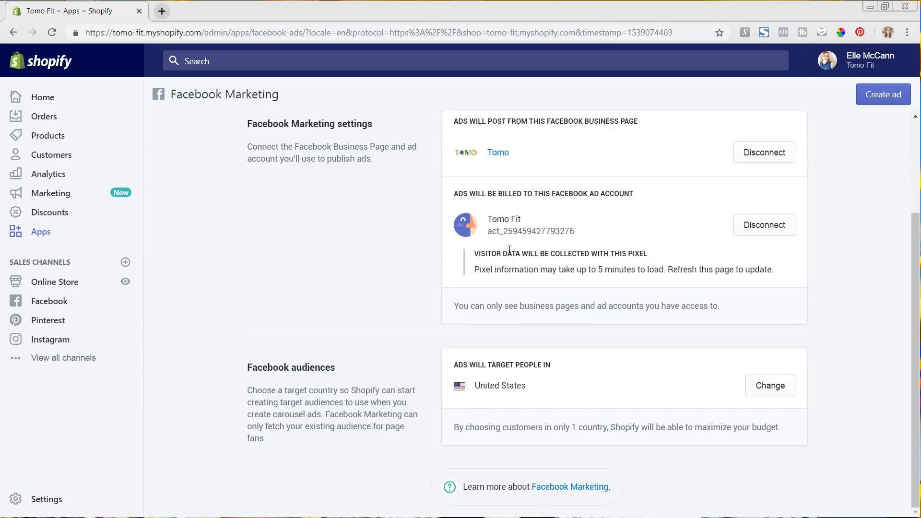
{"action": "mouse_move", "coordinate": [564, 242]}
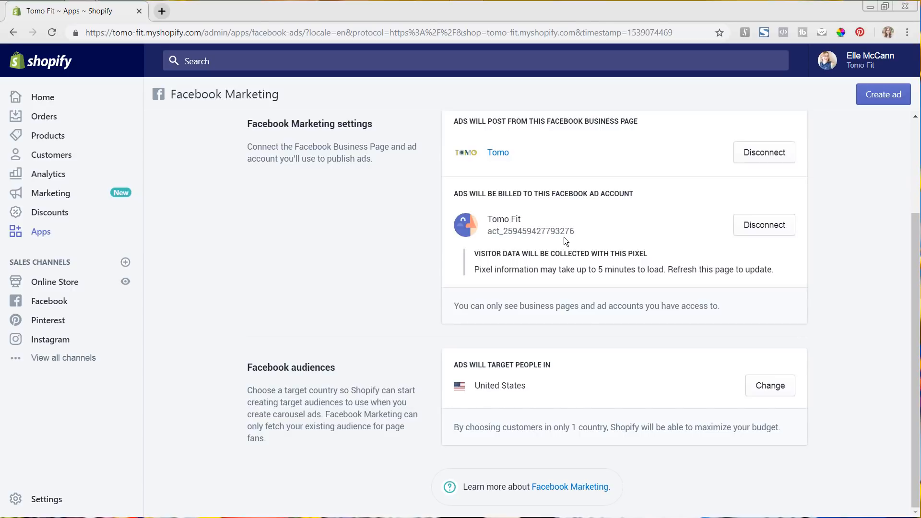
{"action": "mouse_move", "coordinate": [559, 247]}
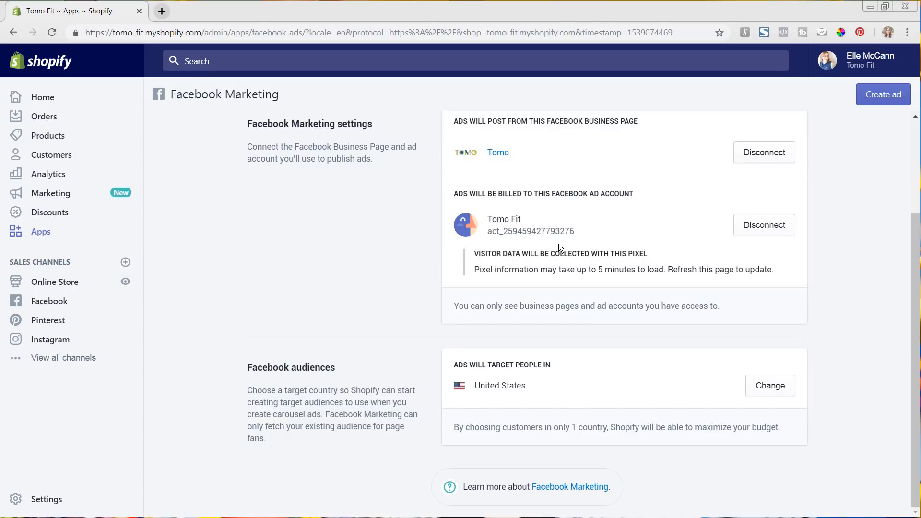
{"action": "mouse_move", "coordinate": [833, 299]}
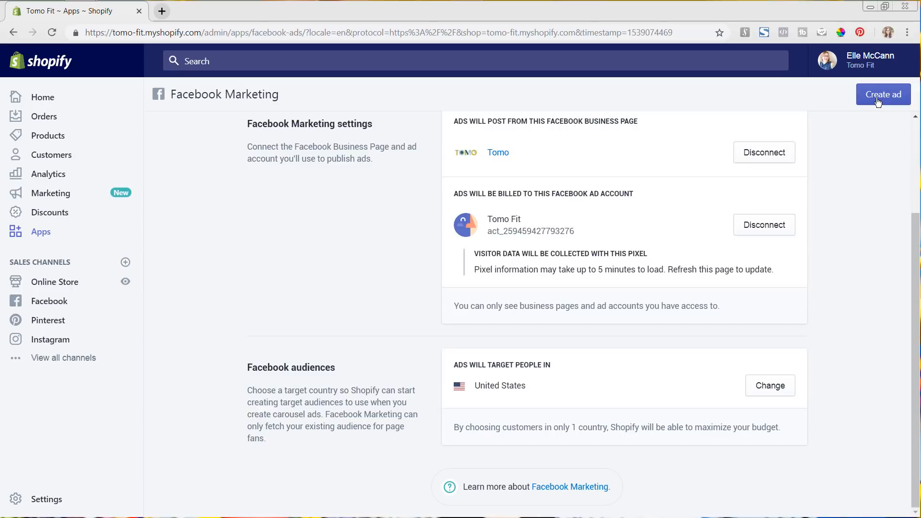
Create a new ad from the Facebook Marketing page, showing an untitled carousel campaign form
{"action": "left_click", "coordinate": [882, 94]}
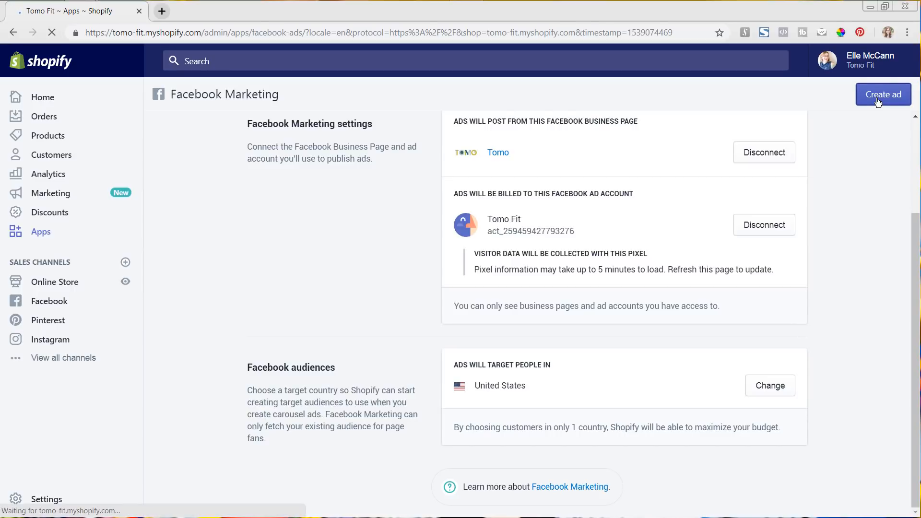
{"action": "left_click", "coordinate": [881, 94]}
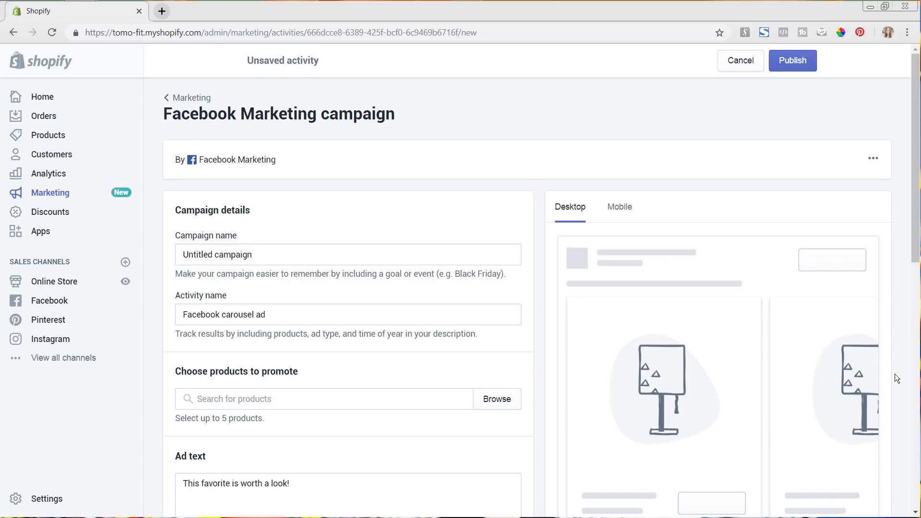
{"action": "mouse_move", "coordinate": [862, 357]}
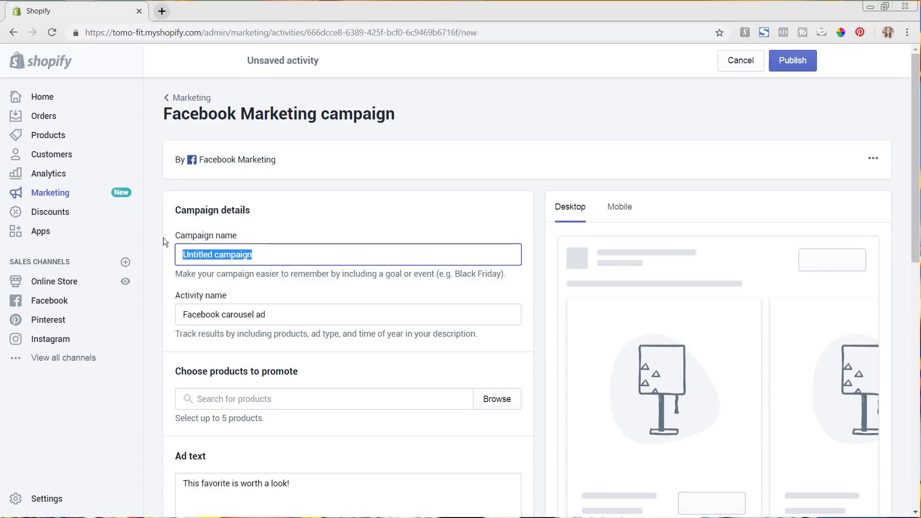
{"action": "mouse_move", "coordinate": [208, 291]}
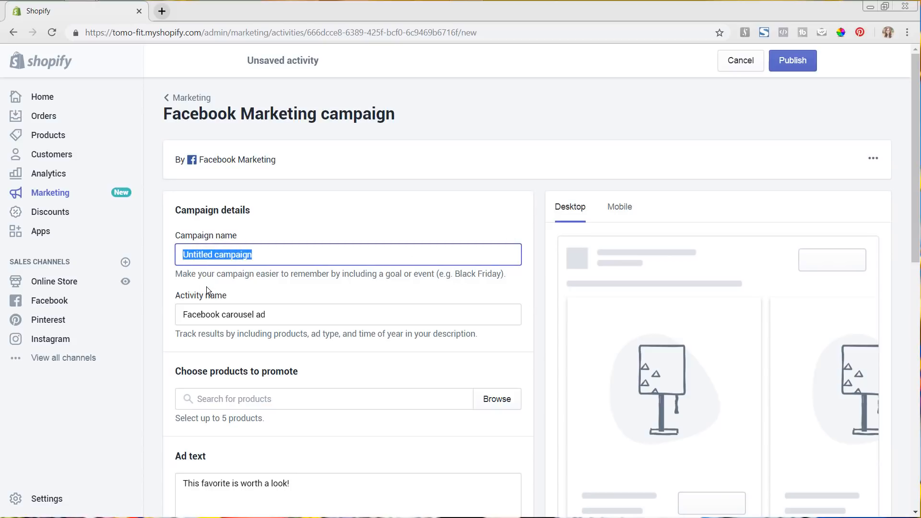
{"action": "mouse_move", "coordinate": [229, 289]}
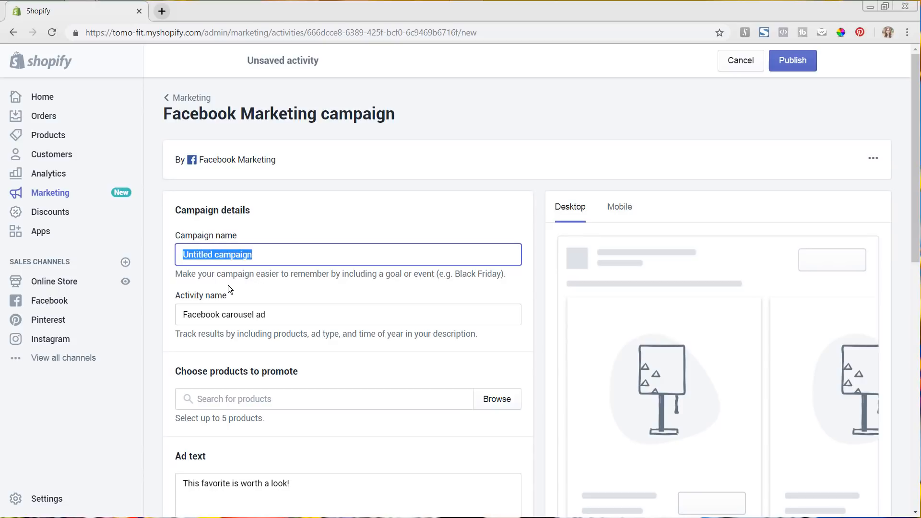
Replace 'Untitled campaign' with the campaign name 'Tomo Products'
{"action": "type", "text": "T"}
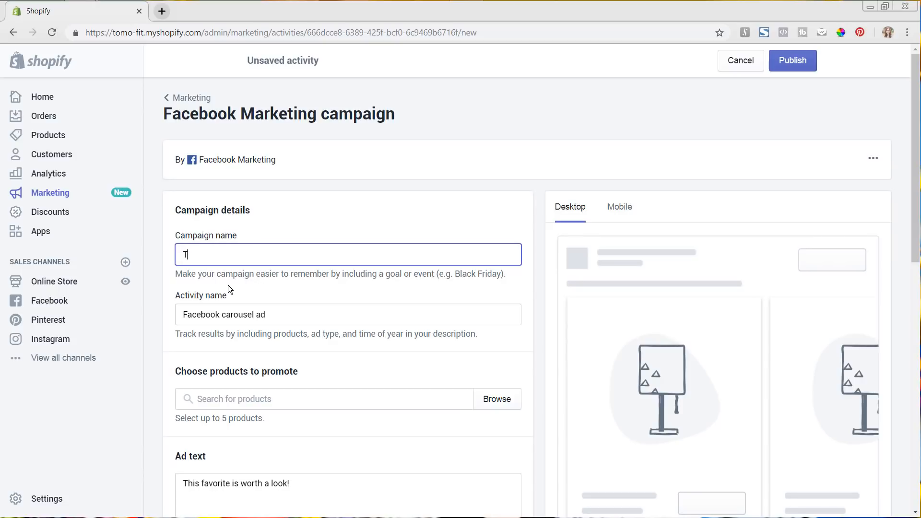
{"action": "type", "text": "omo"}
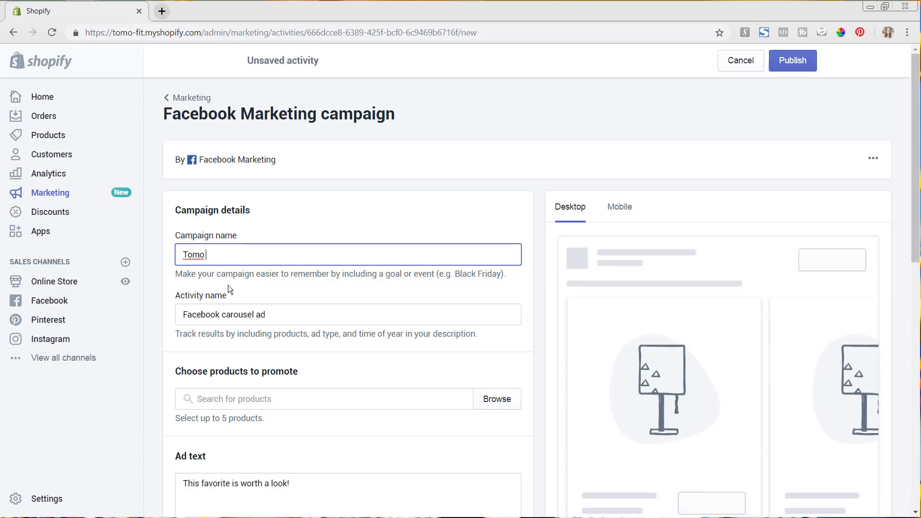
{"action": "type", "text": "Products"}
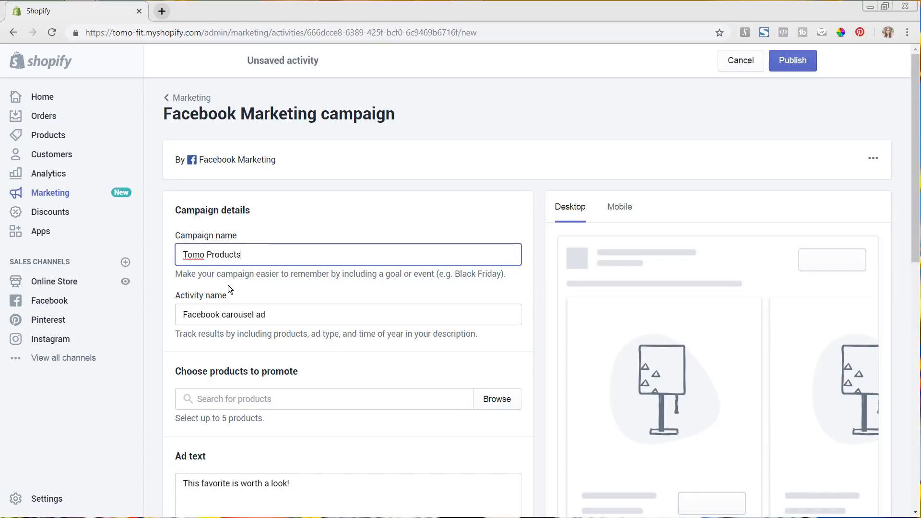
{"action": "double_click", "coordinate": [234, 254]}
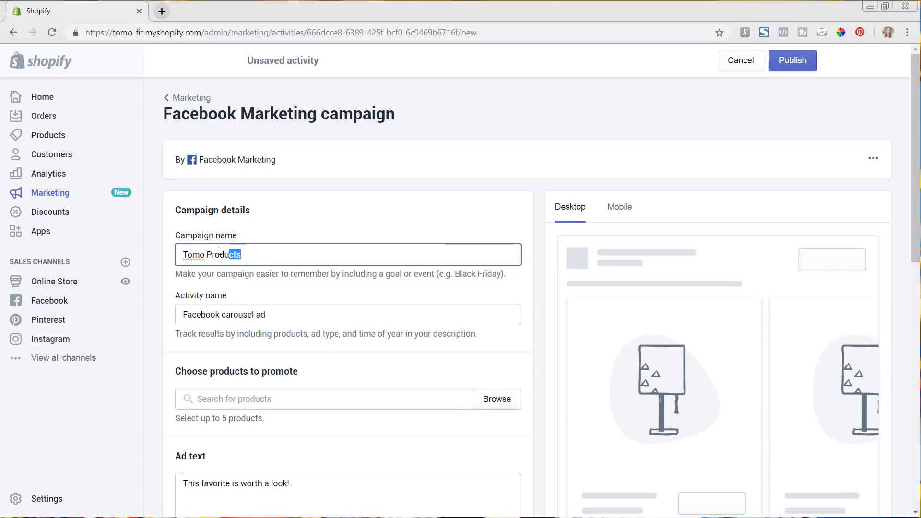
Complete the activity name as 'Facebook carousel ad- Tanks and TShirts, Oct 2018'
{"action": "scroll", "scroll_direction": "down", "scroll_amount": 3}
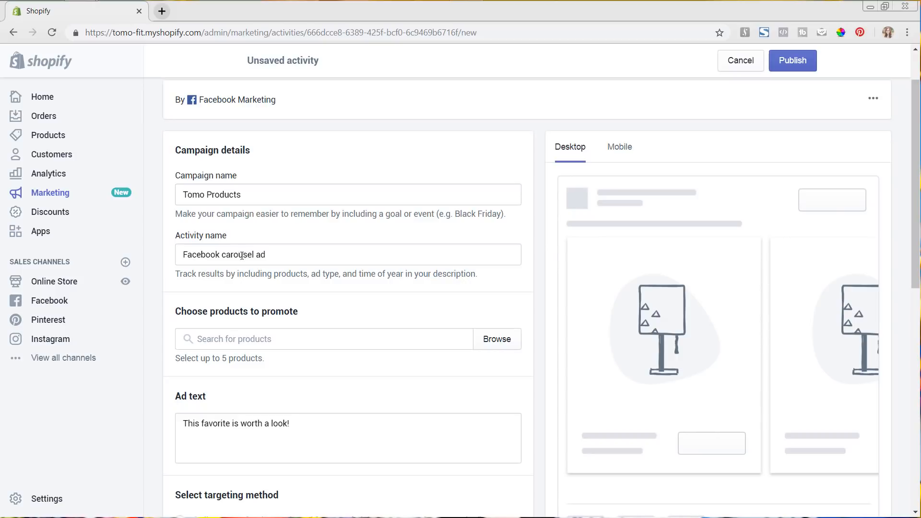
{"action": "mouse_move", "coordinate": [210, 282]}
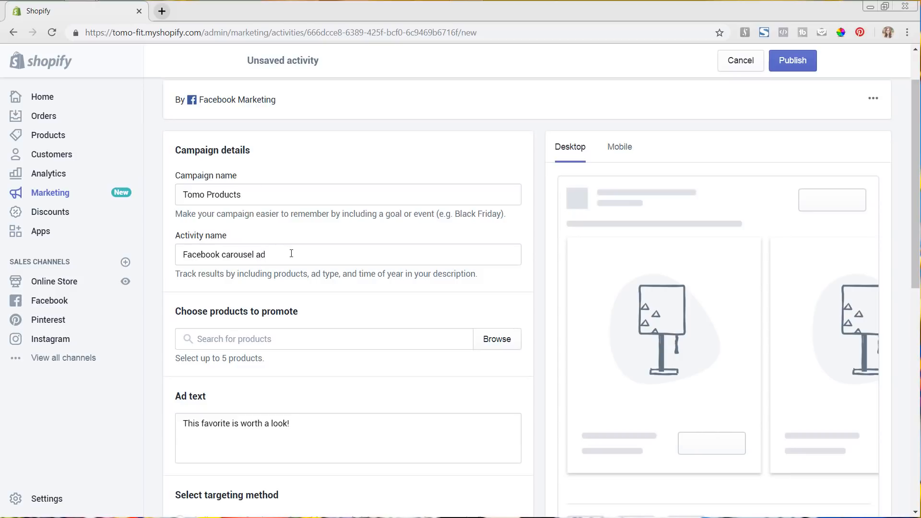
{"action": "mouse_move", "coordinate": [280, 254]}
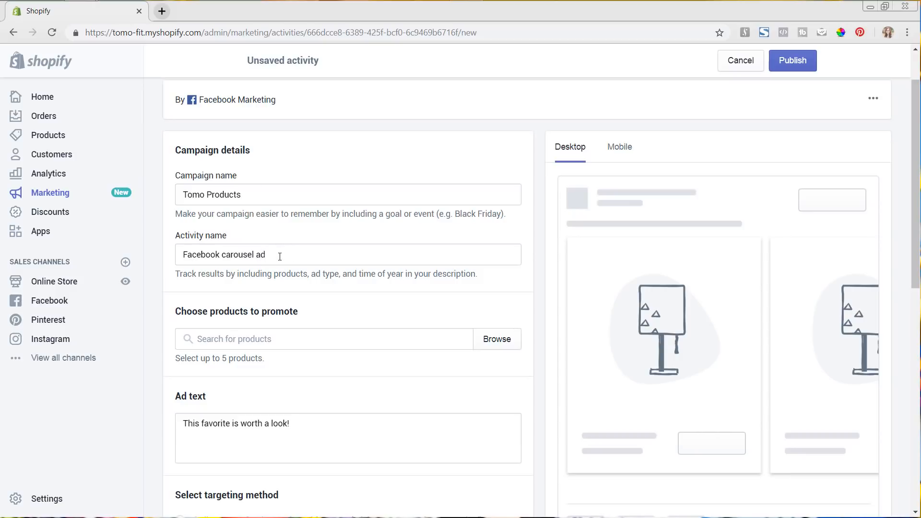
{"action": "mouse_move", "coordinate": [286, 254]}
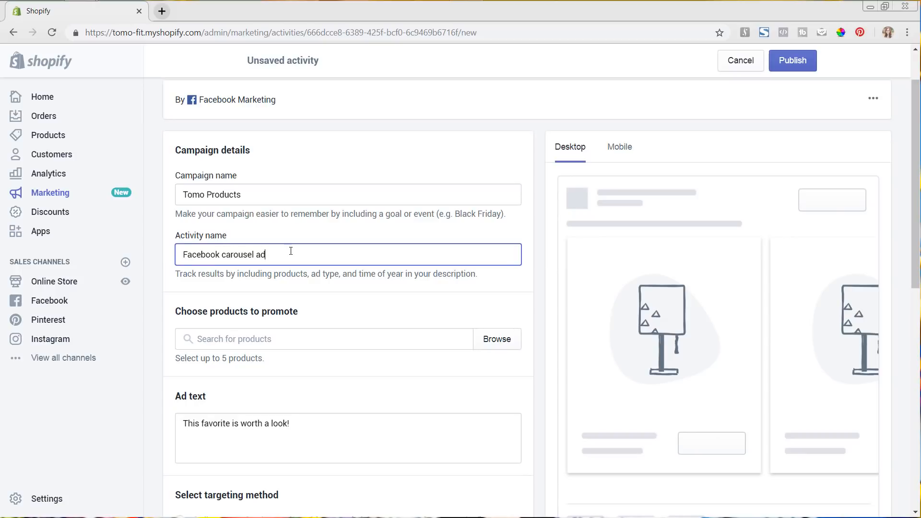
{"action": "type", "text": "- Tanks and"}
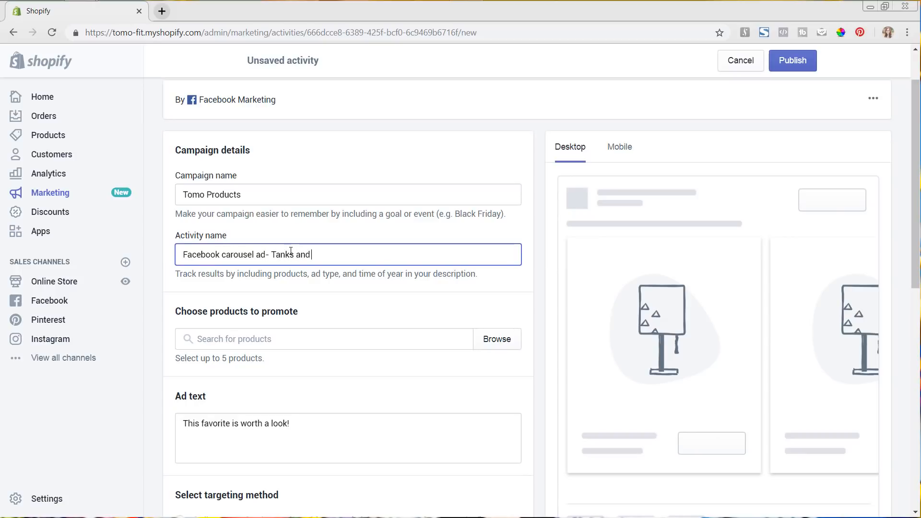
{"action": "type", "text": "T"}
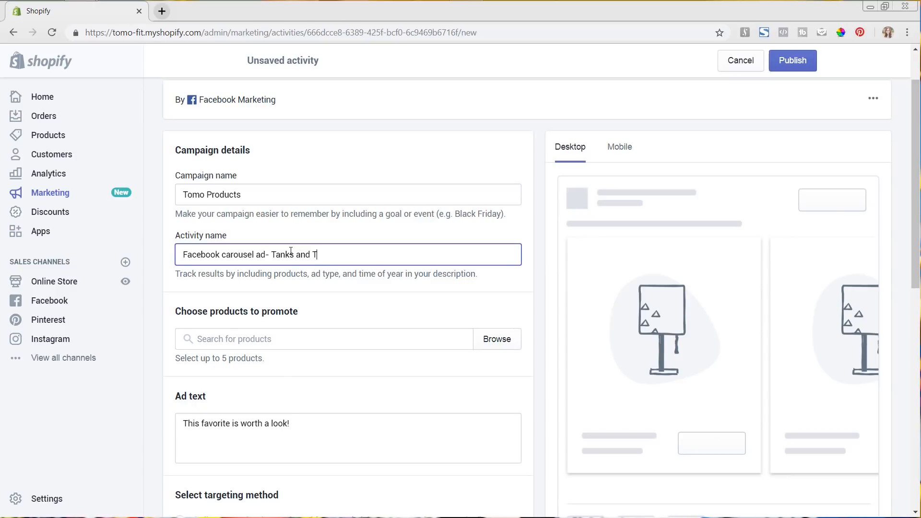
{"action": "type", "text": "Shirts"}
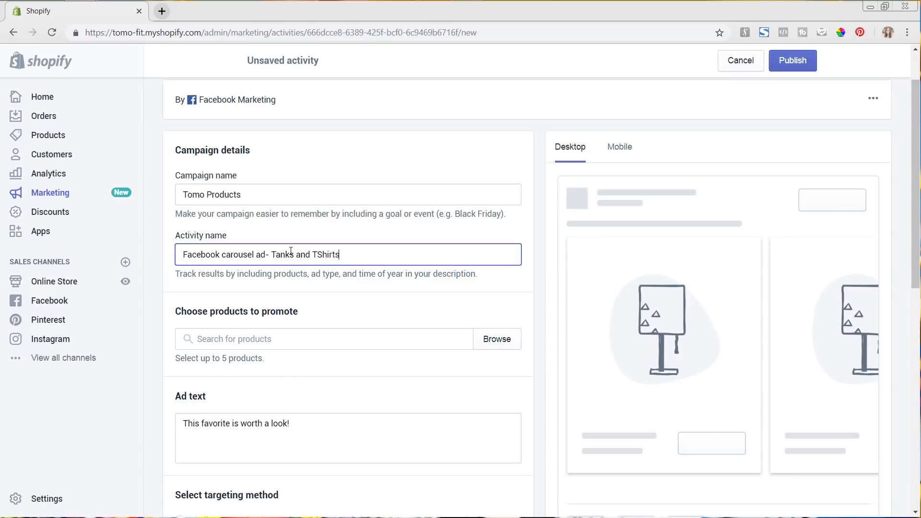
{"action": "type", "text": ", Oct"}
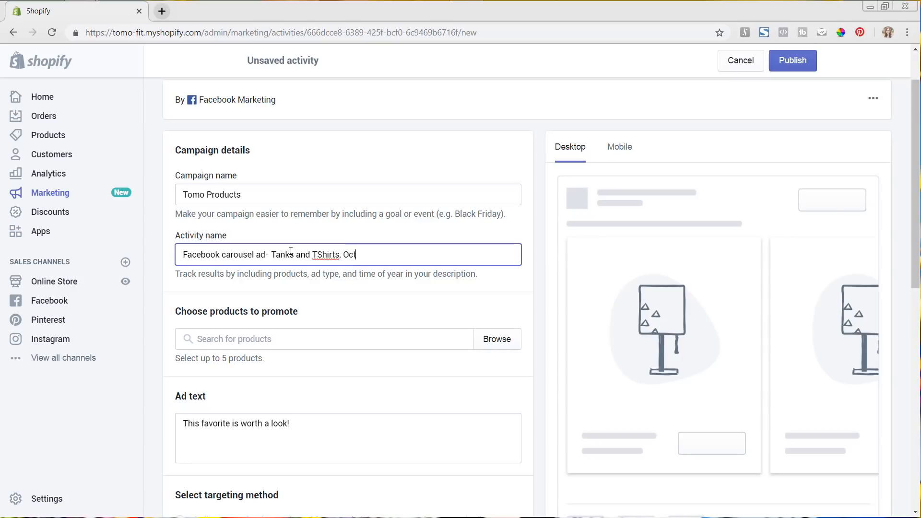
{"action": "type", "text": "2018"}
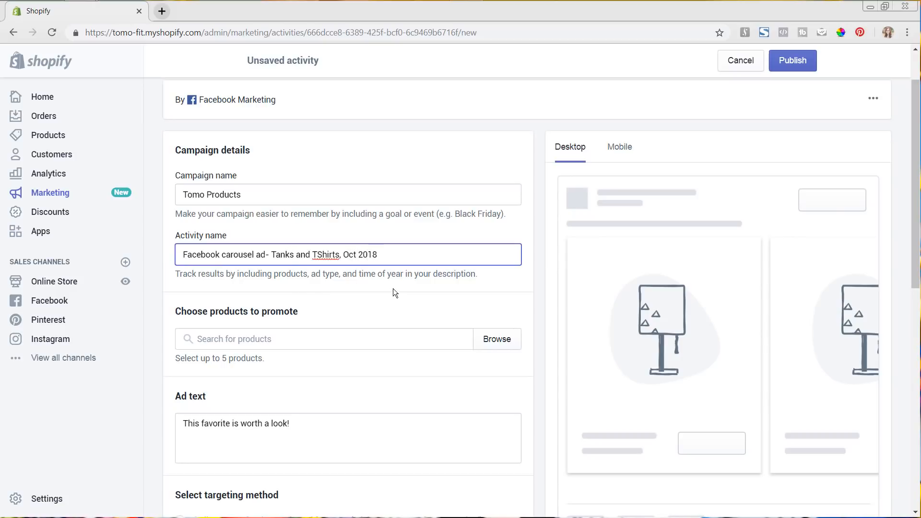
{"action": "scroll", "scroll_direction": "down", "scroll_amount": 3}
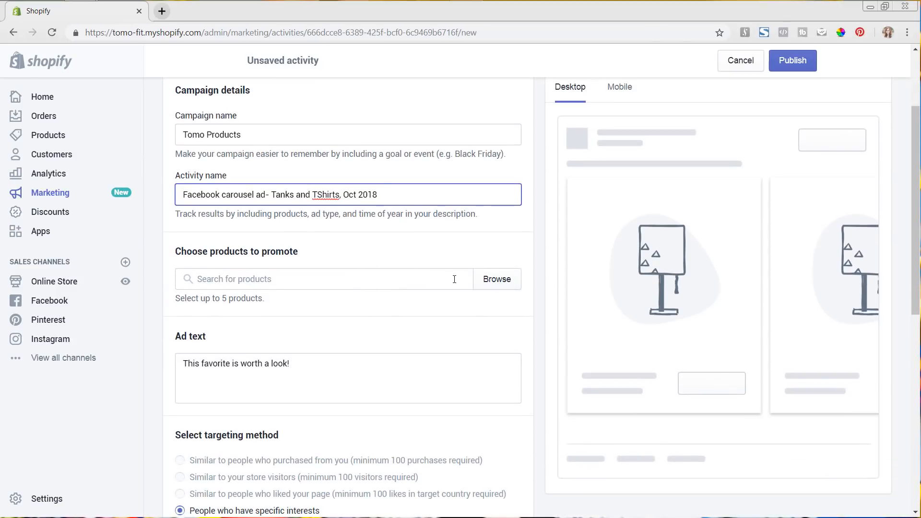
Add five products including Survivor Ribbon TShirt, Brave Floral TShirt and Strong is Beautiful Watercolor TShirt
{"action": "left_click", "coordinate": [496, 280]}
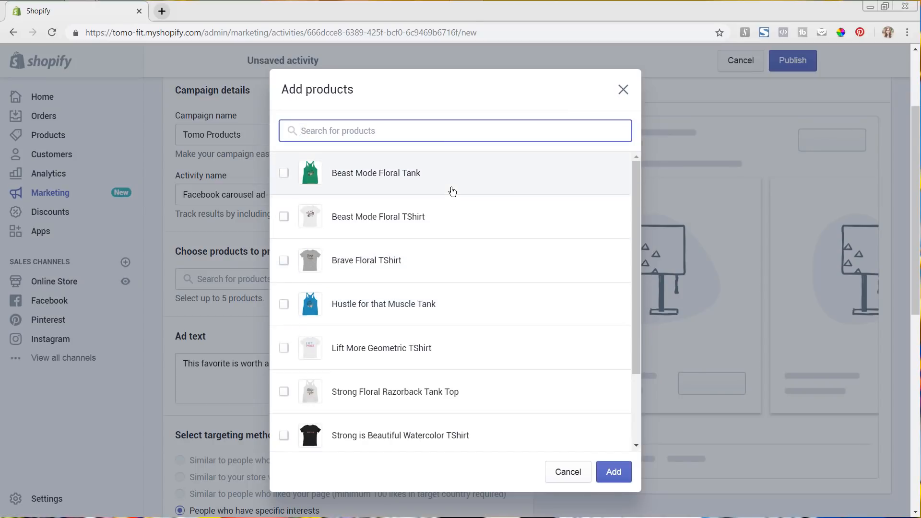
{"action": "scroll", "scroll_direction": "down", "scroll_amount": 3}
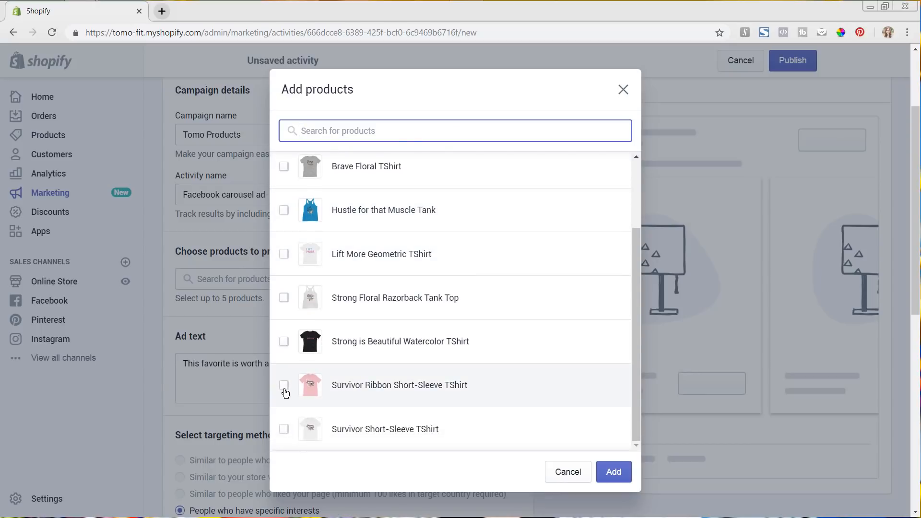
{"action": "left_click", "coordinate": [284, 385]}
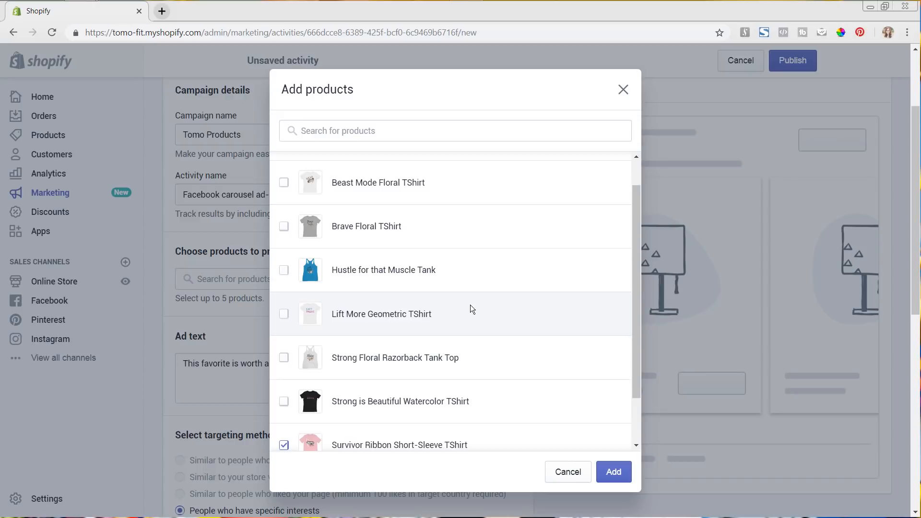
{"action": "mouse_move", "coordinate": [285, 365]}
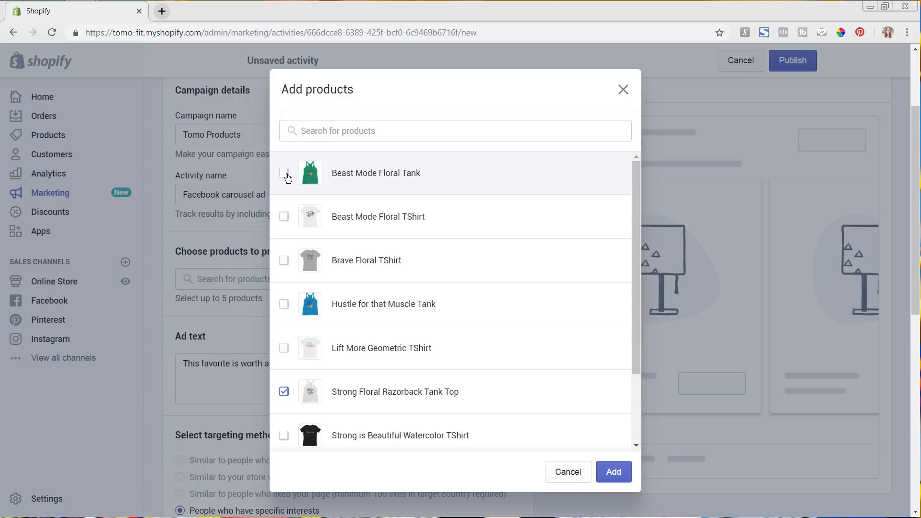
{"action": "left_click", "coordinate": [284, 260]}
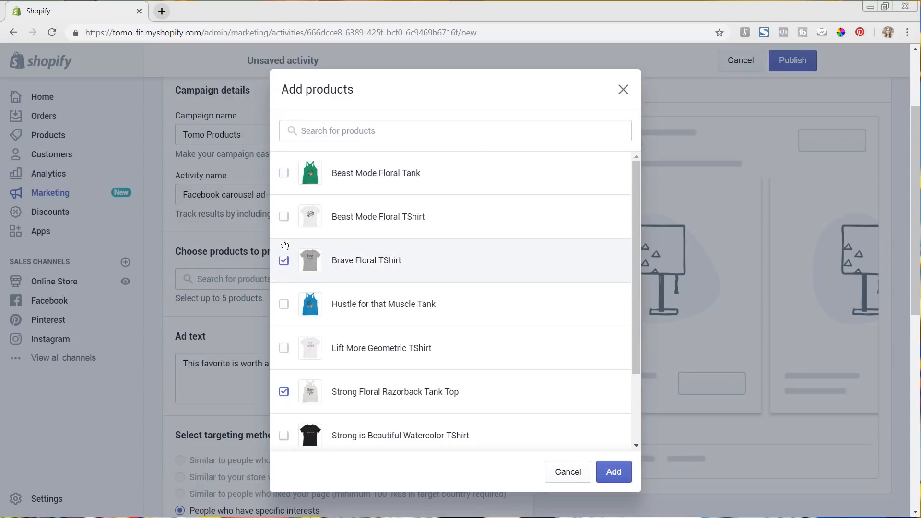
{"action": "scroll", "scroll_direction": "down", "scroll_amount": 3}
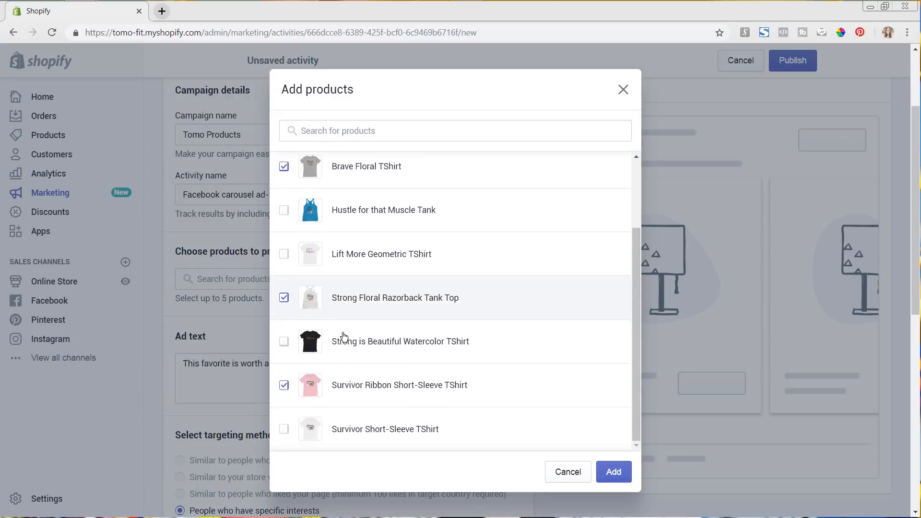
{"action": "left_click", "coordinate": [284, 342]}
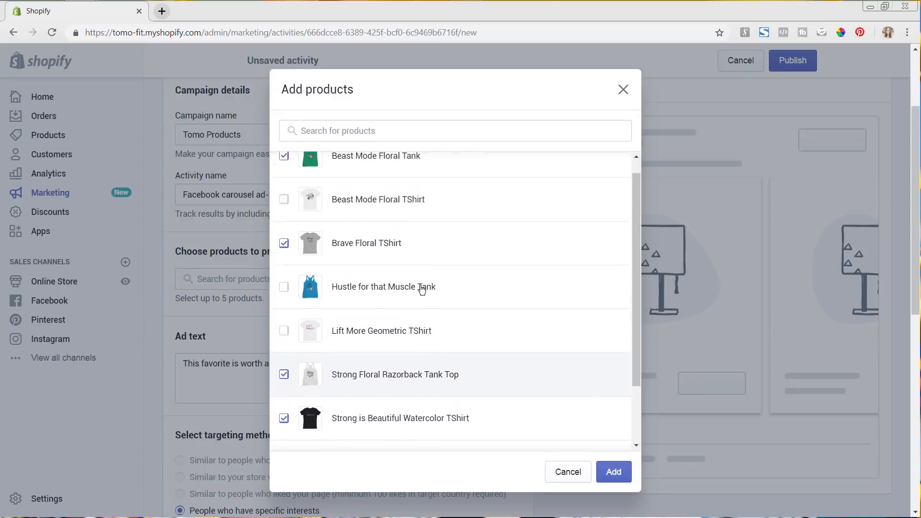
{"action": "scroll", "scroll_direction": "down", "scroll_amount": 3}
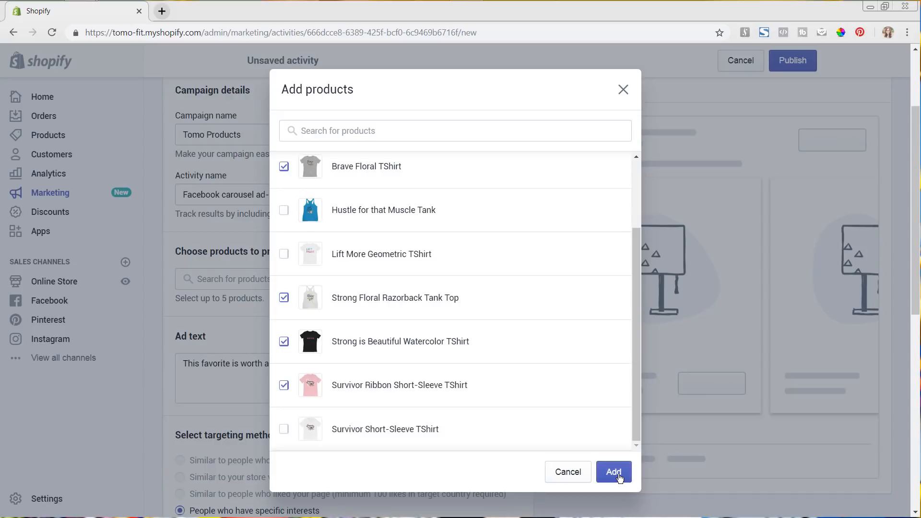
{"action": "left_click", "coordinate": [613, 472]}
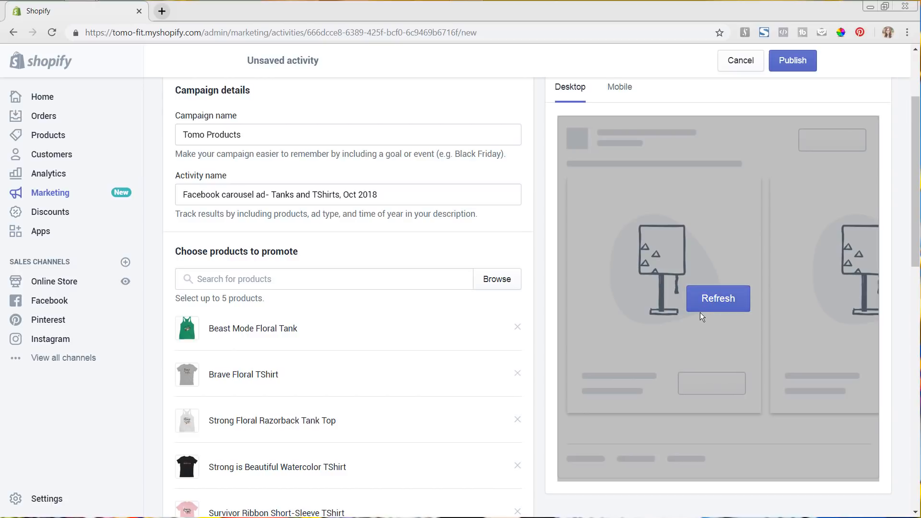
Refresh the carousel preview and step through the five products and closing Tomo store card
{"action": "left_click", "coordinate": [717, 298]}
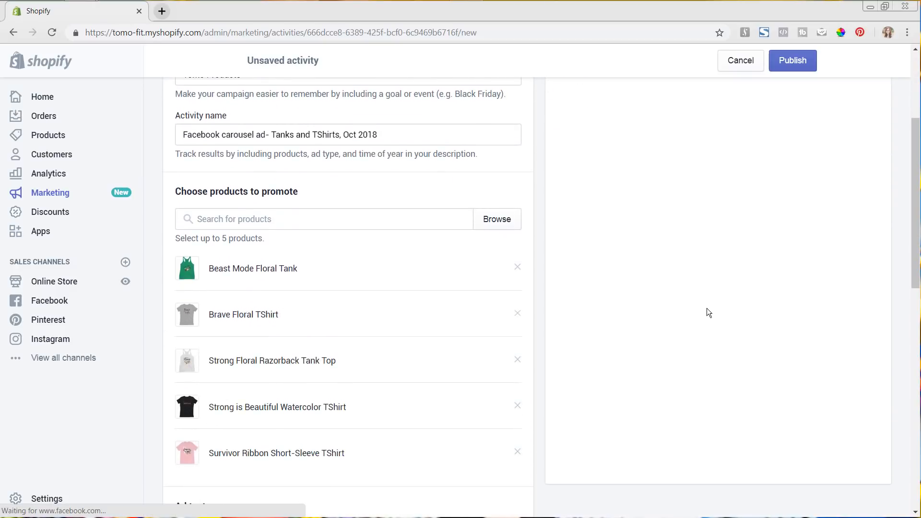
{"action": "scroll", "scroll_direction": "down", "scroll_amount": 3}
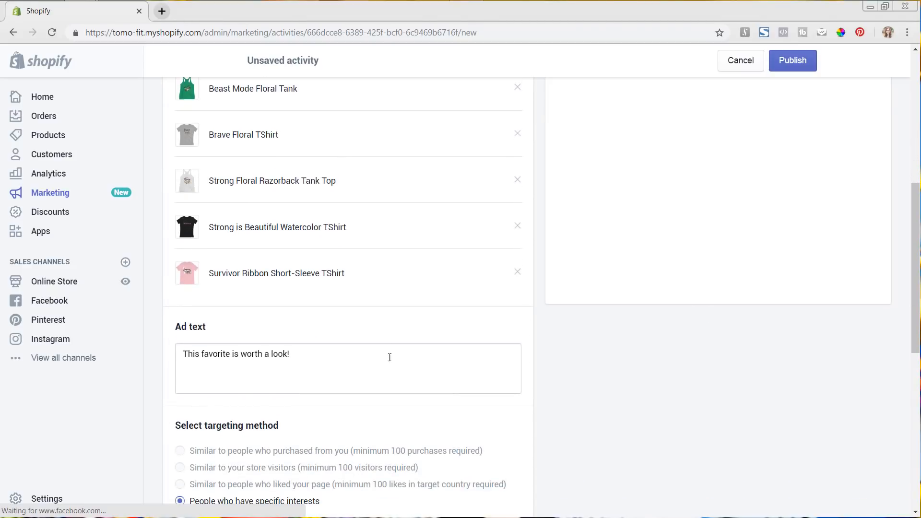
{"action": "left_click", "coordinate": [300, 361]}
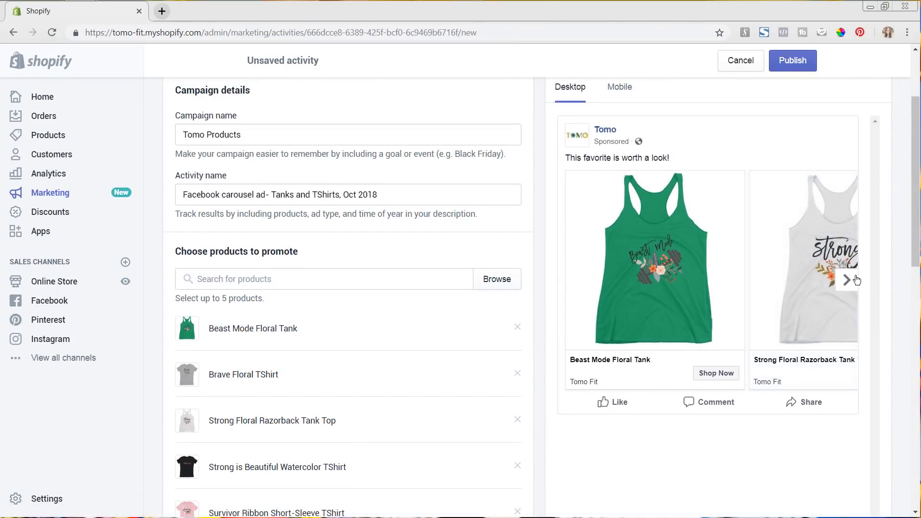
{"action": "left_click", "coordinate": [848, 280]}
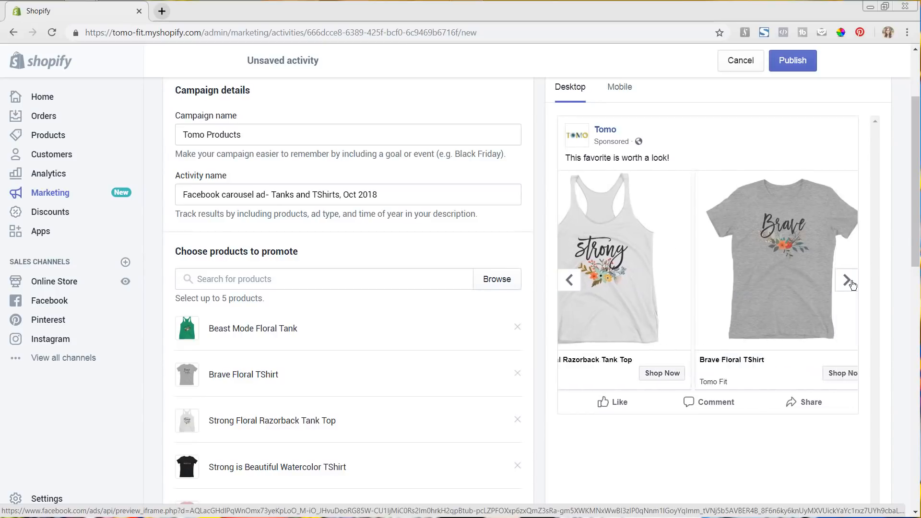
{"action": "left_click", "coordinate": [849, 281]}
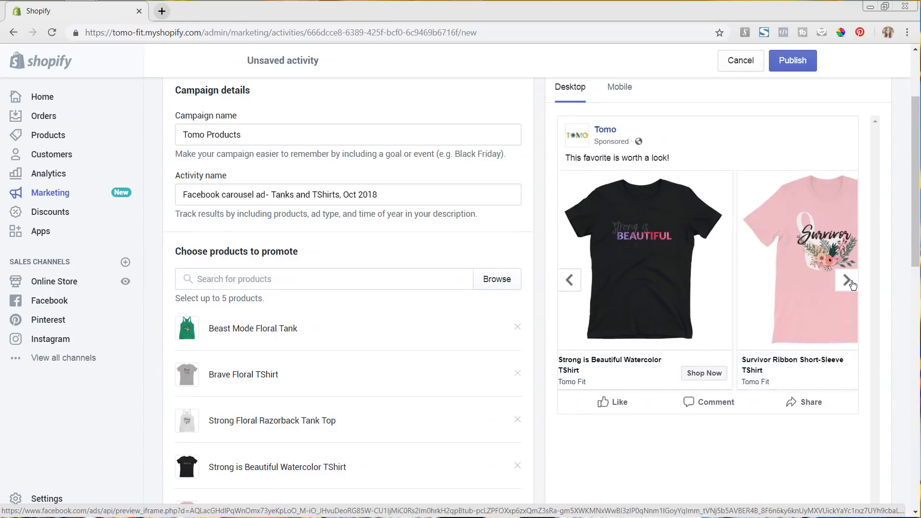
{"action": "left_click", "coordinate": [847, 279]}
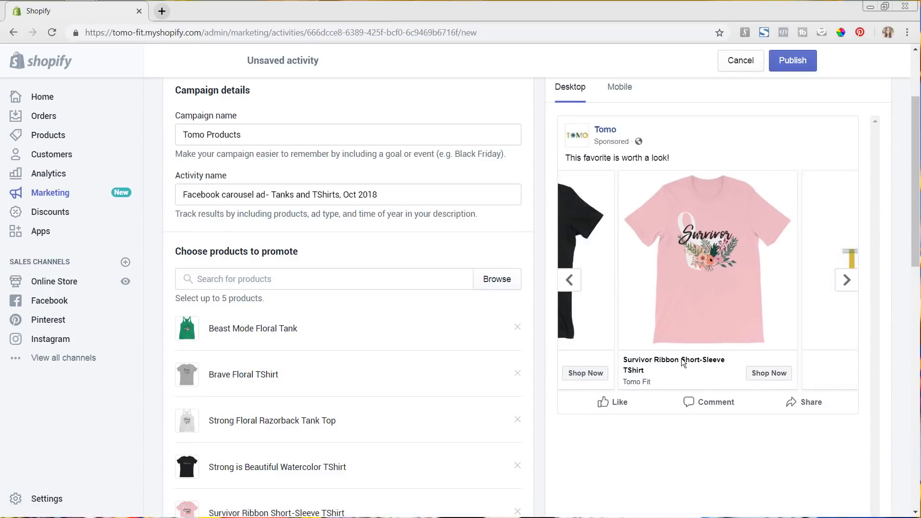
{"action": "mouse_move", "coordinate": [792, 393]}
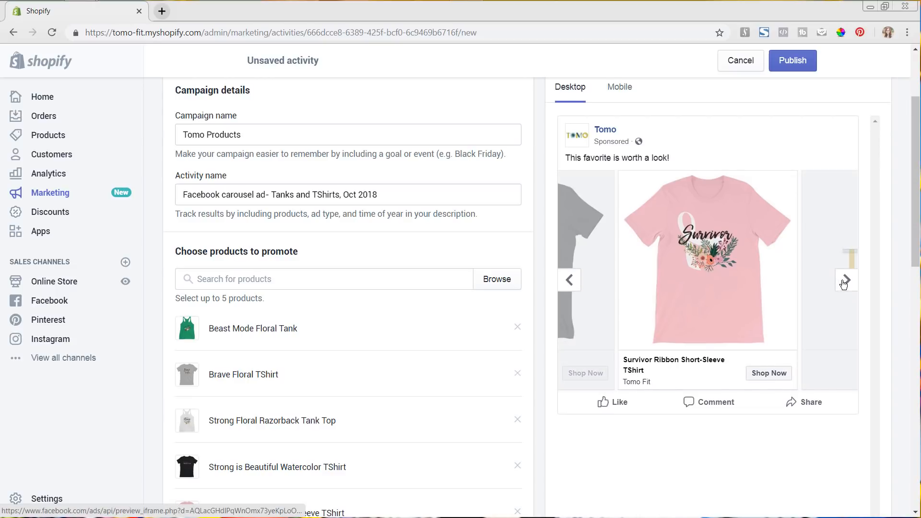
{"action": "left_click", "coordinate": [844, 279]}
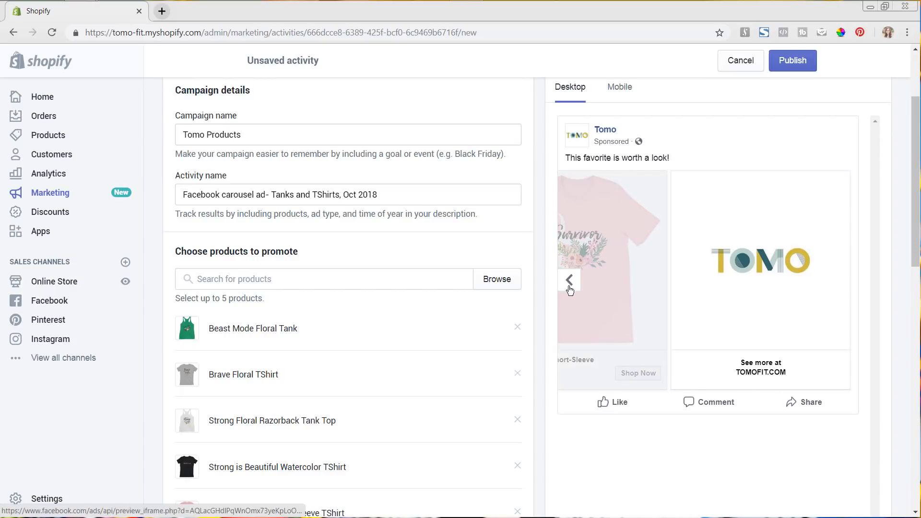
{"action": "left_click", "coordinate": [568, 279]}
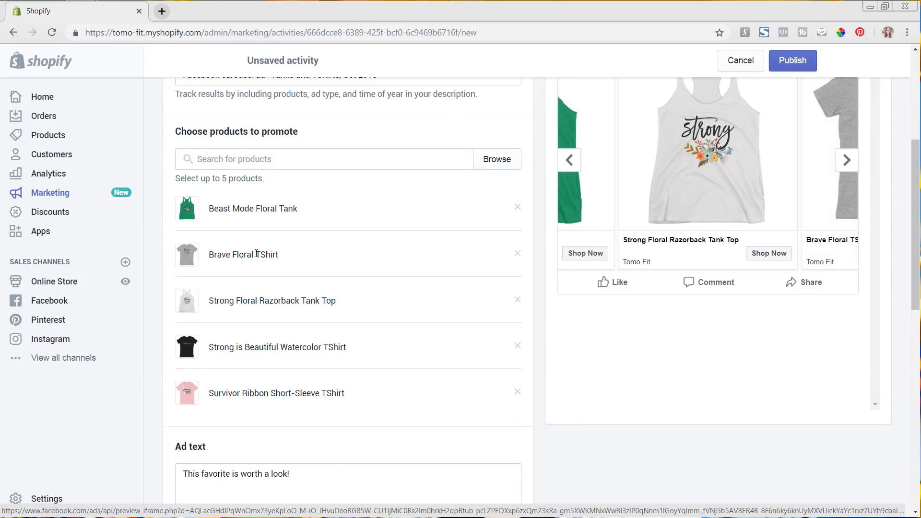
{"action": "mouse_move", "coordinate": [331, 286]}
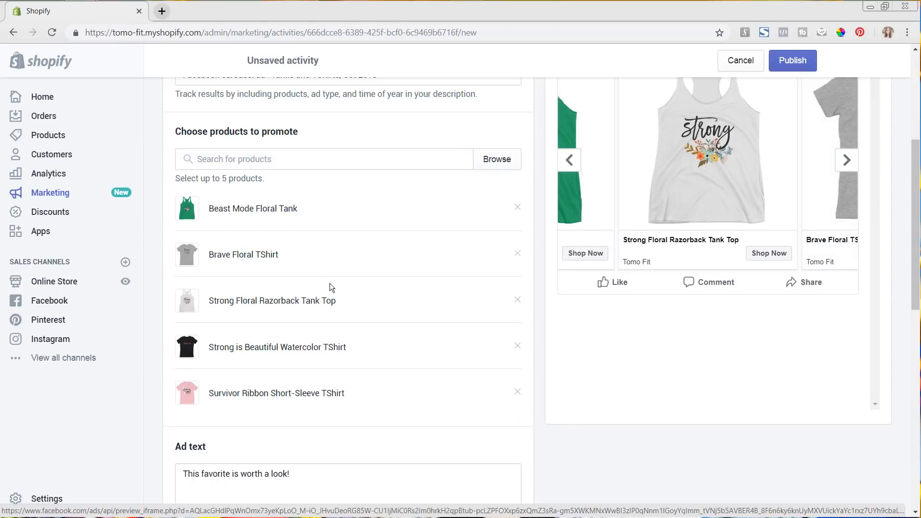
{"action": "mouse_move", "coordinate": [529, 337]}
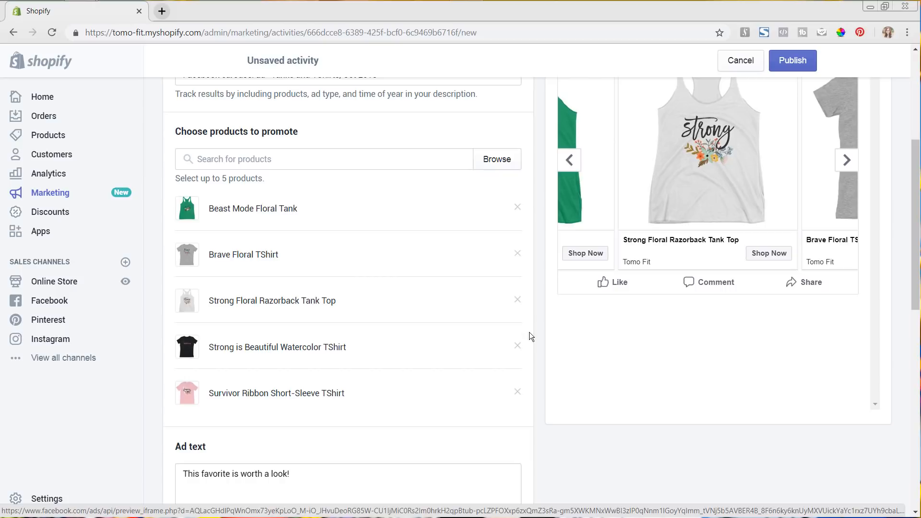
{"action": "scroll", "scroll_direction": "down", "scroll_amount": 3}
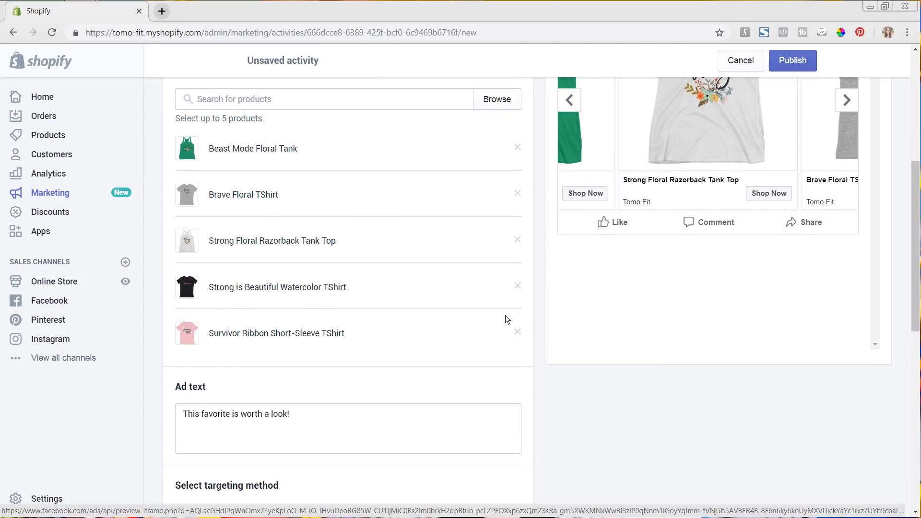
{"action": "mouse_move", "coordinate": [346, 311]}
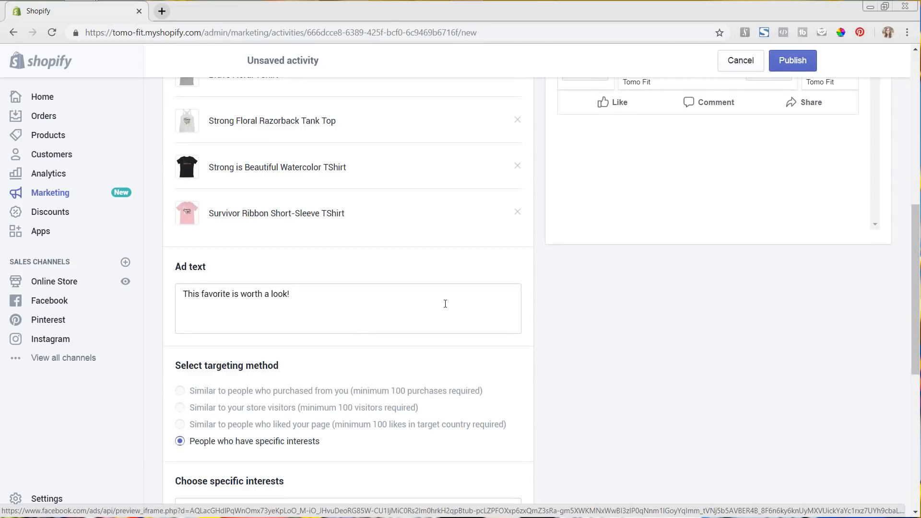
{"action": "mouse_move", "coordinate": [504, 308]}
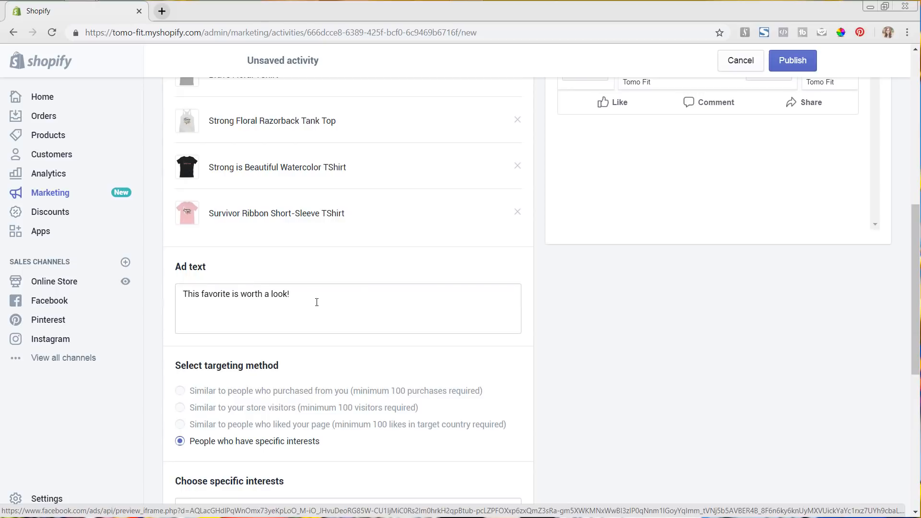
{"action": "mouse_move", "coordinate": [349, 307]}
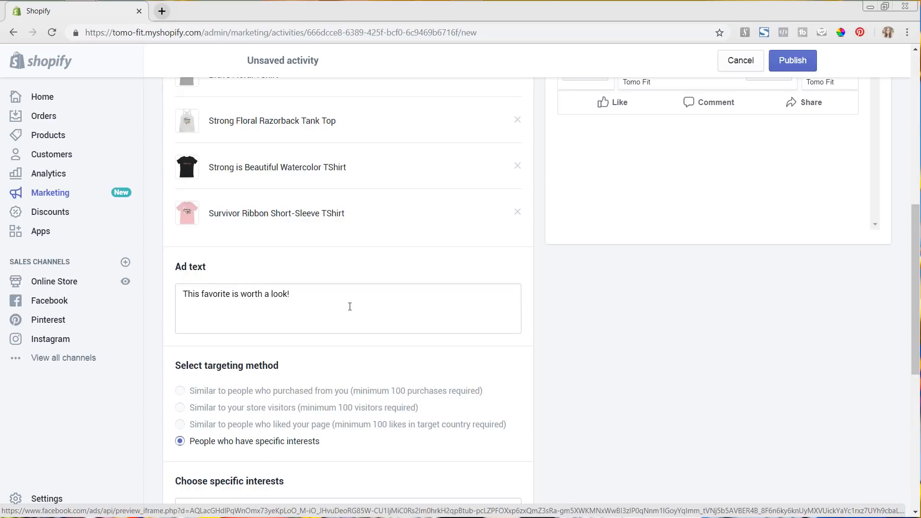
Replace the ad text with 'Fitness clothes with a mission' message inviting shoppers to choose a charity for profits
{"action": "triple_click", "coordinate": [235, 294]}
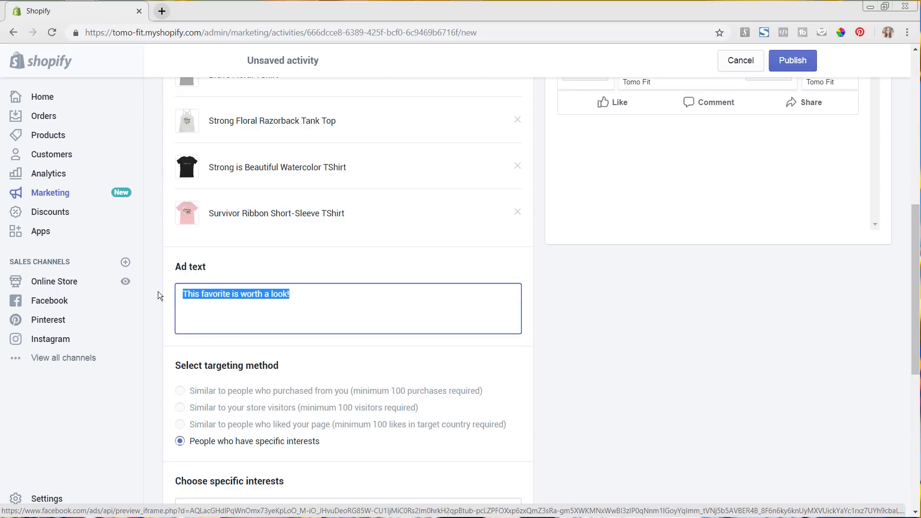
{"action": "type", "text": "Fitness clothe"}
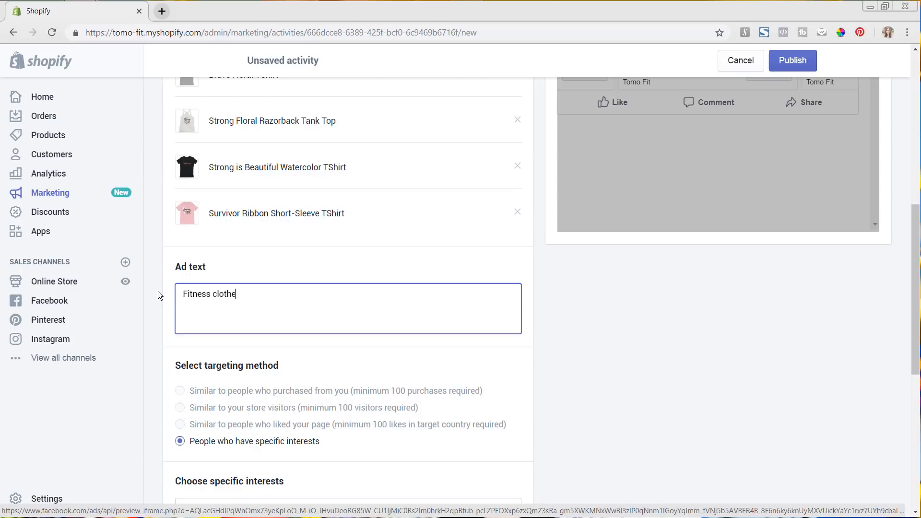
{"action": "type", "text": "s with a mission."}
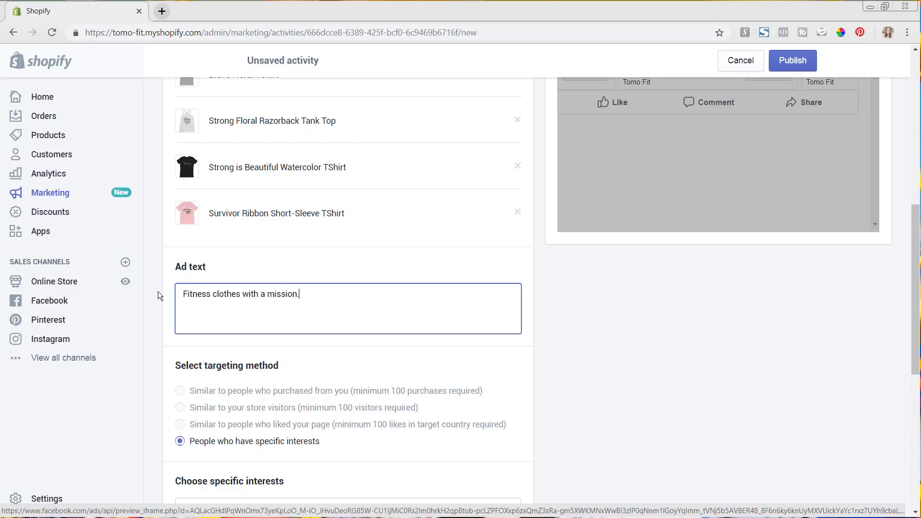
{"action": "type", "text": "Women's f"}
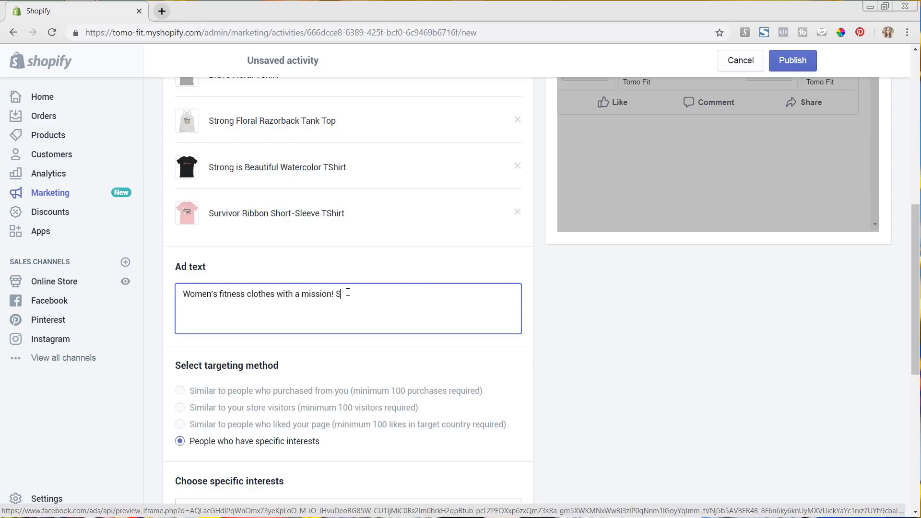
{"action": "type", "text": "hop now and"}
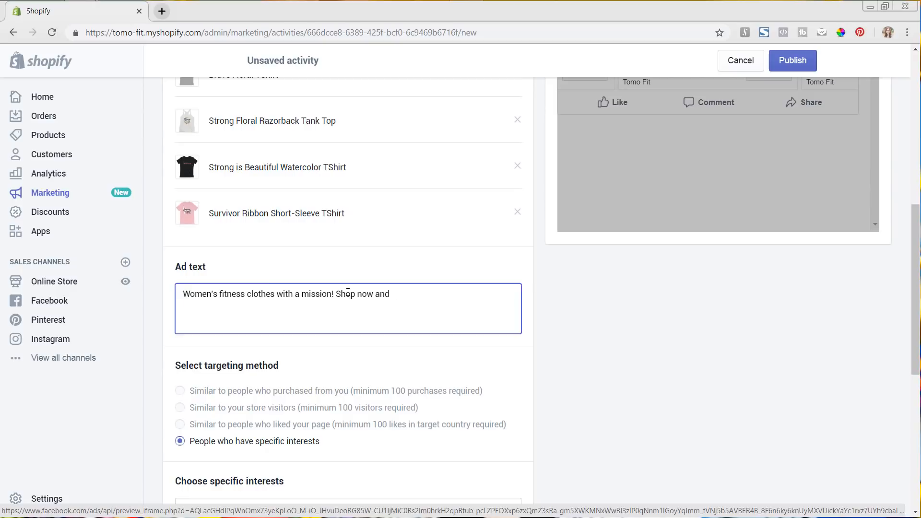
{"action": "type", "text": "choose which charity"}
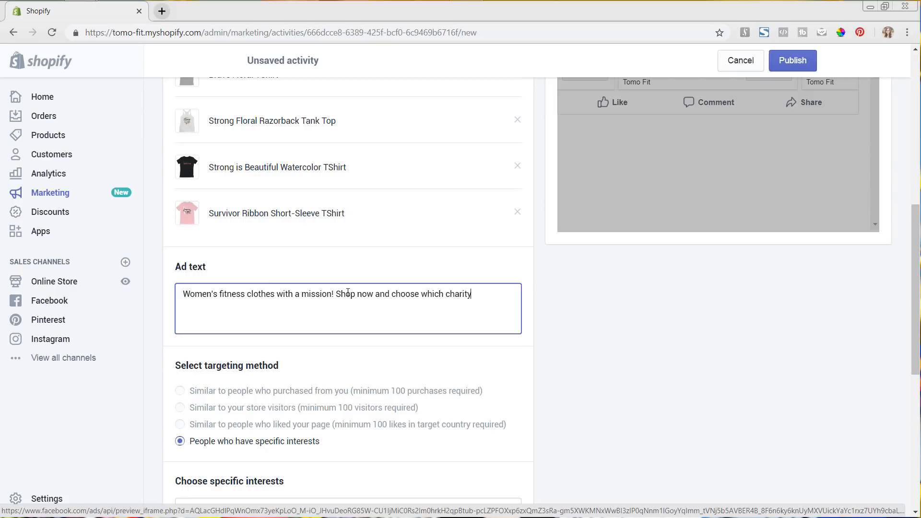
{"action": "type", "text": "you want us to donate a portio"}
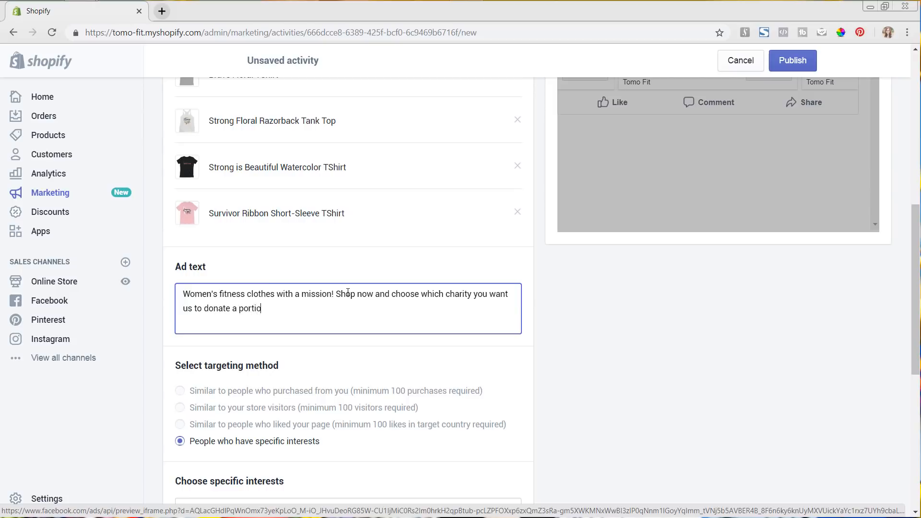
{"action": "type", "text": "n of our profits to."}
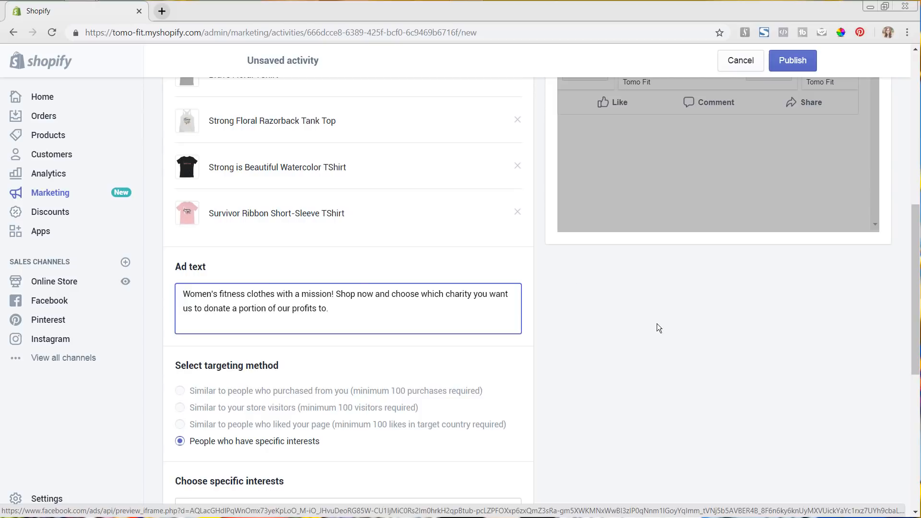
{"action": "mouse_move", "coordinate": [437, 305]}
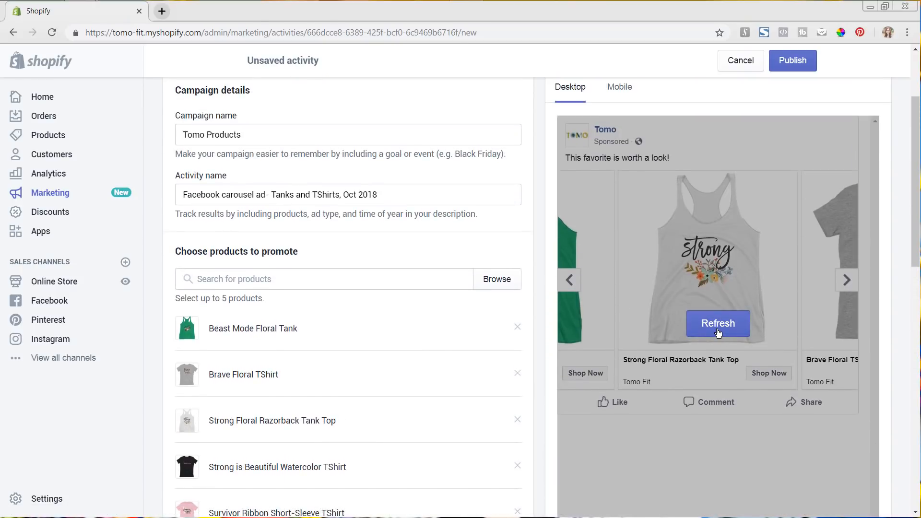
Refresh the Facebook ad preview so it shows the new charity ad text above the carousel
{"action": "left_click", "coordinate": [717, 323]}
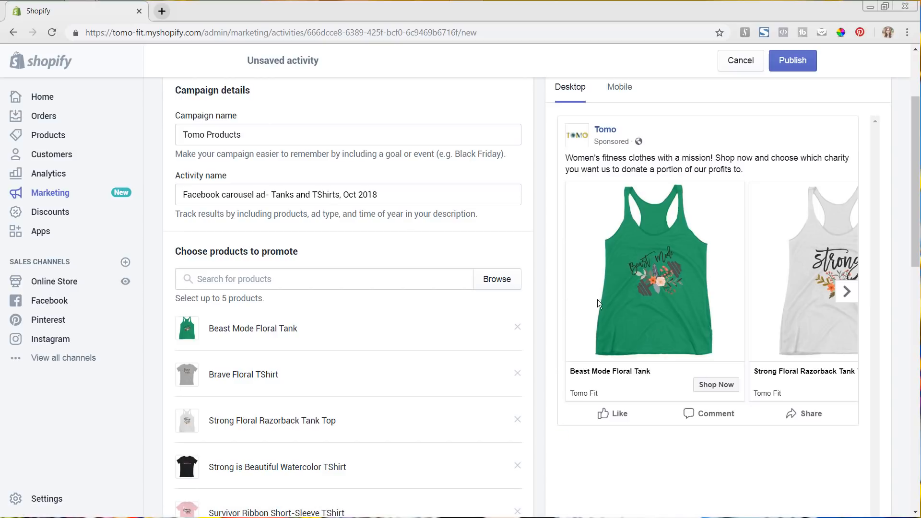
{"action": "mouse_move", "coordinate": [687, 165]}
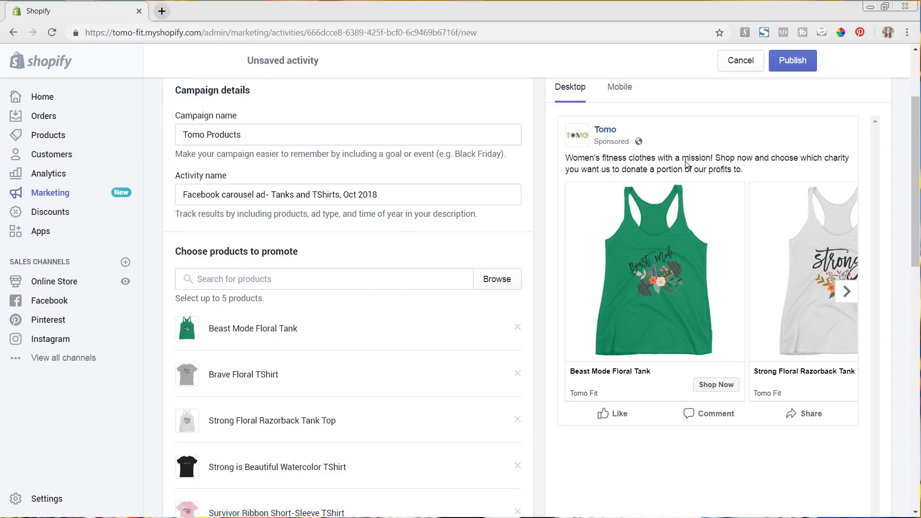
{"action": "mouse_move", "coordinate": [630, 285]}
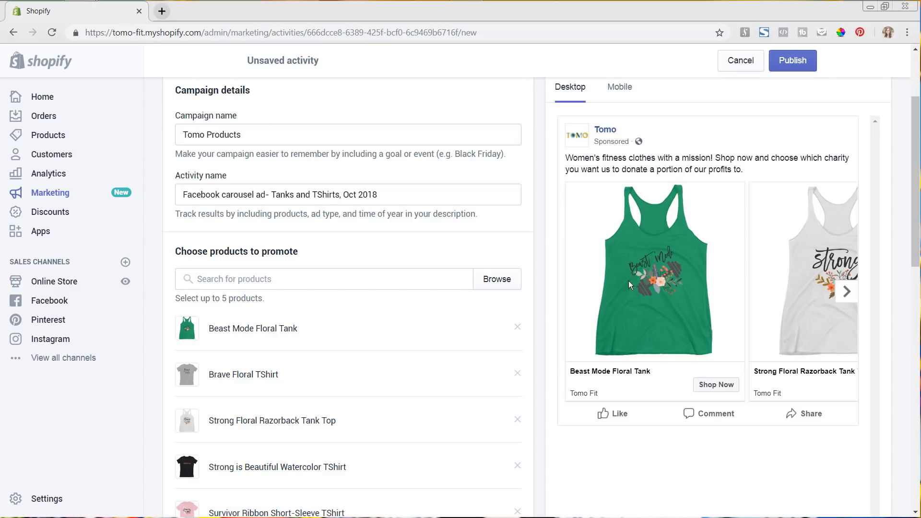
{"action": "mouse_move", "coordinate": [760, 184]}
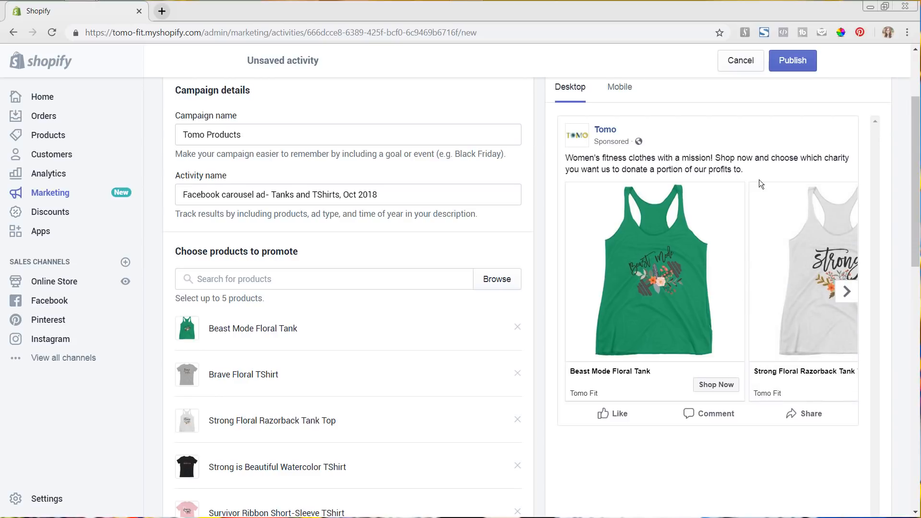
{"action": "mouse_move", "coordinate": [666, 191]}
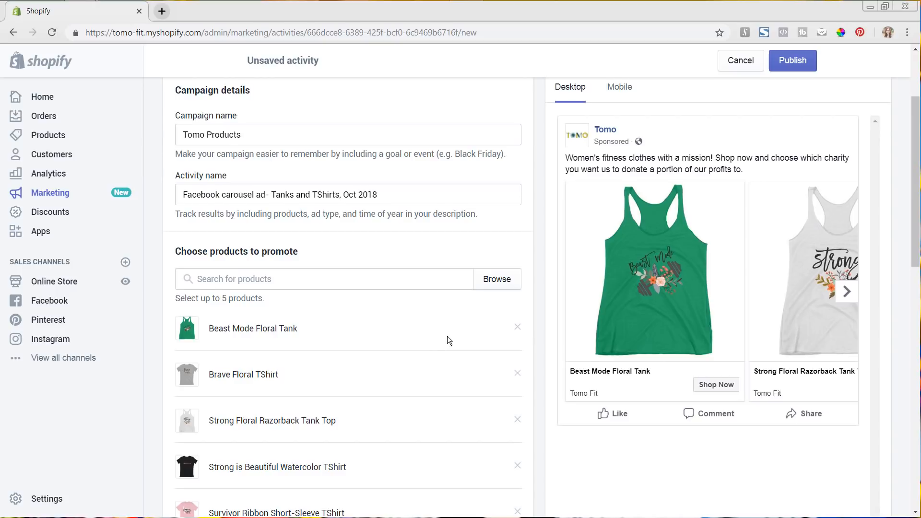
{"action": "scroll", "scroll_direction": "down", "scroll_amount": 3}
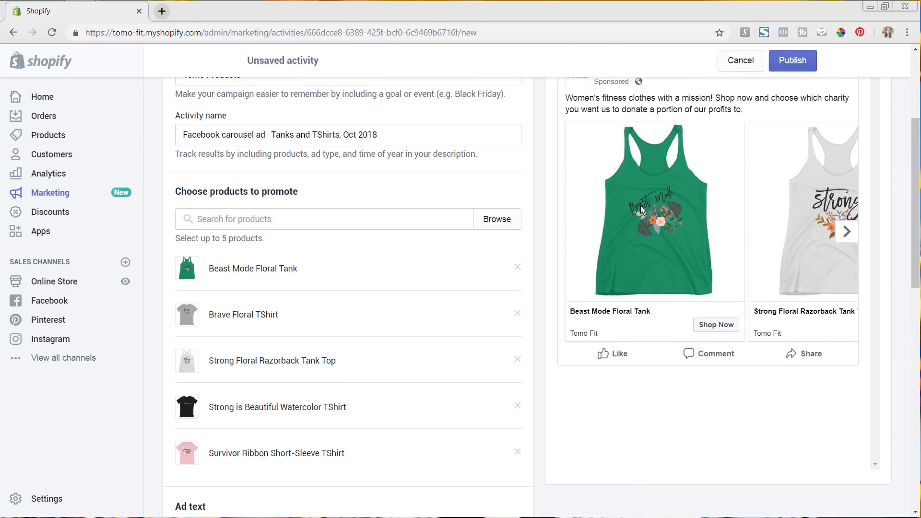
{"action": "scroll", "scroll_direction": "down", "scroll_amount": 3}
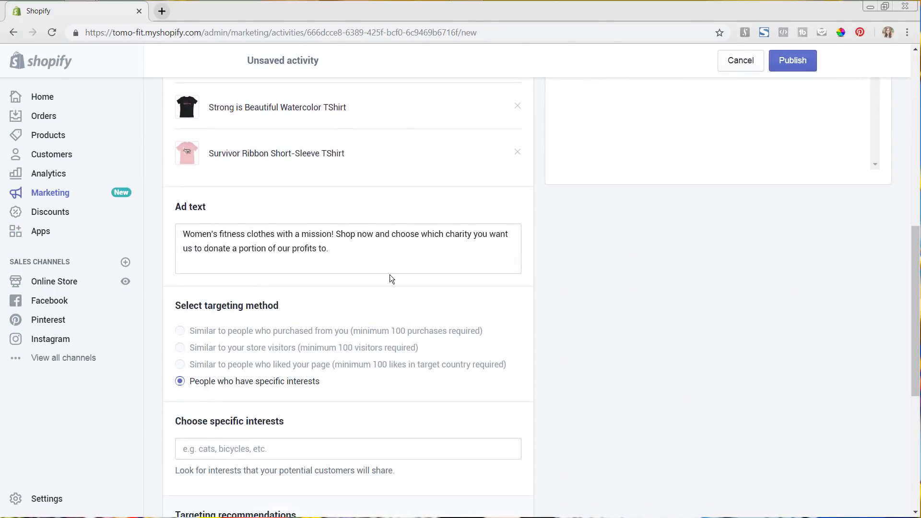
{"action": "left_click", "coordinate": [373, 265]}
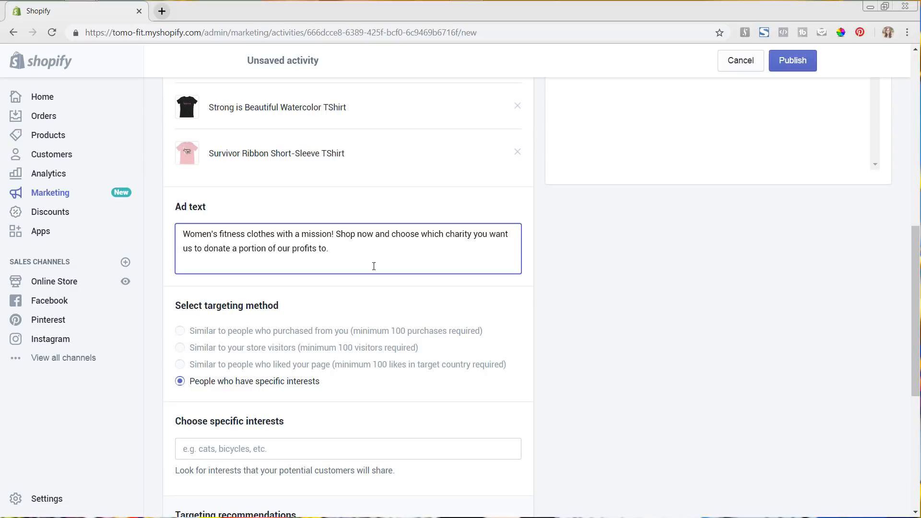
{"action": "type", "text": "https://"}
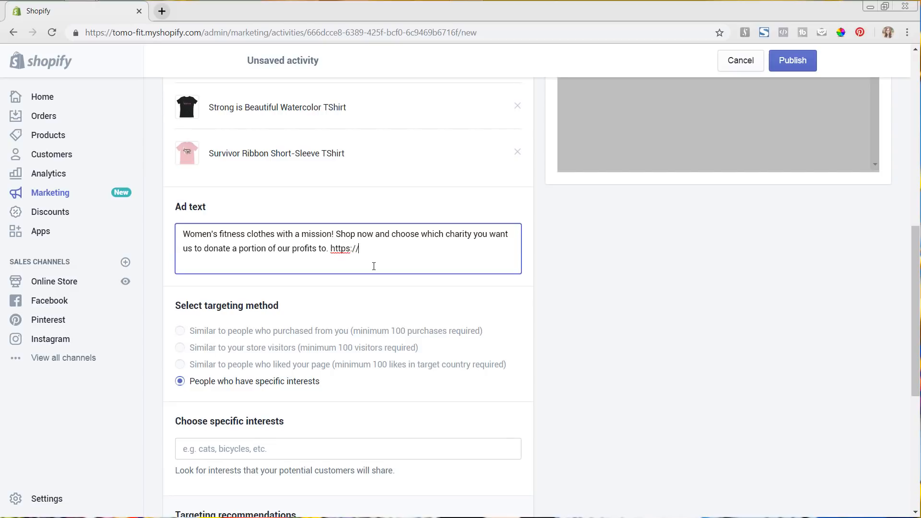
{"action": "type", "text": "tomofit.c"}
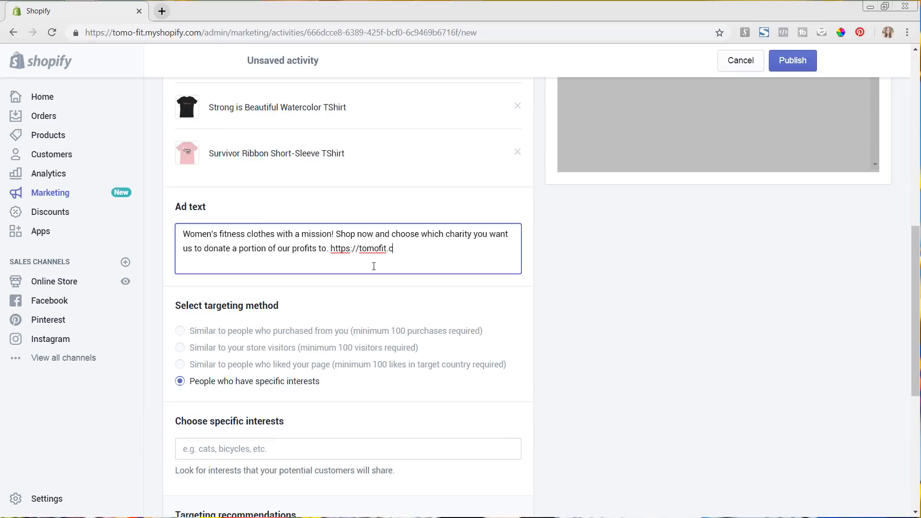
{"action": "type", "text": "om"}
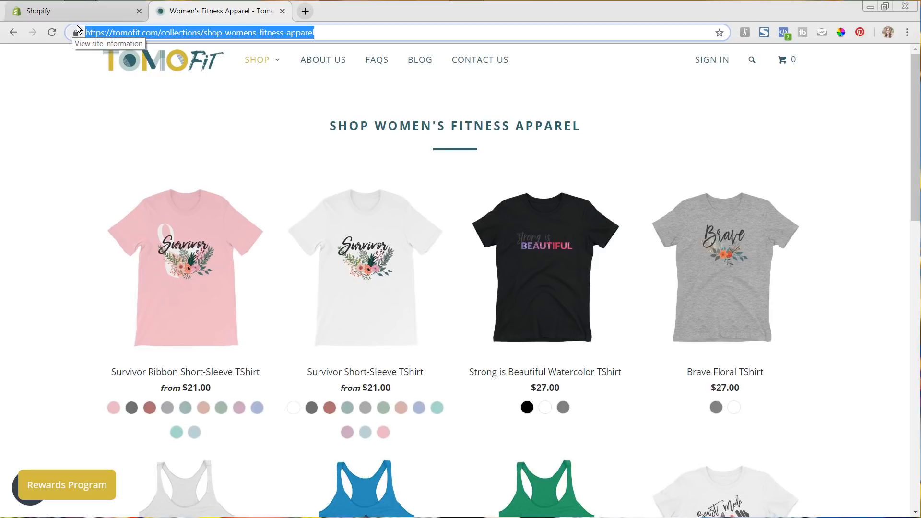
{"action": "mouse_move", "coordinate": [203, 32]}
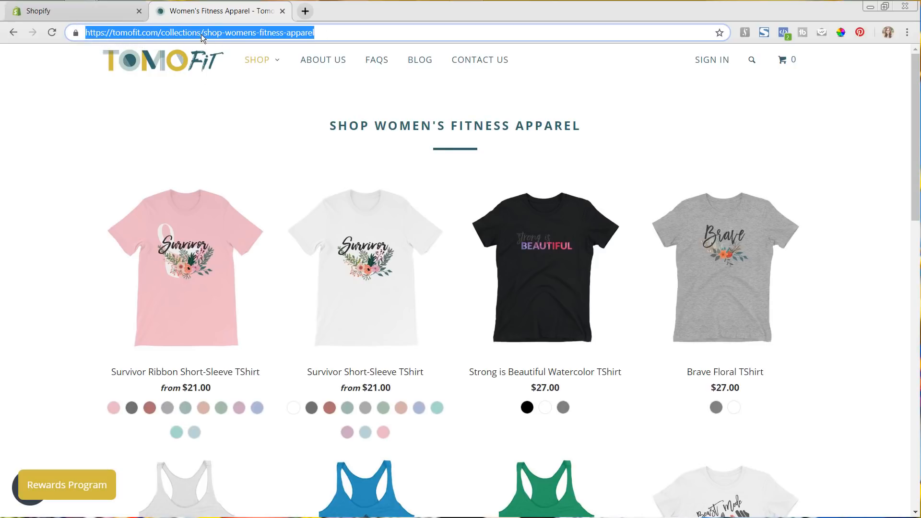
{"action": "mouse_move", "coordinate": [161, 67]}
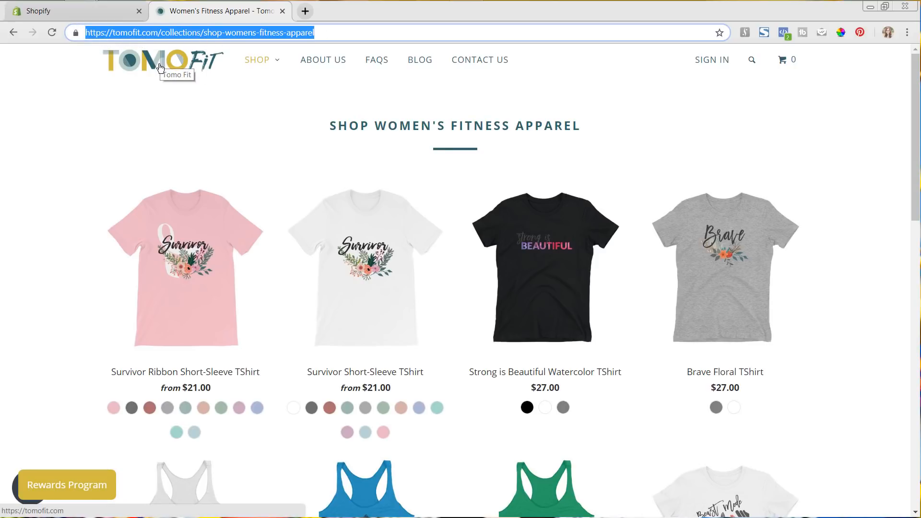
{"action": "mouse_move", "coordinate": [134, 116]}
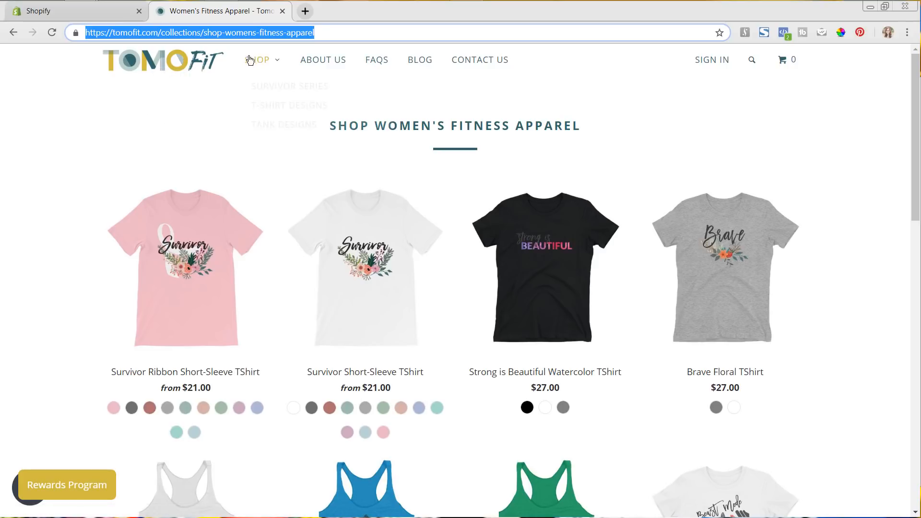
{"action": "mouse_move", "coordinate": [257, 60]}
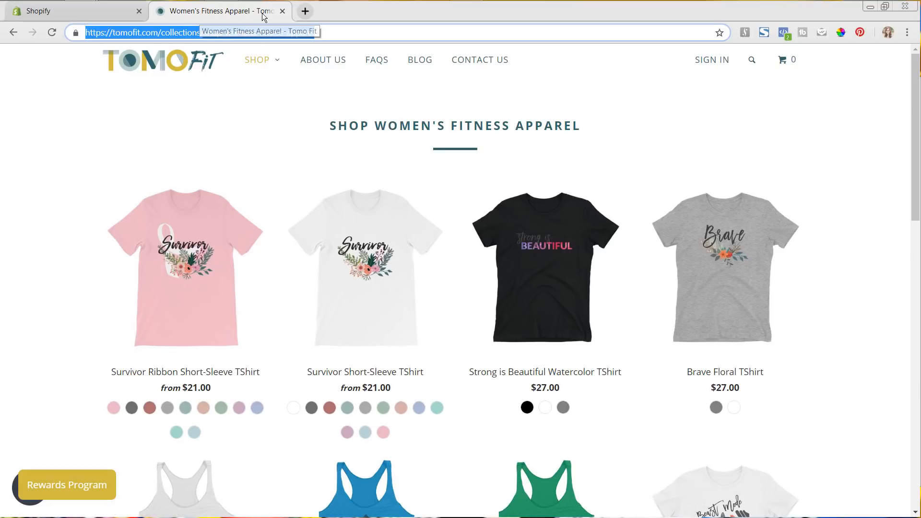
Return from the Tomo Fit store tab to the Shopify ad draft
{"action": "left_click", "coordinate": [75, 10]}
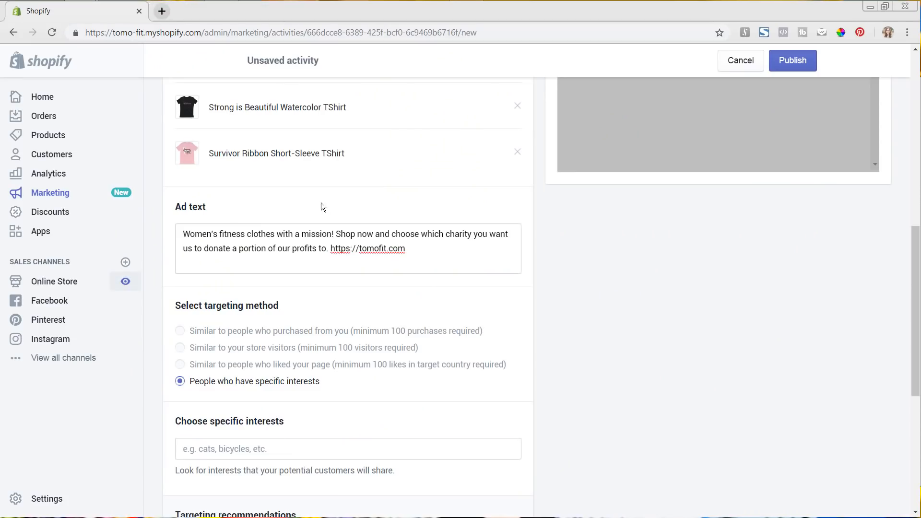
{"action": "double_click", "coordinate": [368, 247]}
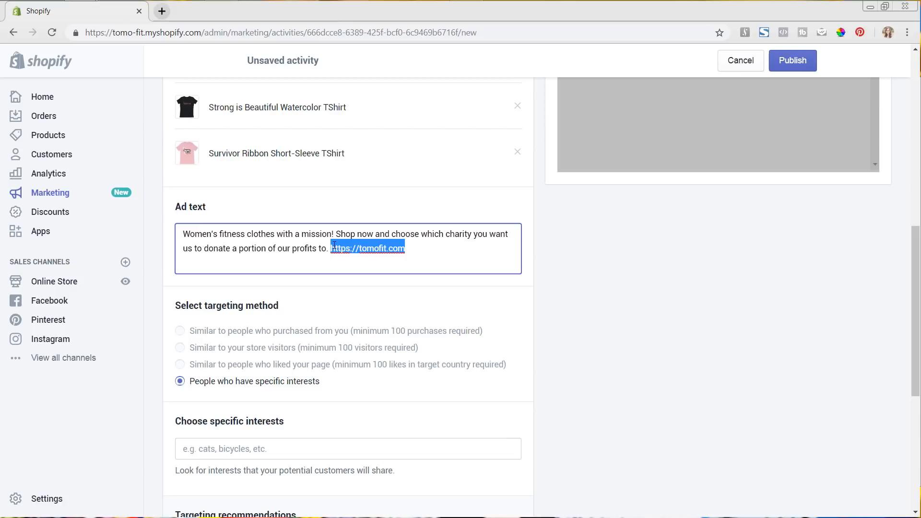
{"action": "type", "text": "/collections/shop-womens-fitness-apparel"}
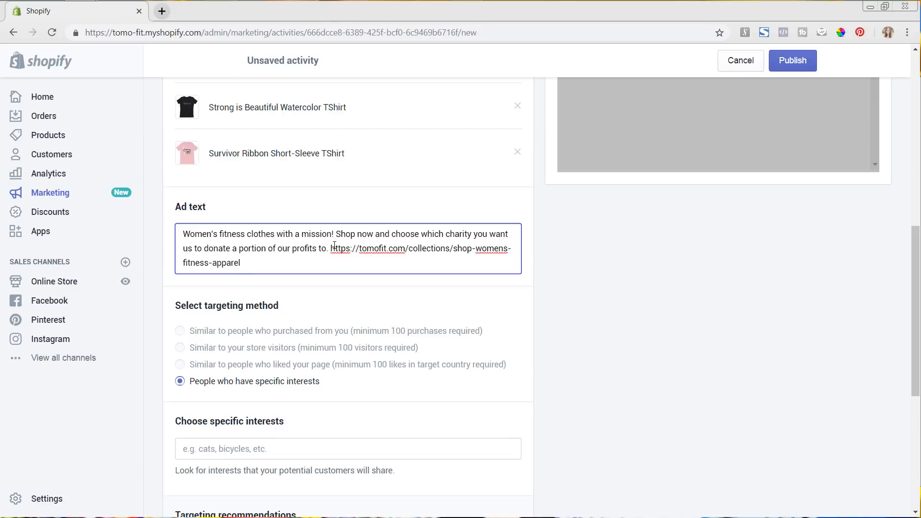
{"action": "left_click", "coordinate": [582, 255]}
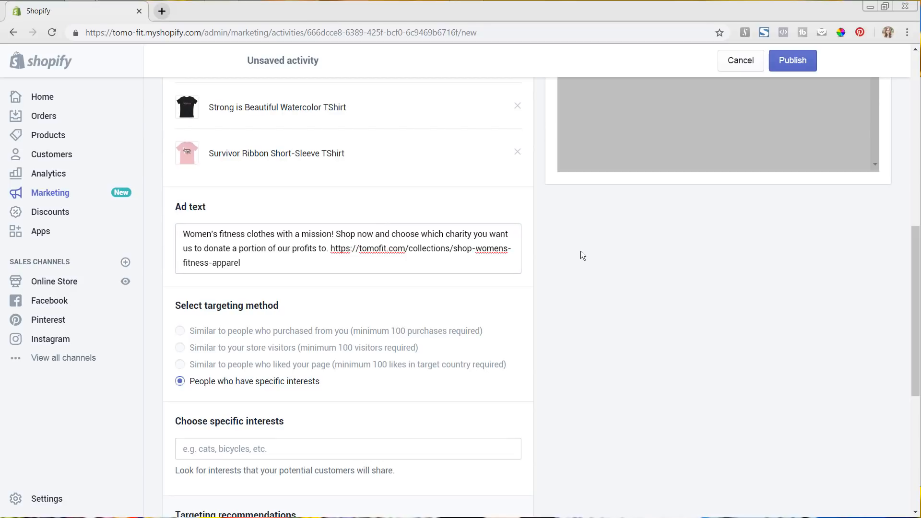
{"action": "mouse_move", "coordinate": [664, 279]}
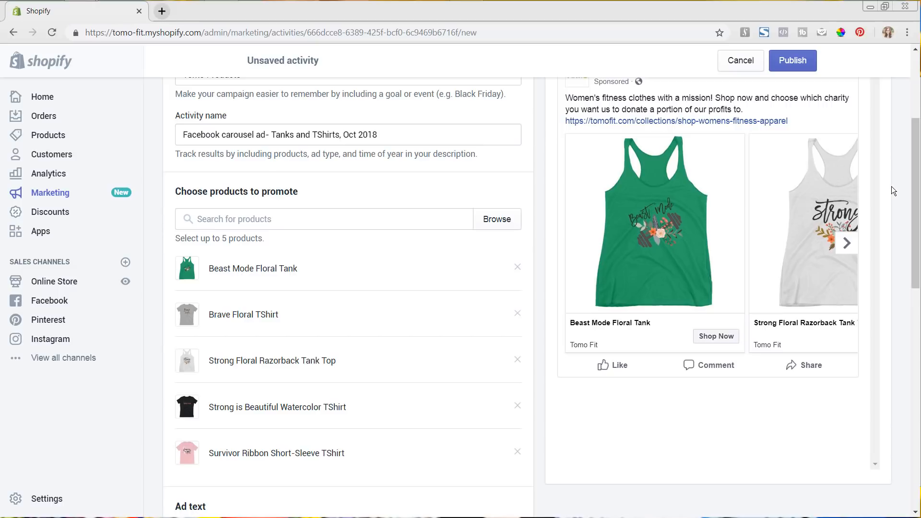
{"action": "mouse_move", "coordinate": [690, 79]}
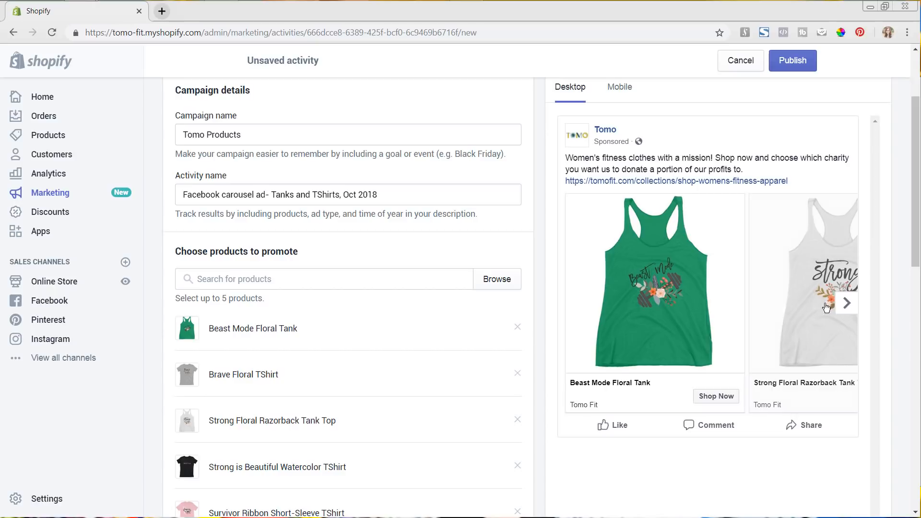
Step the preview carousel through products to the Survivor Ribbon Short-Sleeve TShirt
{"action": "left_click", "coordinate": [846, 304]}
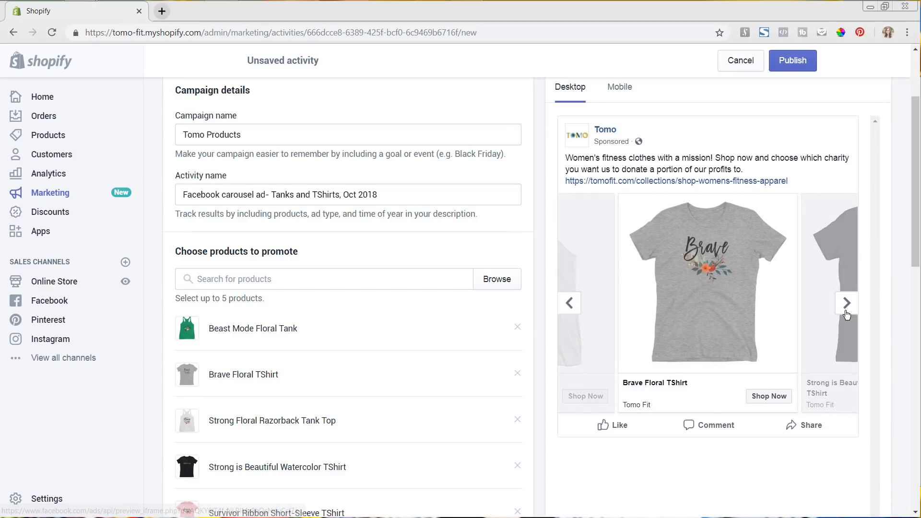
{"action": "left_click", "coordinate": [846, 303]}
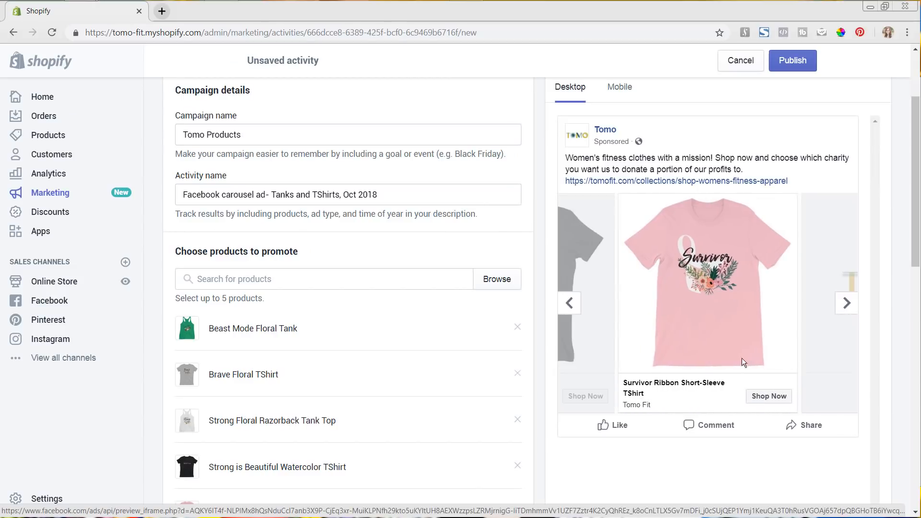
{"action": "scroll", "scroll_direction": "down", "scroll_amount": 3}
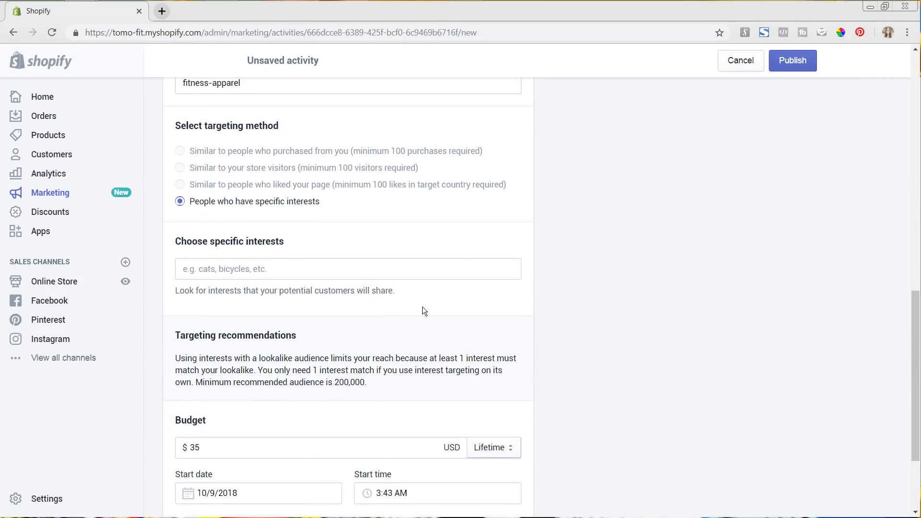
{"action": "mouse_move", "coordinate": [239, 184]}
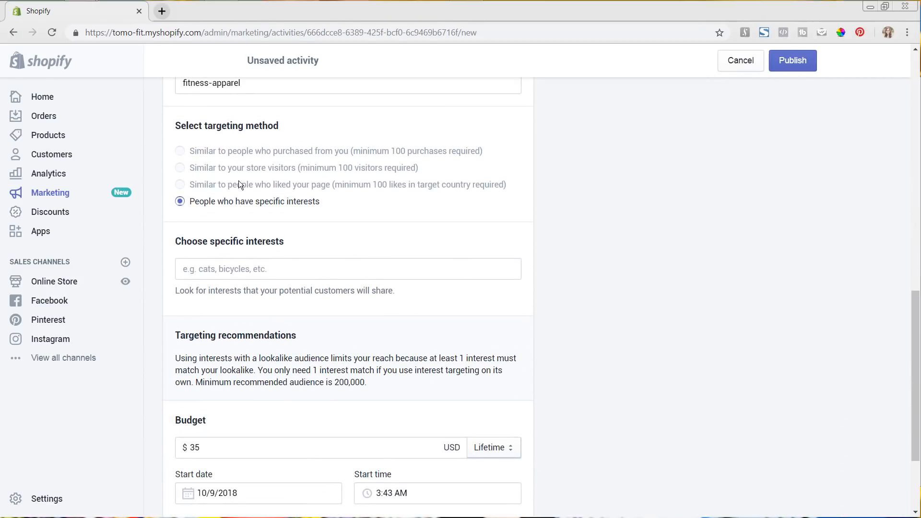
{"action": "mouse_move", "coordinate": [232, 179]}
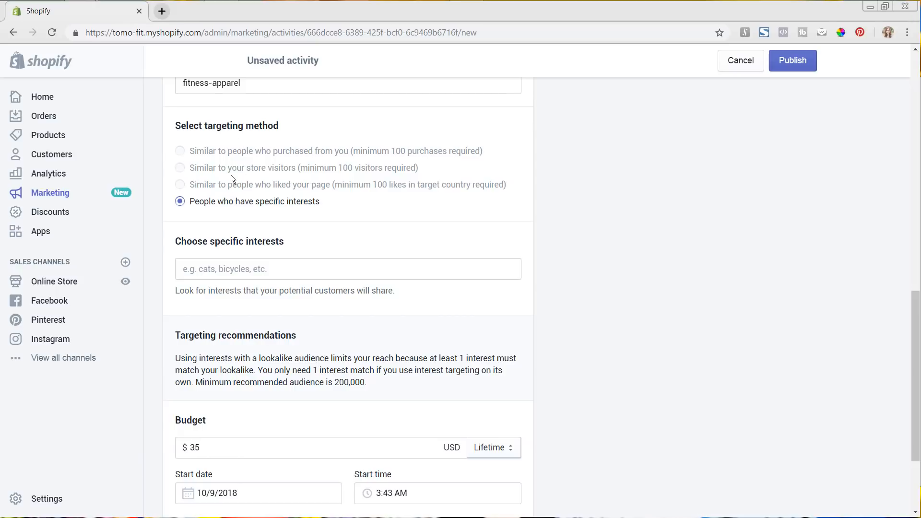
{"action": "mouse_move", "coordinate": [242, 154]}
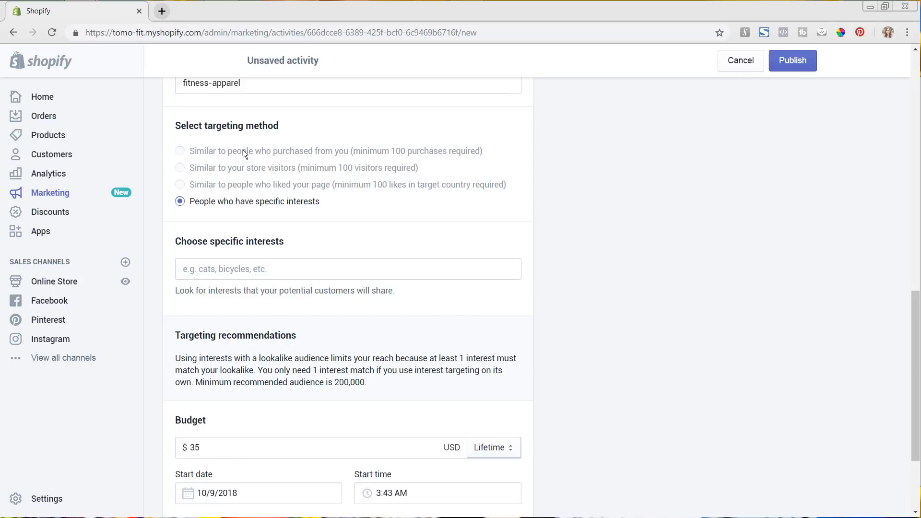
{"action": "mouse_move", "coordinate": [269, 160]}
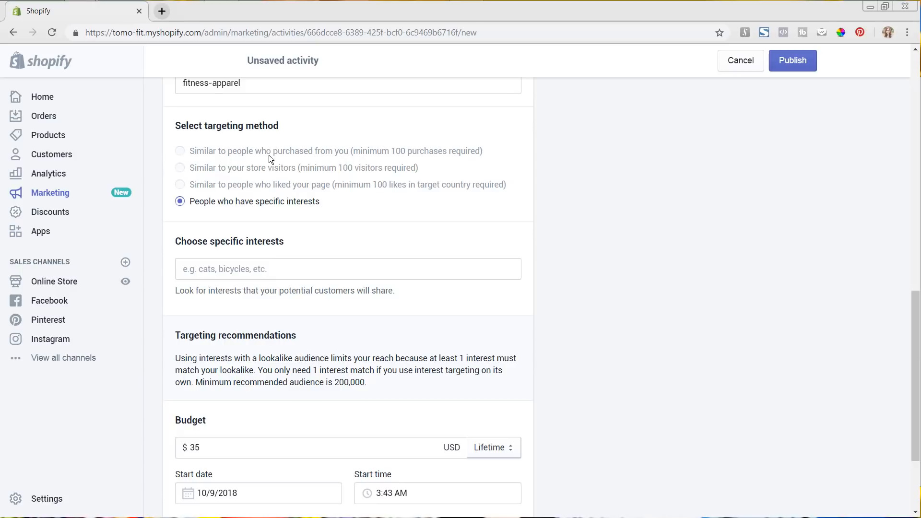
{"action": "mouse_move", "coordinate": [282, 180]}
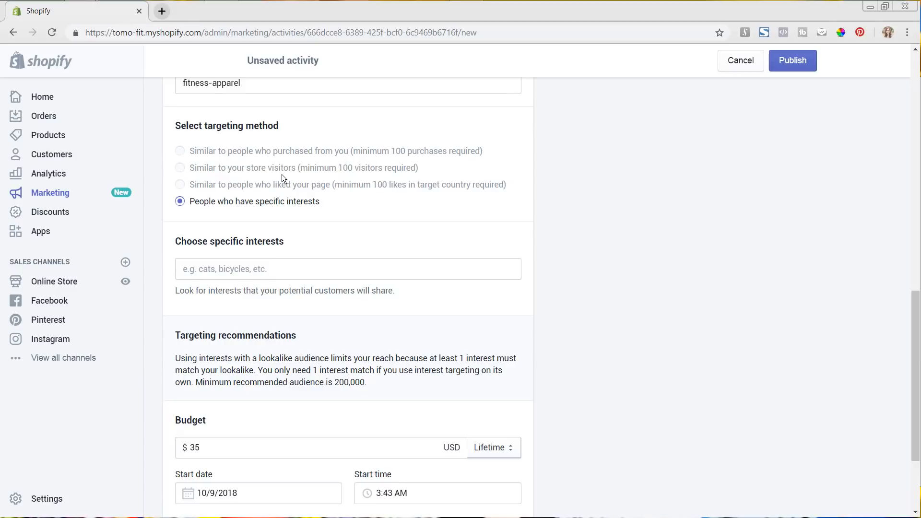
{"action": "mouse_move", "coordinate": [240, 196]}
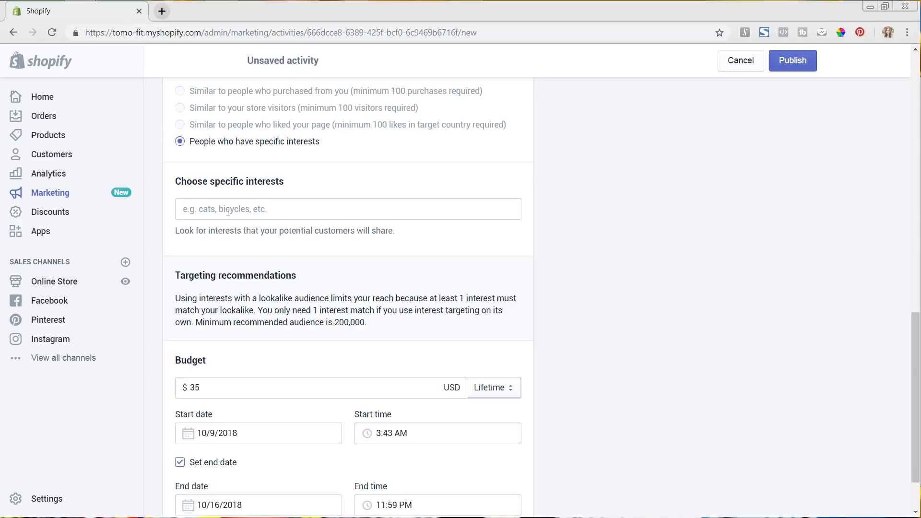
Search interests for 'fitness' and target Fitness and wellness and Physical fitness
{"action": "left_click", "coordinate": [347, 209]}
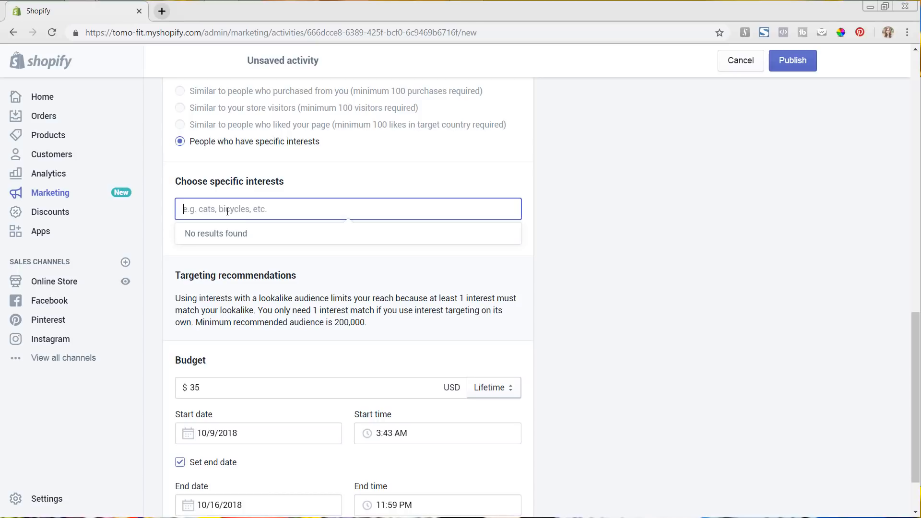
{"action": "type", "text": "fitness"}
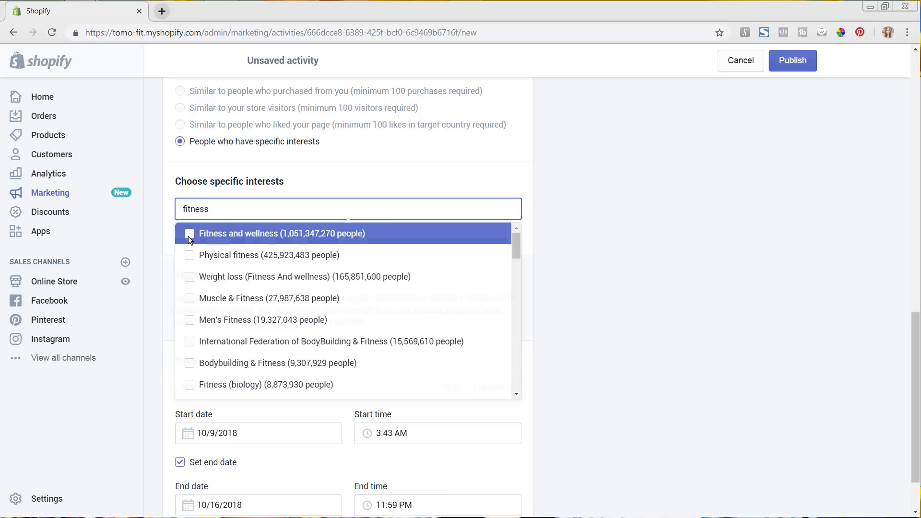
{"action": "left_click", "coordinate": [189, 233]}
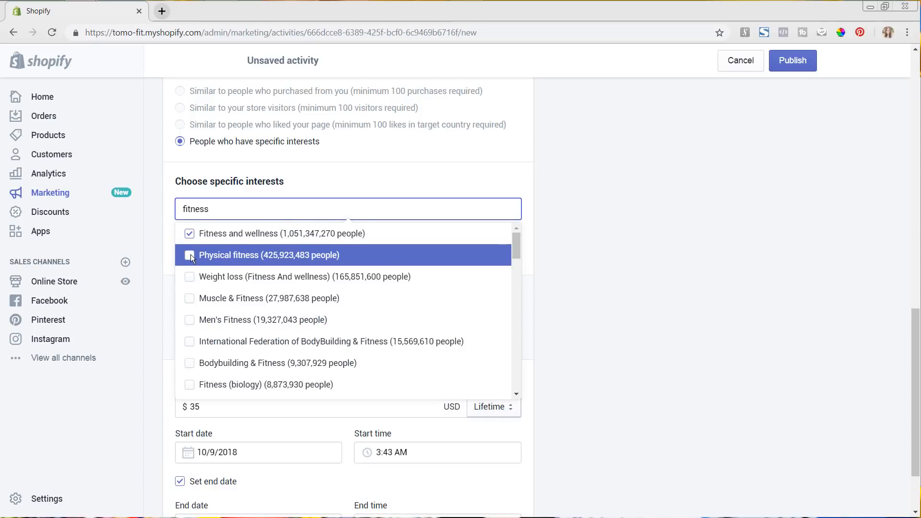
{"action": "left_click", "coordinate": [189, 255]}
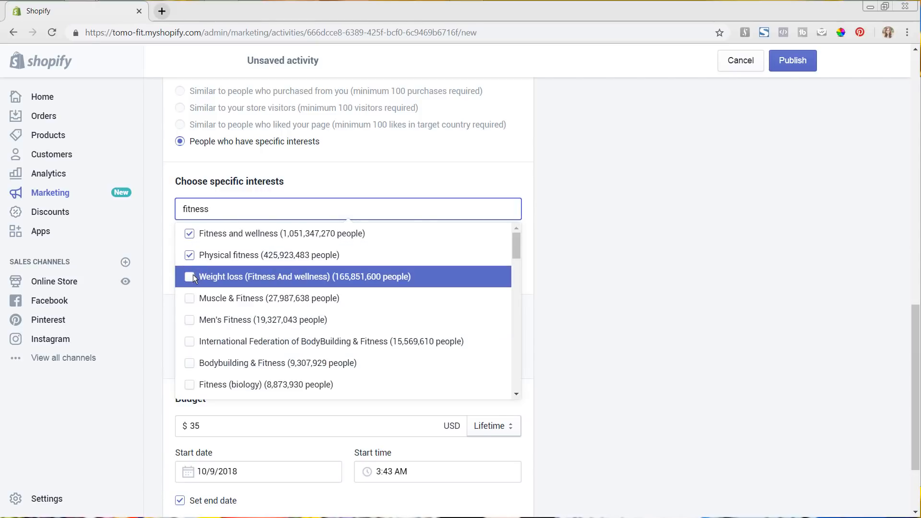
{"action": "scroll", "scroll_direction": "down", "scroll_amount": 3}
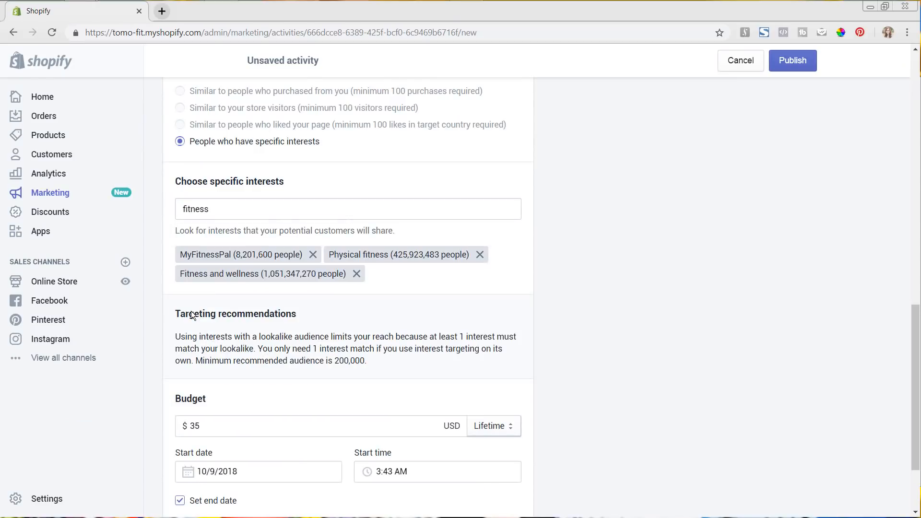
{"action": "left_click", "coordinate": [346, 208]}
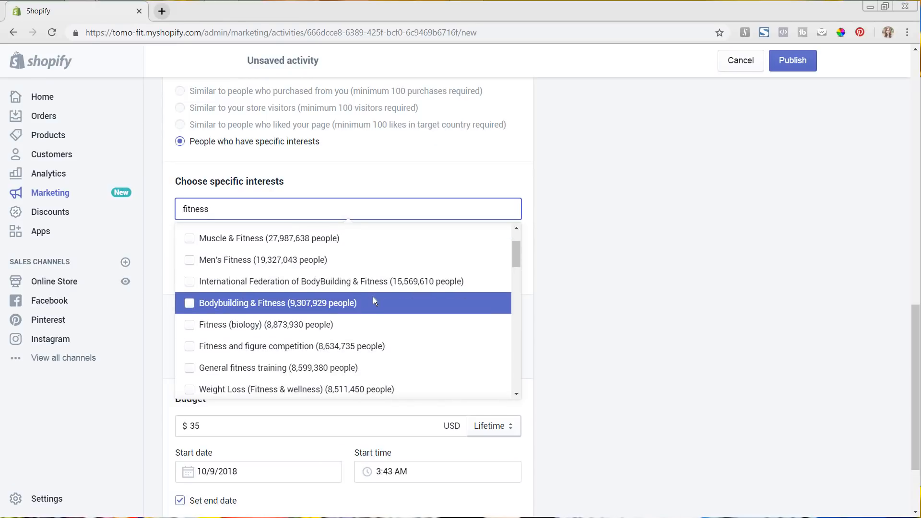
{"action": "mouse_move", "coordinate": [518, 257]}
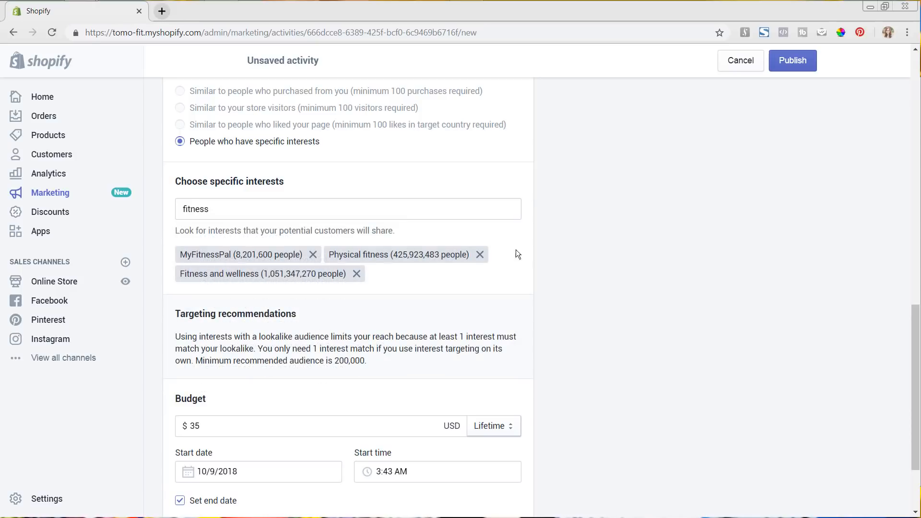
Add Fitness and figure competition from the fitness suggestions as a targeted interest
{"action": "left_click", "coordinate": [347, 209]}
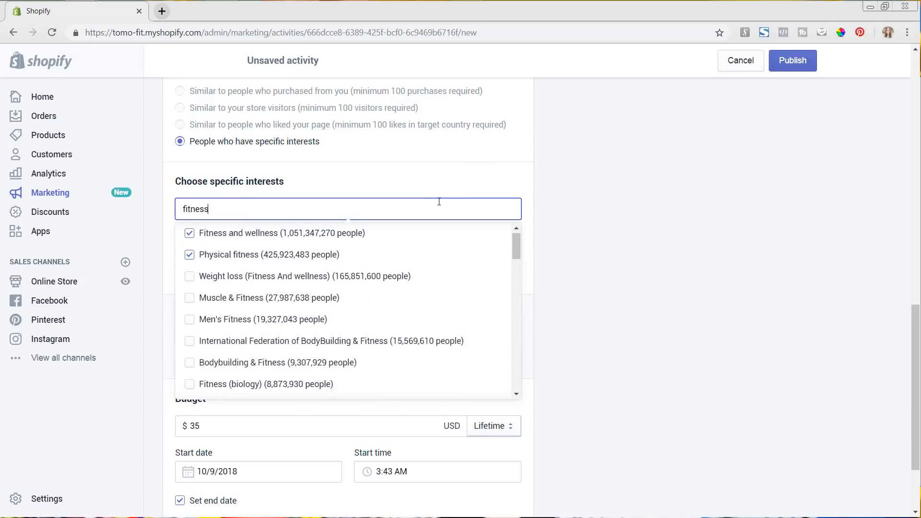
{"action": "mouse_move", "coordinate": [460, 210]}
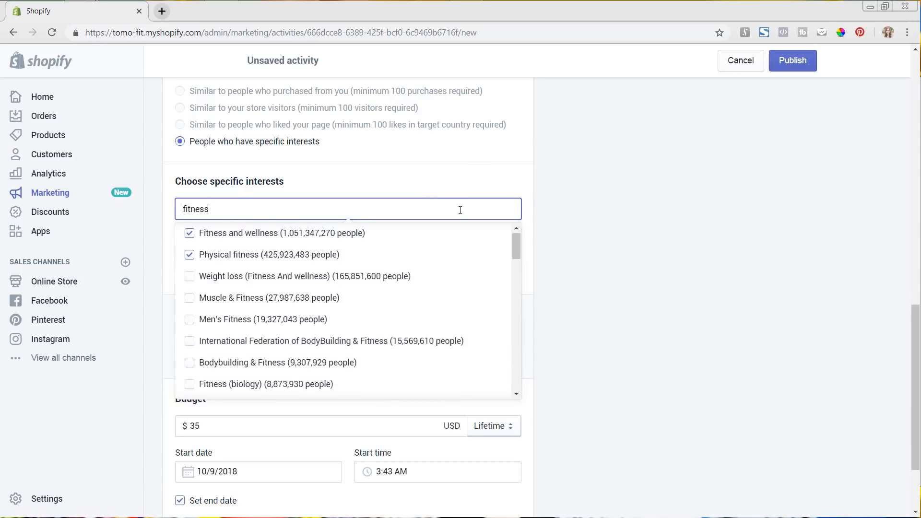
{"action": "mouse_move", "coordinate": [440, 276]}
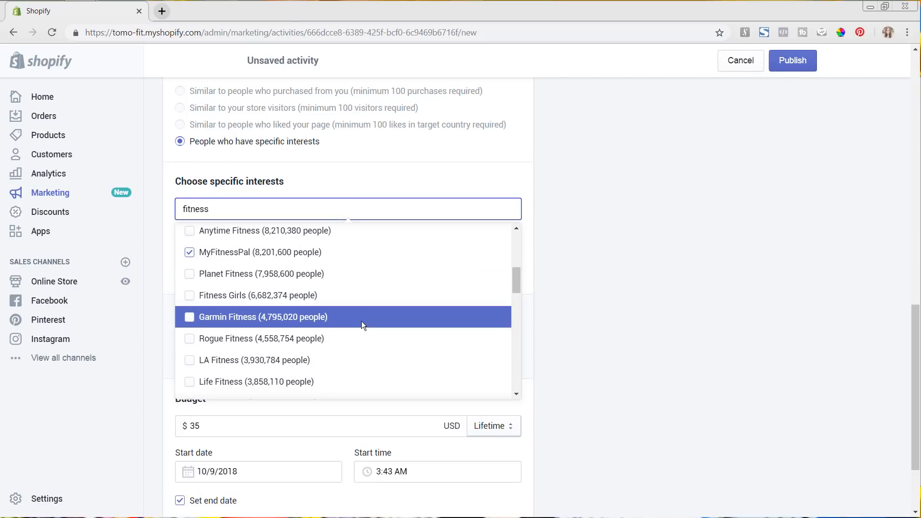
{"action": "mouse_move", "coordinate": [257, 294]}
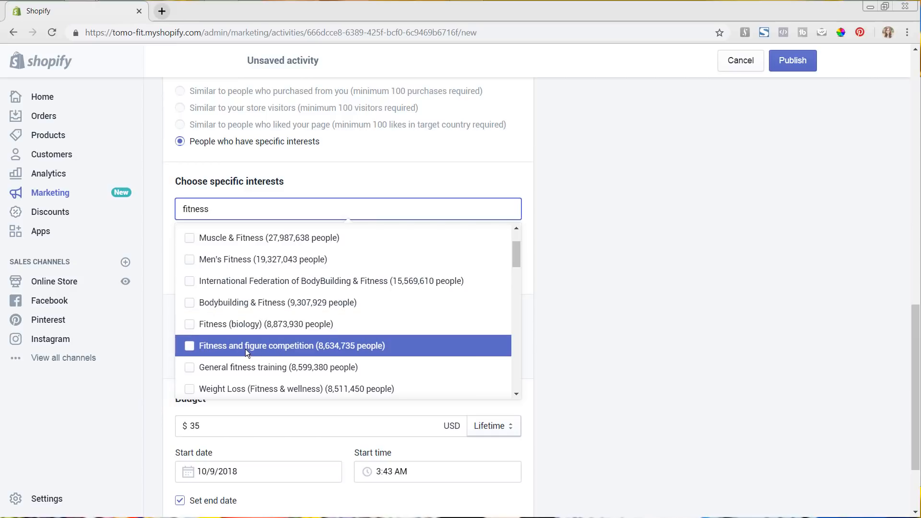
{"action": "mouse_move", "coordinate": [256, 349]}
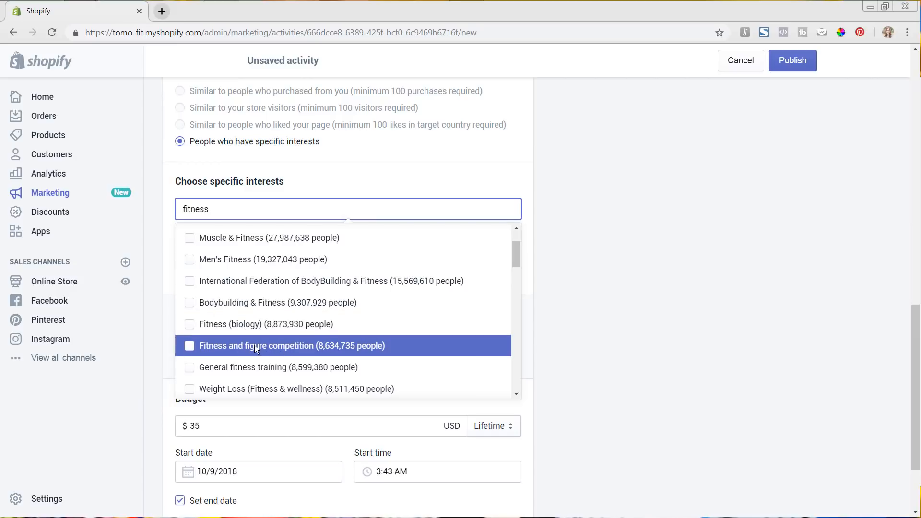
{"action": "mouse_move", "coordinate": [218, 359]}
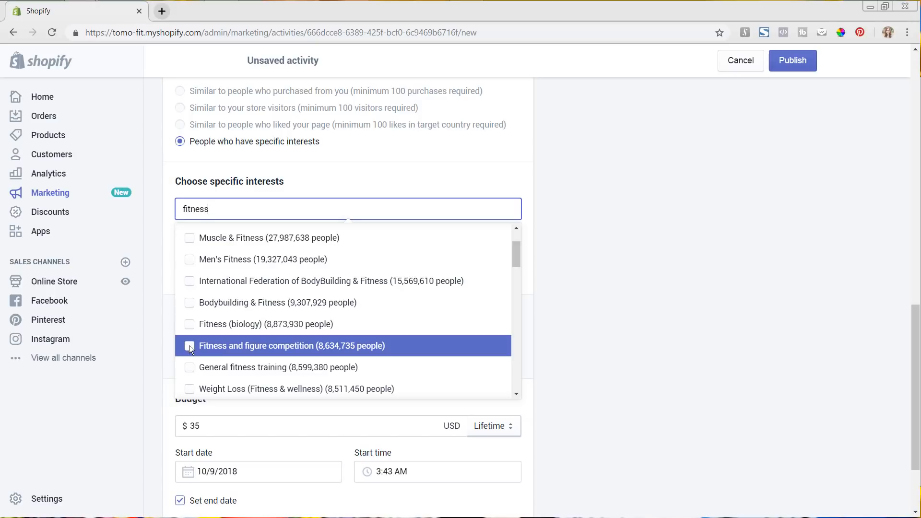
{"action": "left_click", "coordinate": [190, 345]}
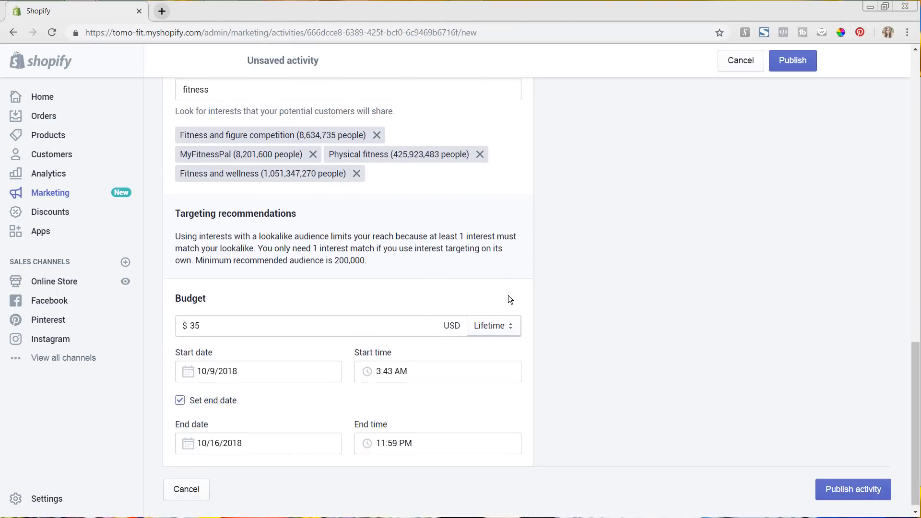
{"action": "scroll", "scroll_direction": "down", "scroll_amount": 3}
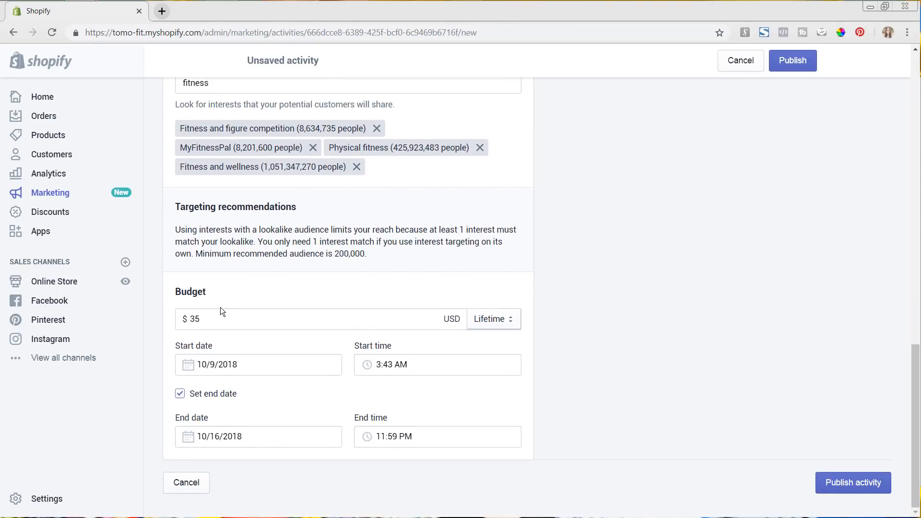
{"action": "mouse_move", "coordinate": [329, 303]}
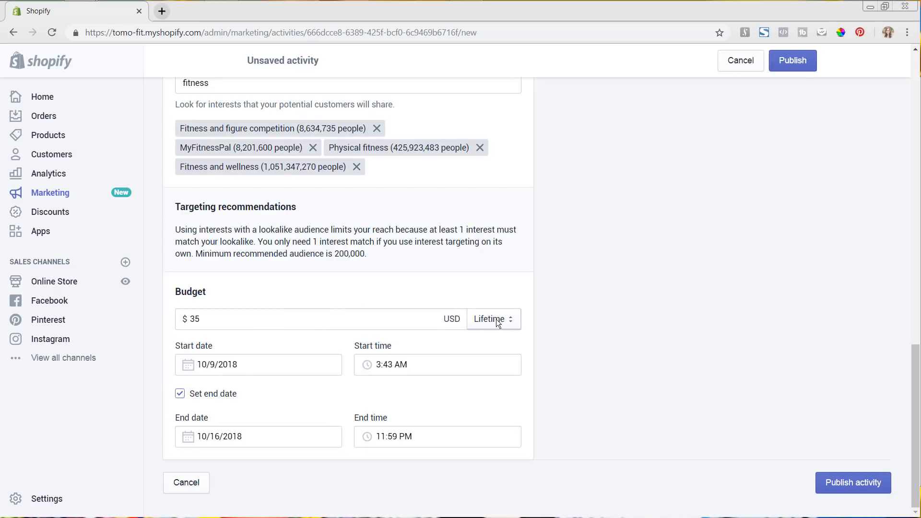
{"action": "left_click", "coordinate": [493, 318]}
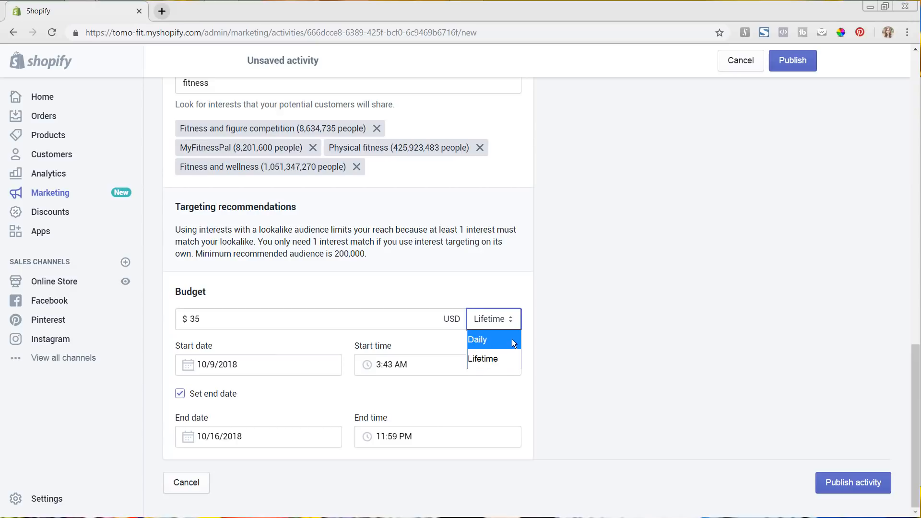
{"action": "mouse_move", "coordinate": [531, 341]}
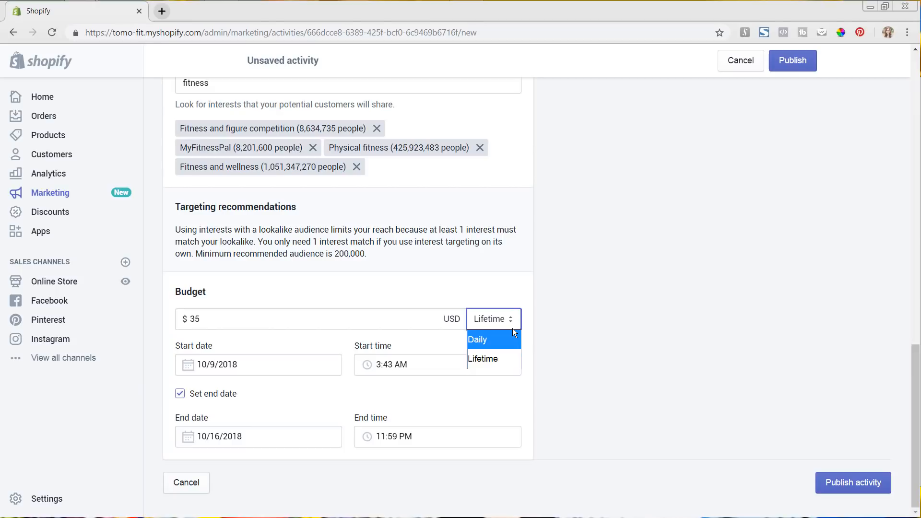
{"action": "mouse_move", "coordinate": [483, 358]}
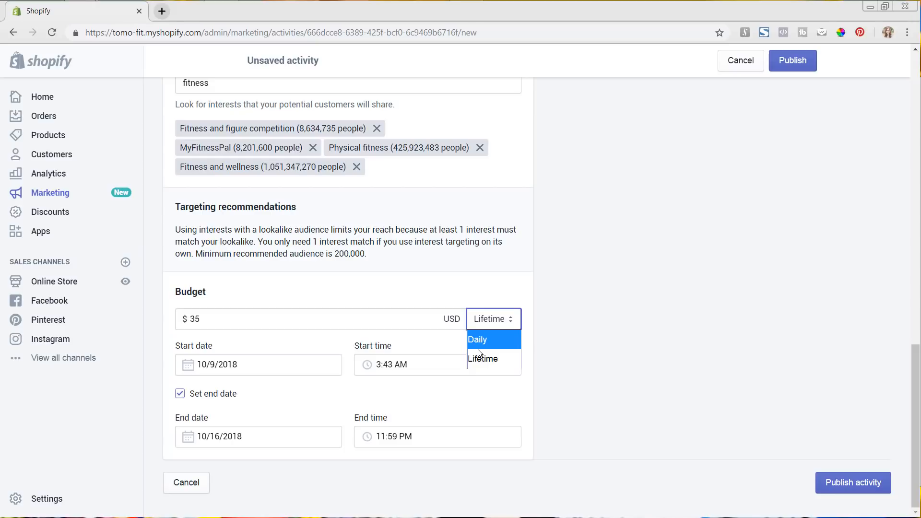
{"action": "mouse_move", "coordinate": [482, 359]}
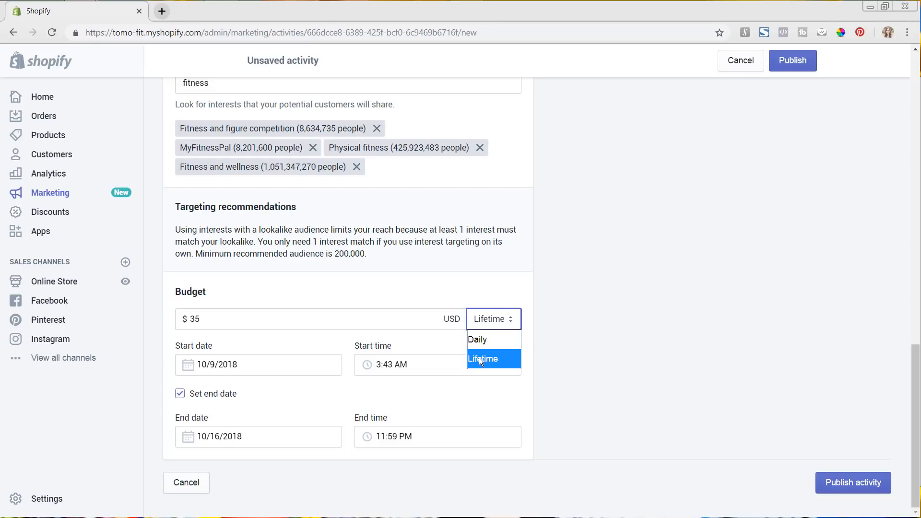
{"action": "mouse_move", "coordinate": [482, 361]}
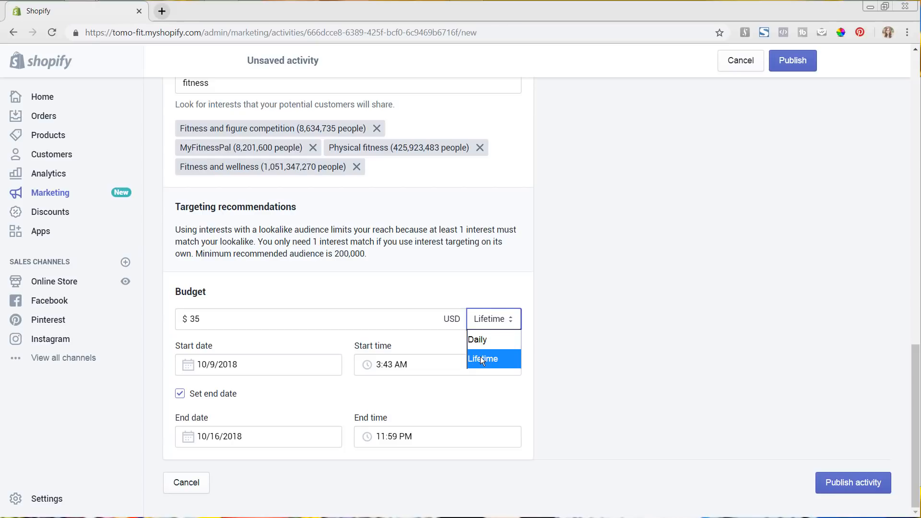
{"action": "left_click", "coordinate": [482, 359]}
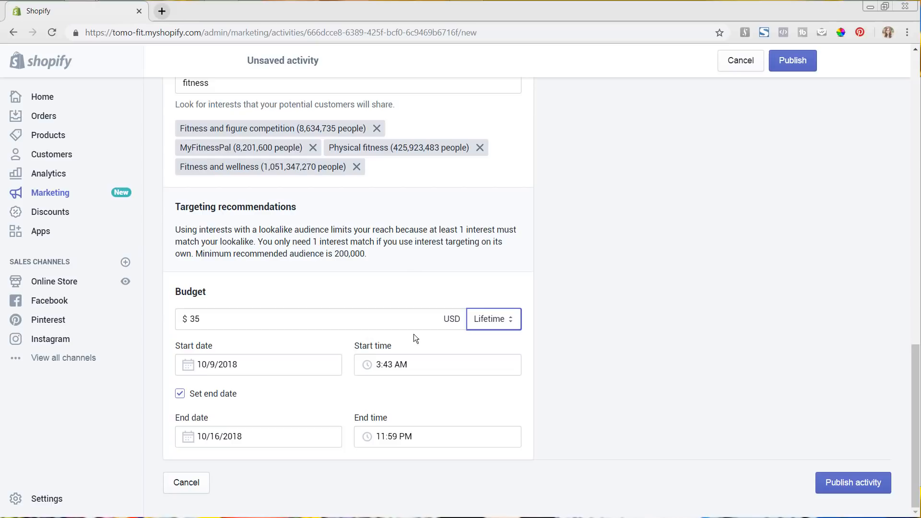
{"action": "mouse_move", "coordinate": [228, 381]}
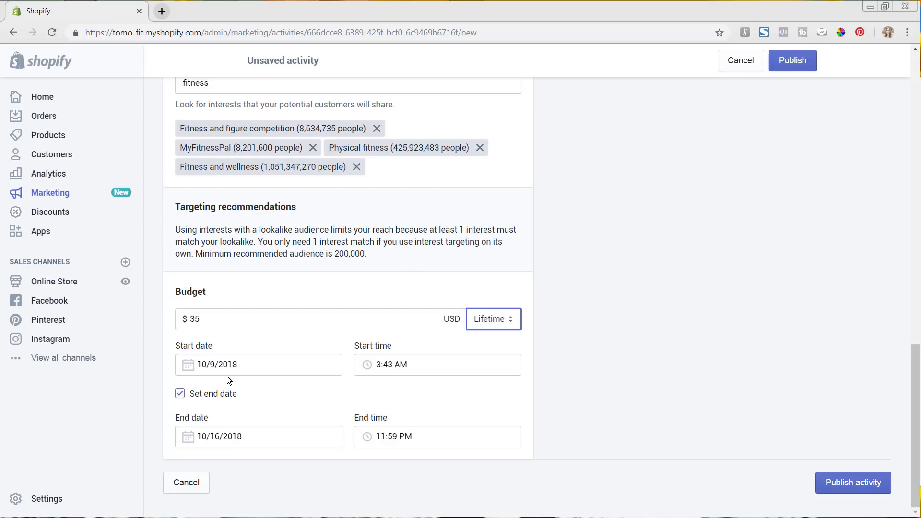
{"action": "mouse_move", "coordinate": [222, 441]}
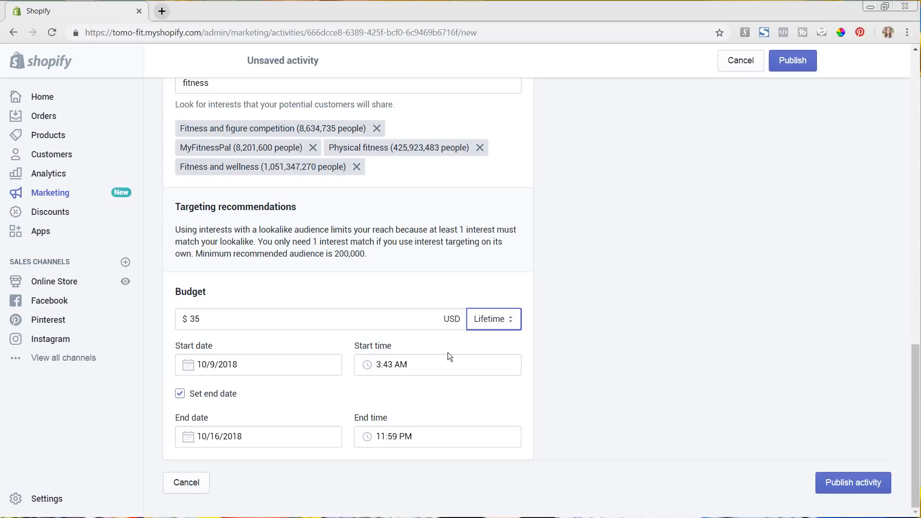
{"action": "mouse_move", "coordinate": [395, 374]}
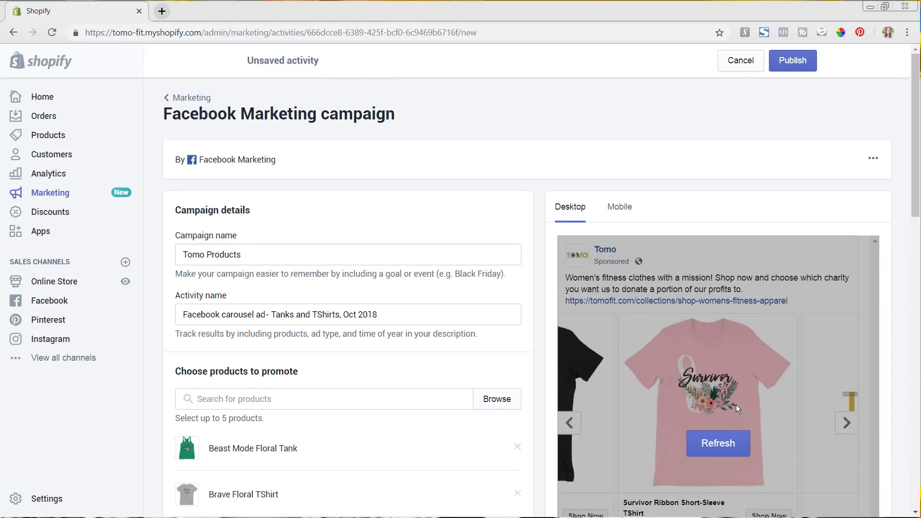
Preview the carousel ad on Mobile, then publish the Tomo Products Facebook campaign
{"action": "scroll", "scroll_direction": "down", "scroll_amount": 3}
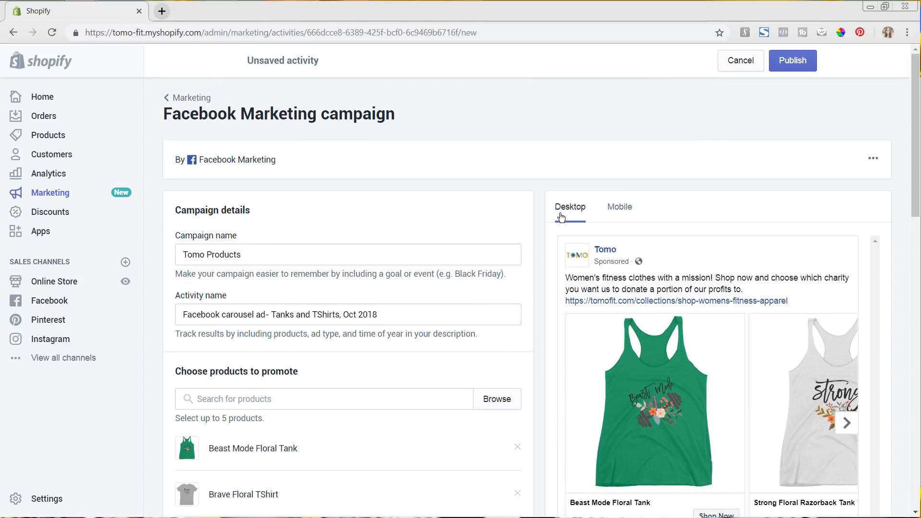
{"action": "mouse_move", "coordinate": [620, 211]}
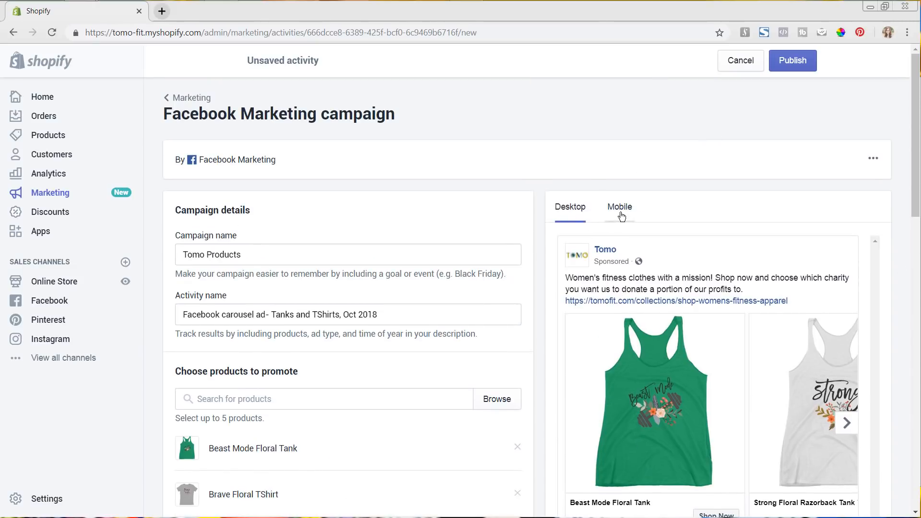
{"action": "left_click", "coordinate": [619, 207]}
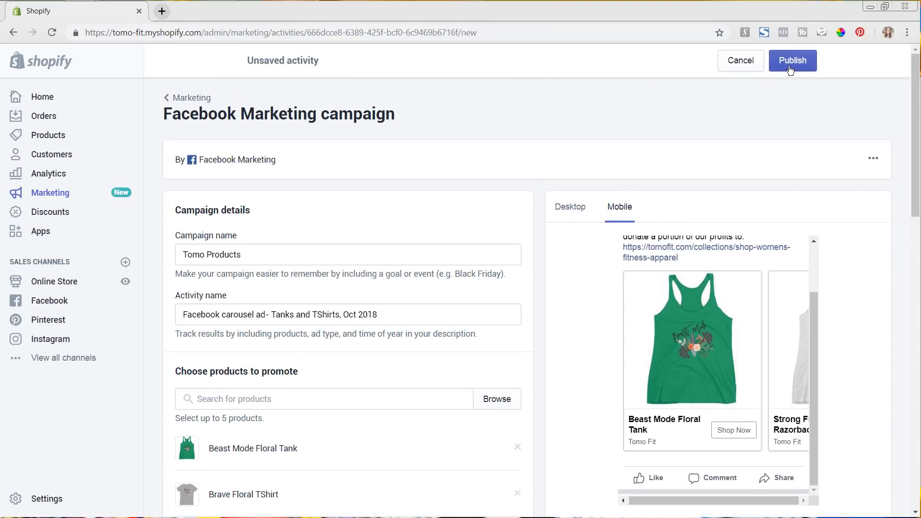
{"action": "left_click", "coordinate": [792, 60]}
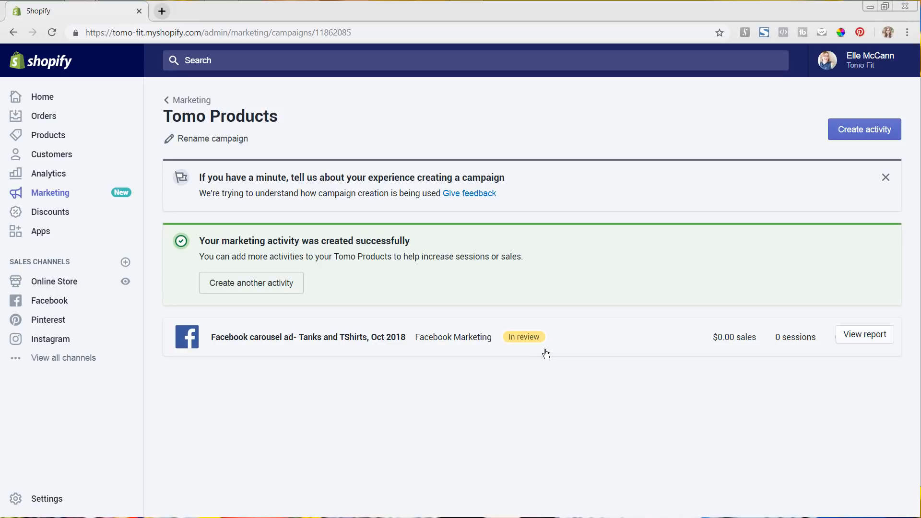
{"action": "mouse_move", "coordinate": [628, 355]}
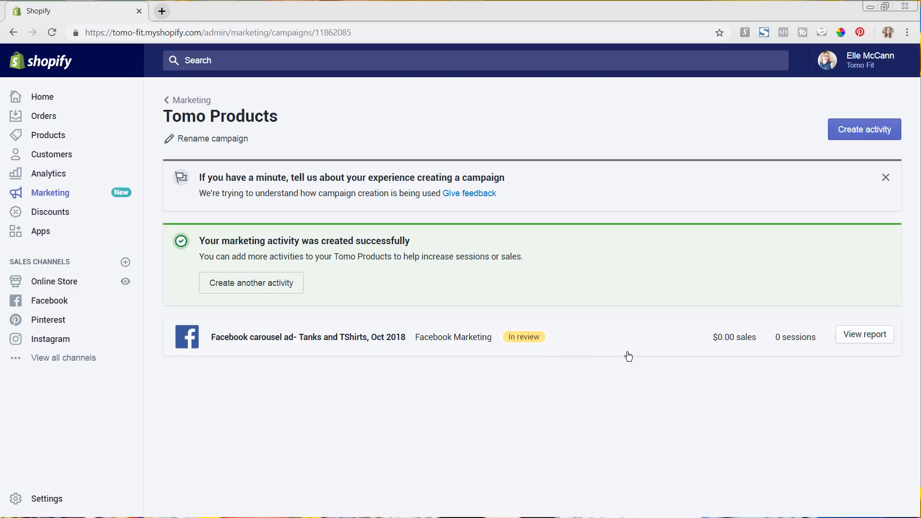
{"action": "mouse_move", "coordinate": [779, 346]}
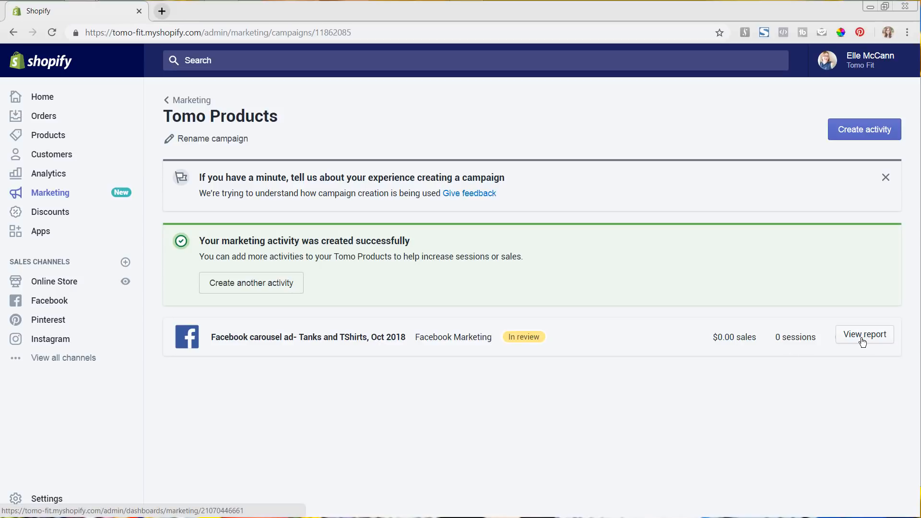
{"action": "left_click", "coordinate": [864, 334]}
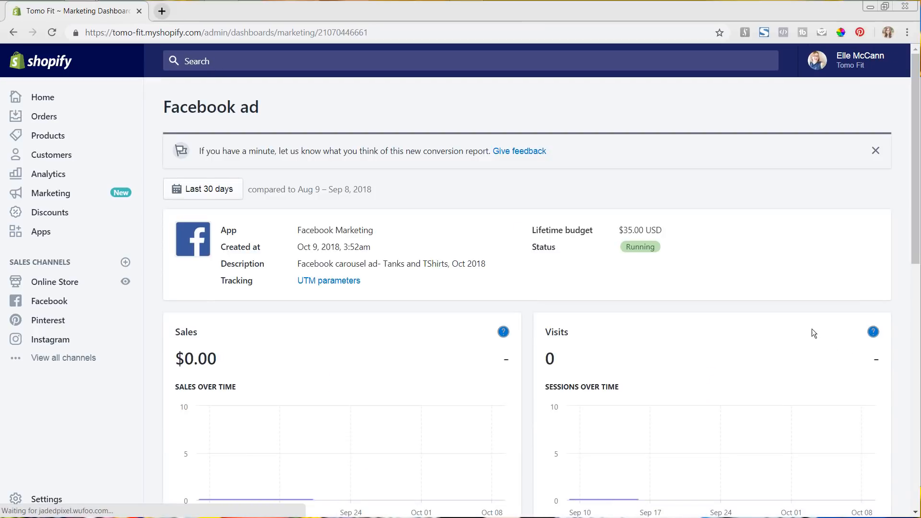
Scroll through the Facebook ad report's sales, sessions and conversion figures and back to the top
{"action": "scroll", "scroll_direction": "down", "scroll_amount": 3}
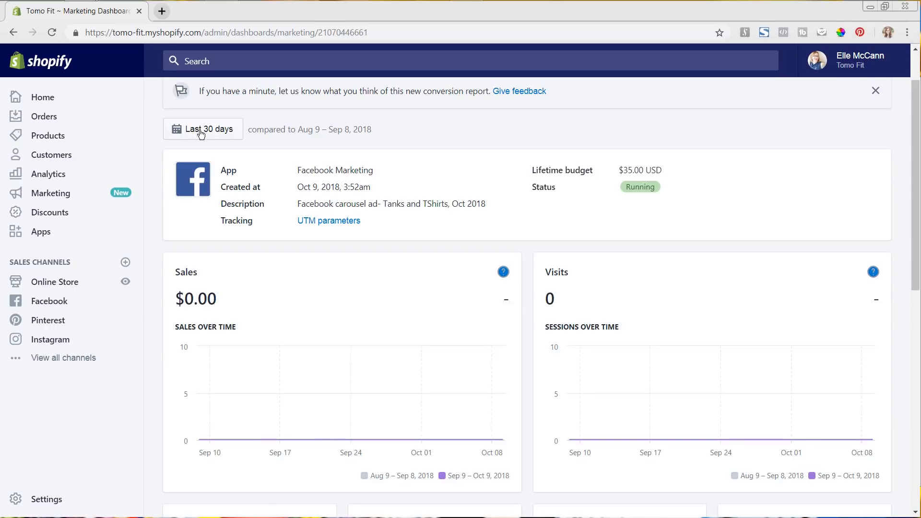
{"action": "scroll", "scroll_direction": "down", "scroll_amount": 3}
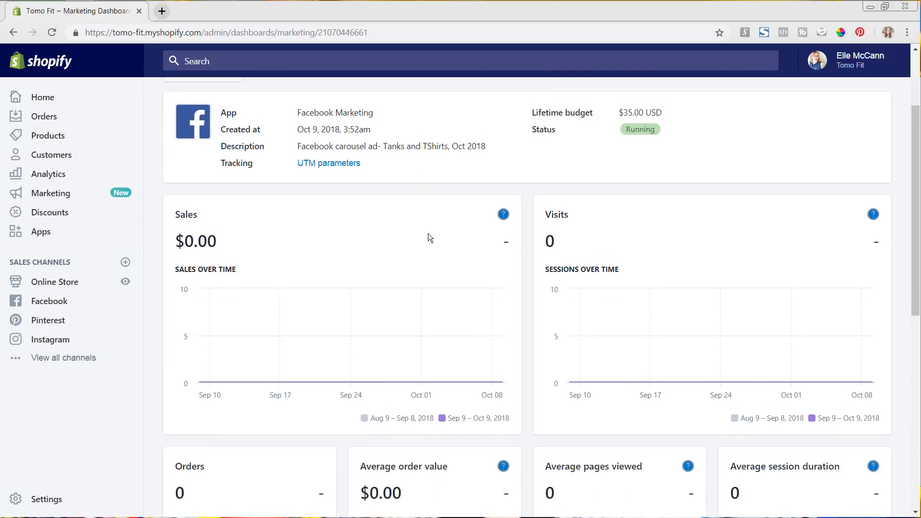
{"action": "scroll", "scroll_direction": "down", "scroll_amount": 3}
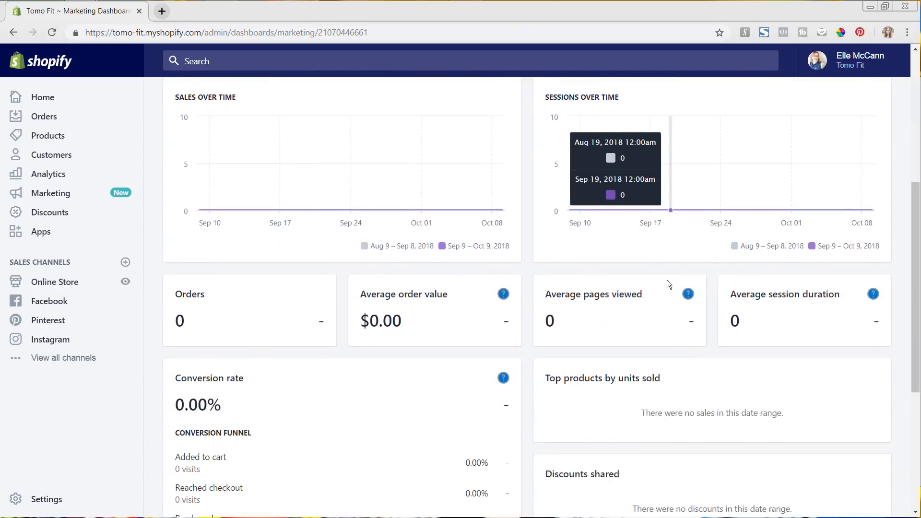
{"action": "scroll", "scroll_direction": "down", "scroll_amount": 3}
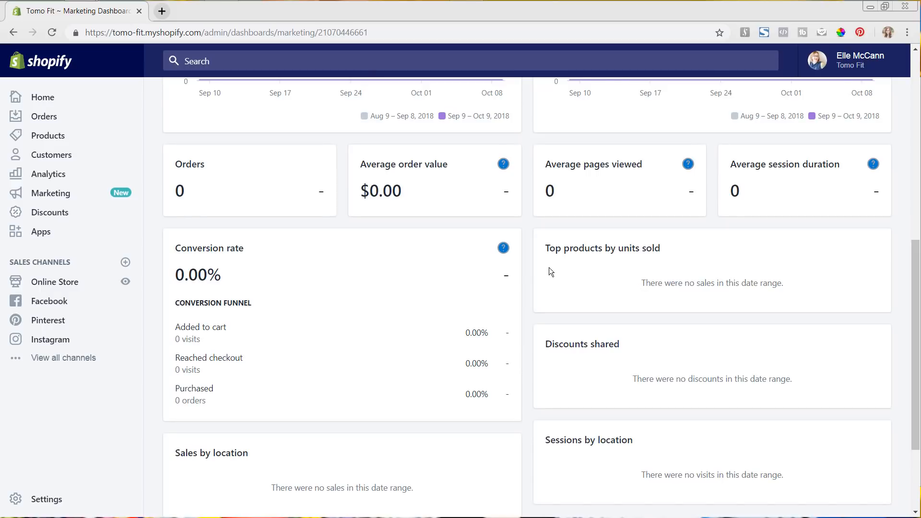
{"action": "mouse_move", "coordinate": [221, 345]}
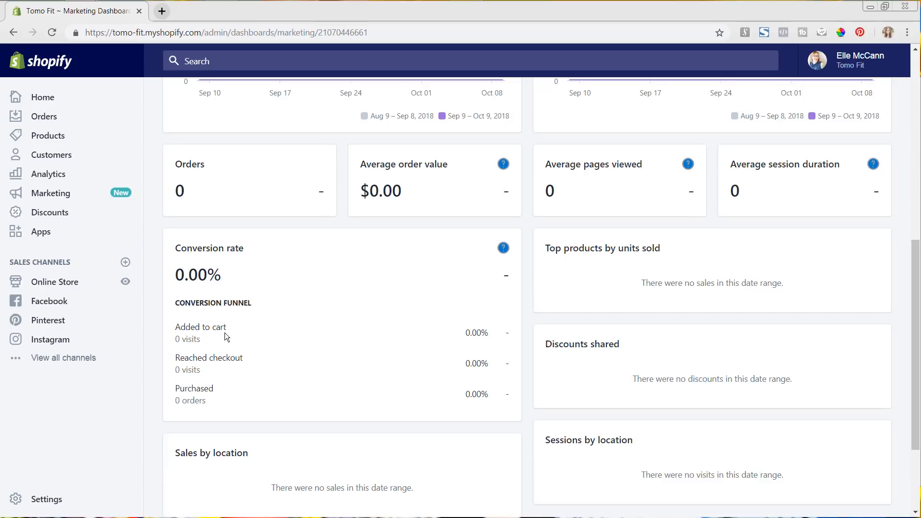
{"action": "mouse_move", "coordinate": [318, 404]}
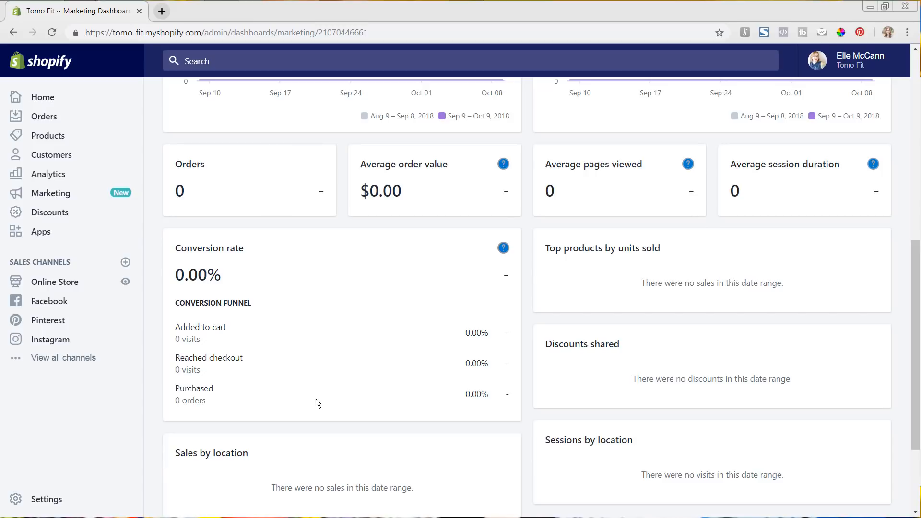
{"action": "mouse_move", "coordinate": [229, 409]}
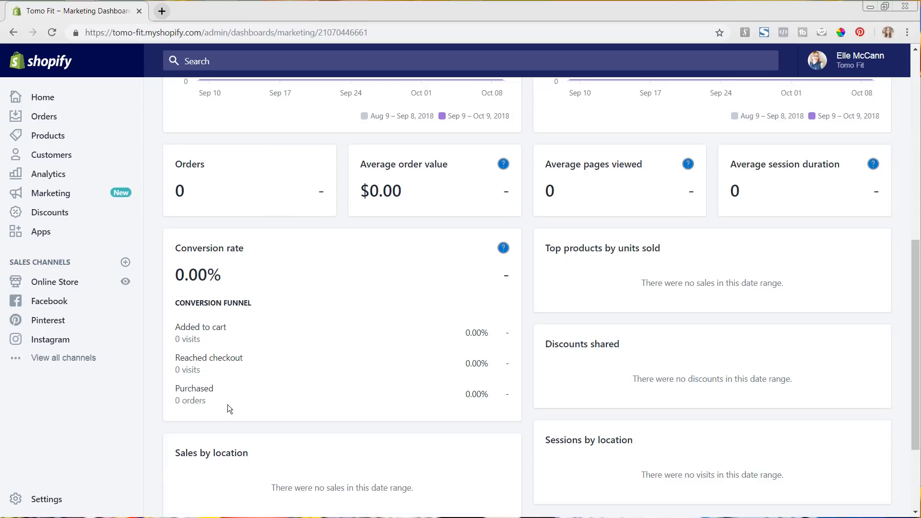
{"action": "mouse_move", "coordinate": [273, 393]}
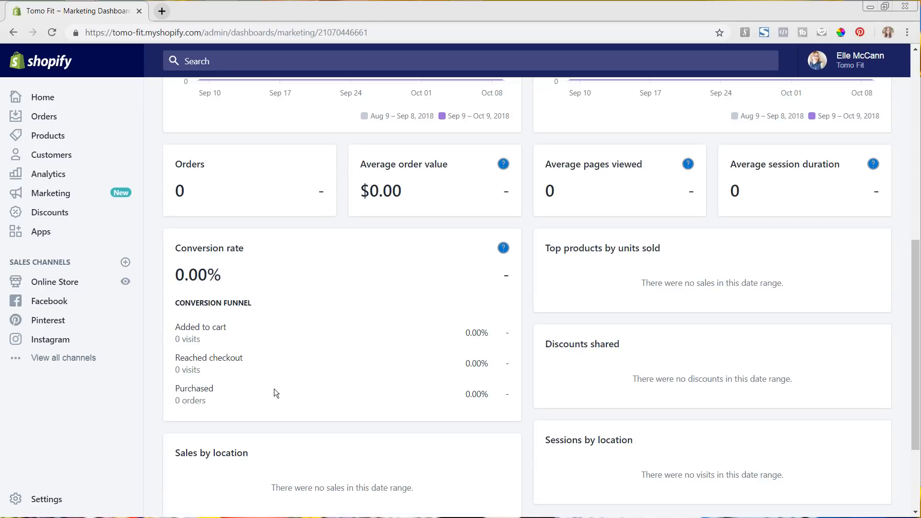
{"action": "scroll", "scroll_direction": "down", "scroll_amount": 3}
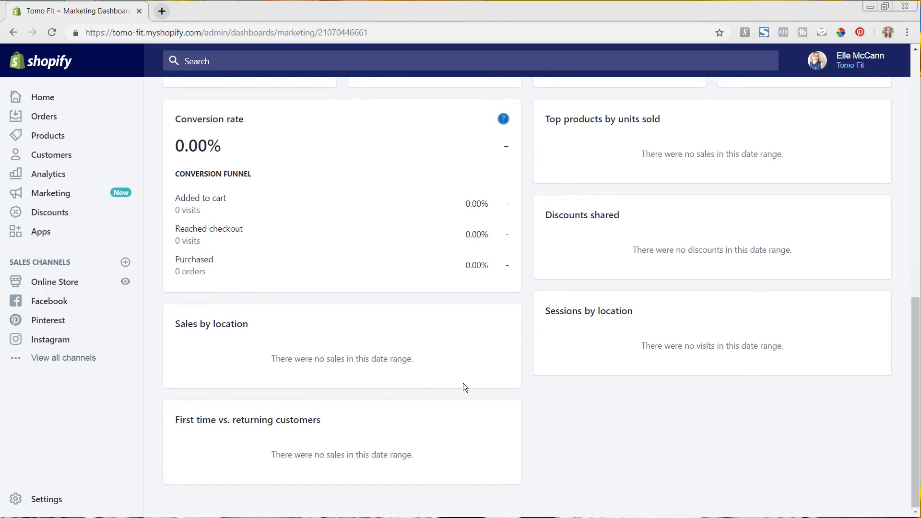
{"action": "scroll", "scroll_direction": "up", "scroll_amount": 3}
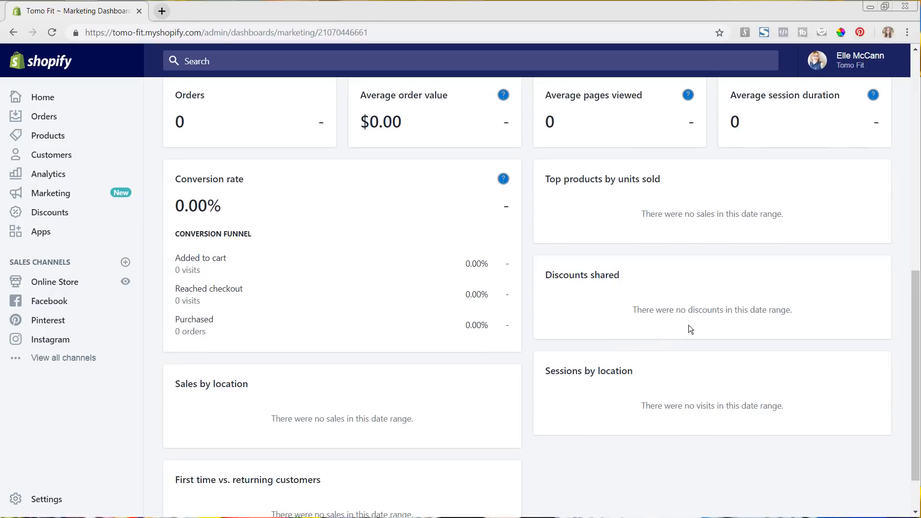
{"action": "scroll", "scroll_direction": "up", "scroll_amount": 3}
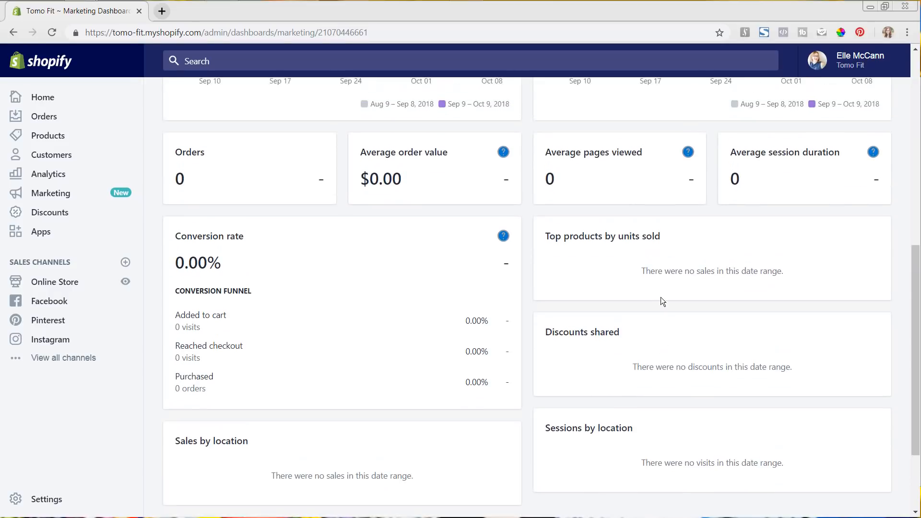
{"action": "scroll", "scroll_direction": "up", "scroll_amount": 3}
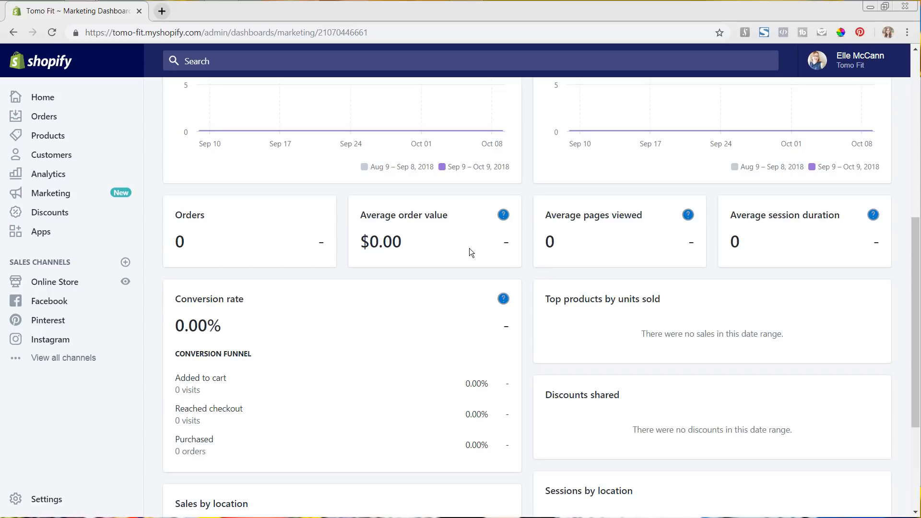
{"action": "mouse_move", "coordinate": [481, 246]}
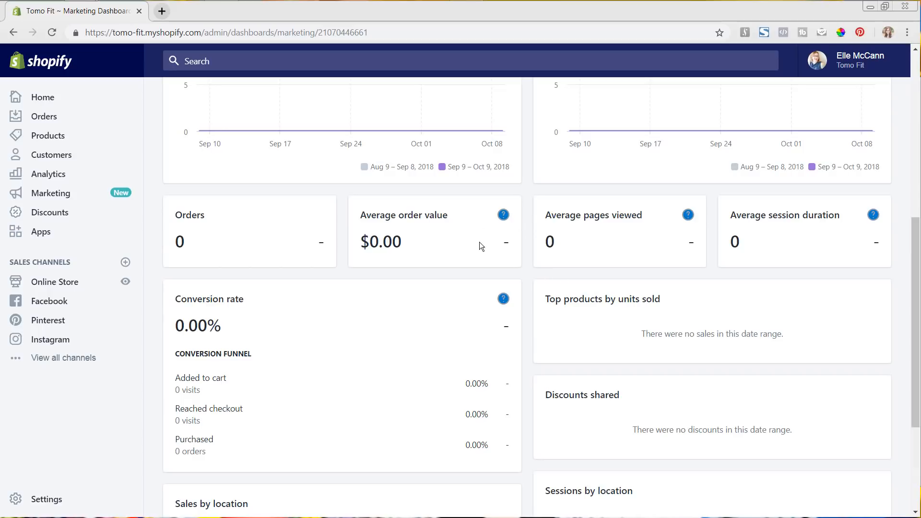
{"action": "scroll", "scroll_direction": "down", "scroll_amount": 3}
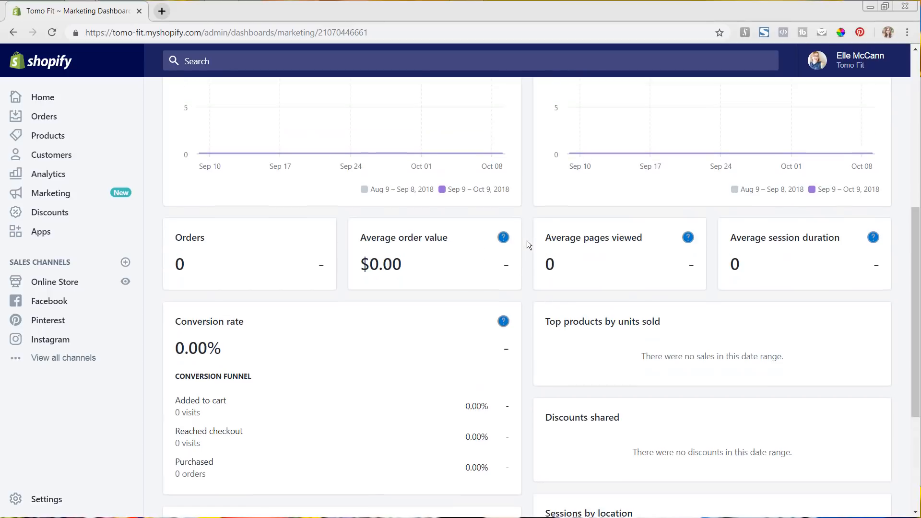
{"action": "scroll", "scroll_direction": "up", "scroll_amount": 3}
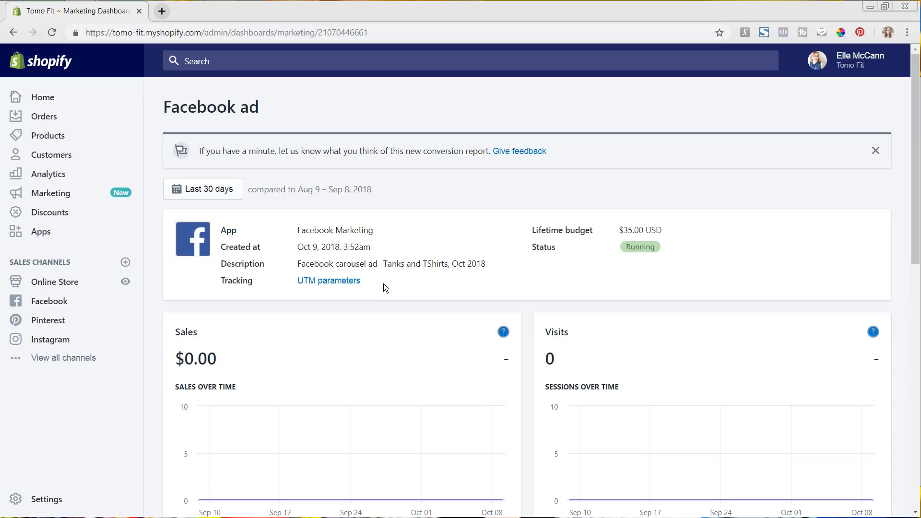
{"action": "mouse_move", "coordinate": [441, 249]}
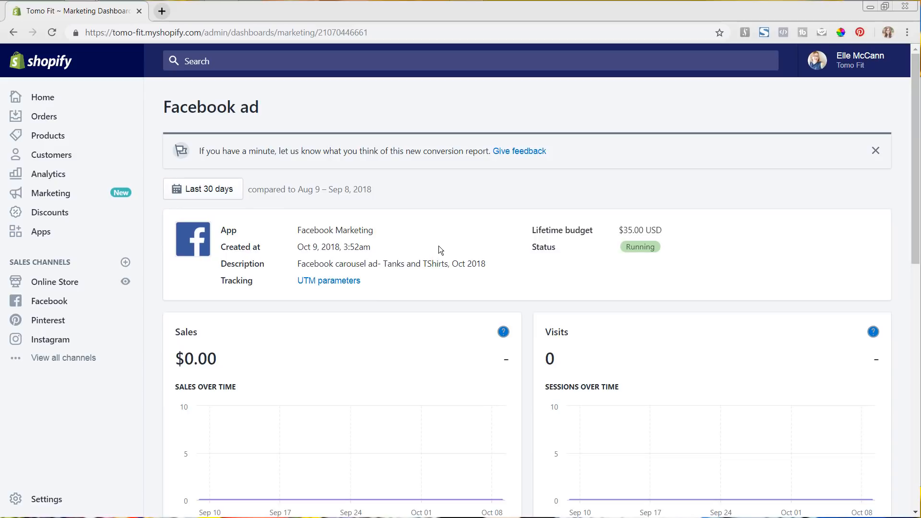
{"action": "mouse_move", "coordinate": [418, 254]}
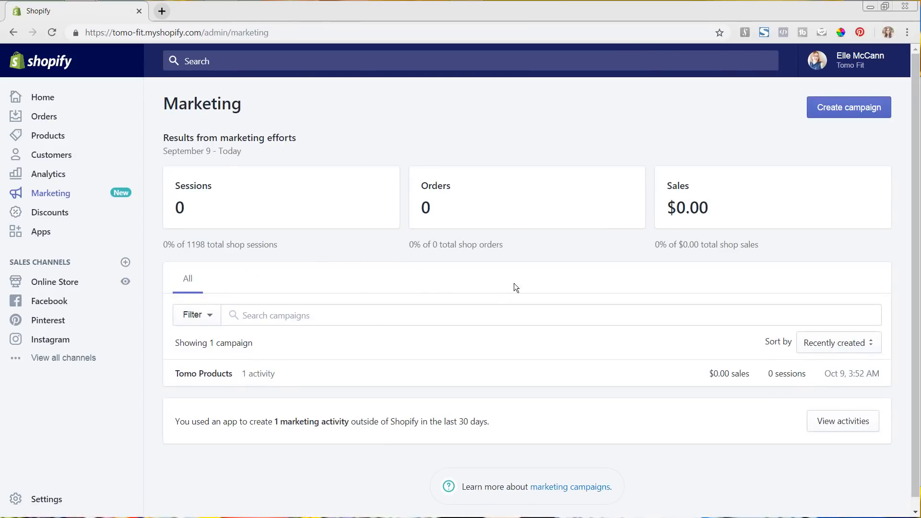
{"action": "mouse_move", "coordinate": [496, 237]}
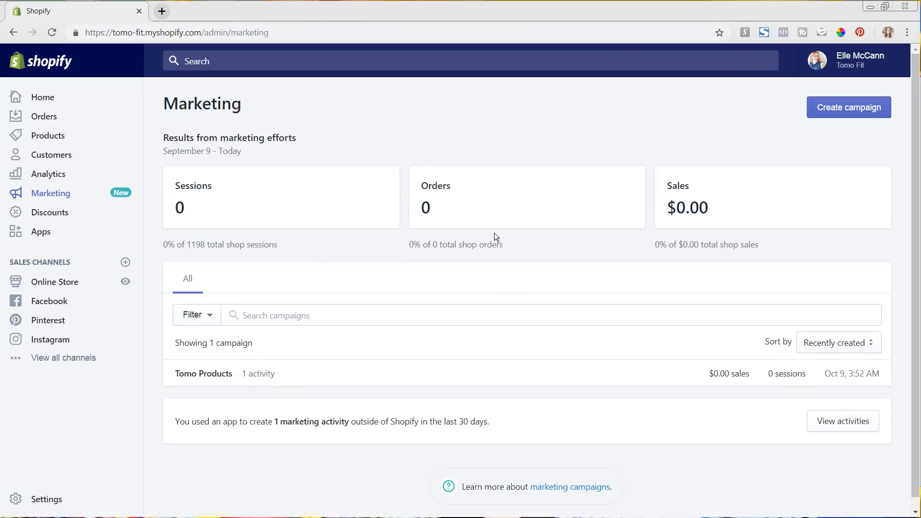
{"action": "mouse_move", "coordinate": [567, 278]}
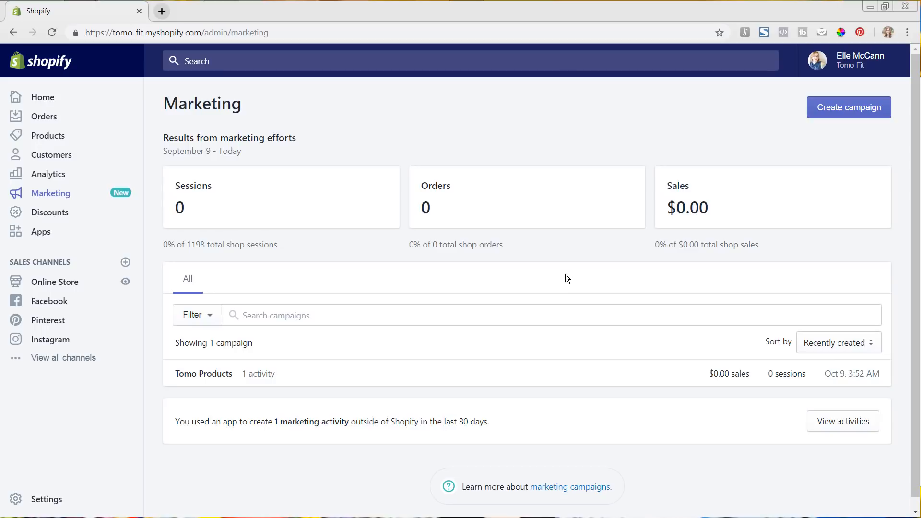
{"action": "mouse_move", "coordinate": [383, 270]}
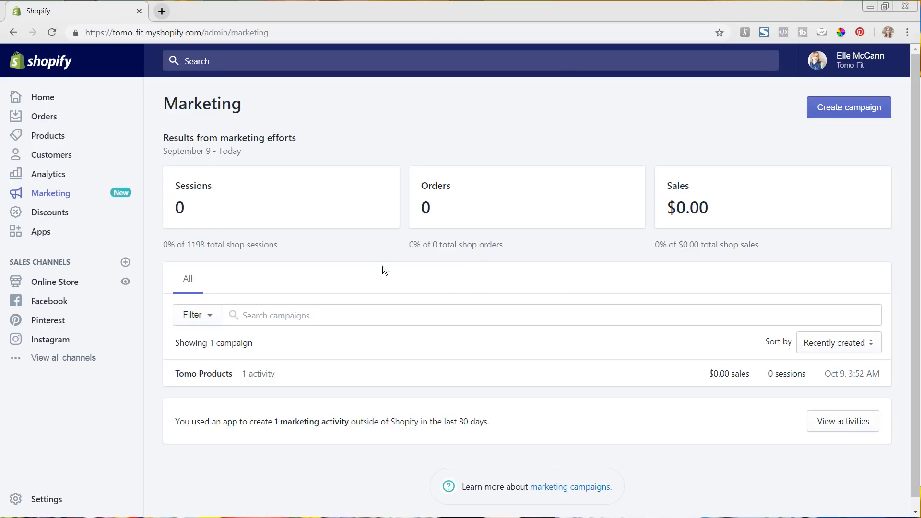
{"action": "mouse_move", "coordinate": [299, 393]}
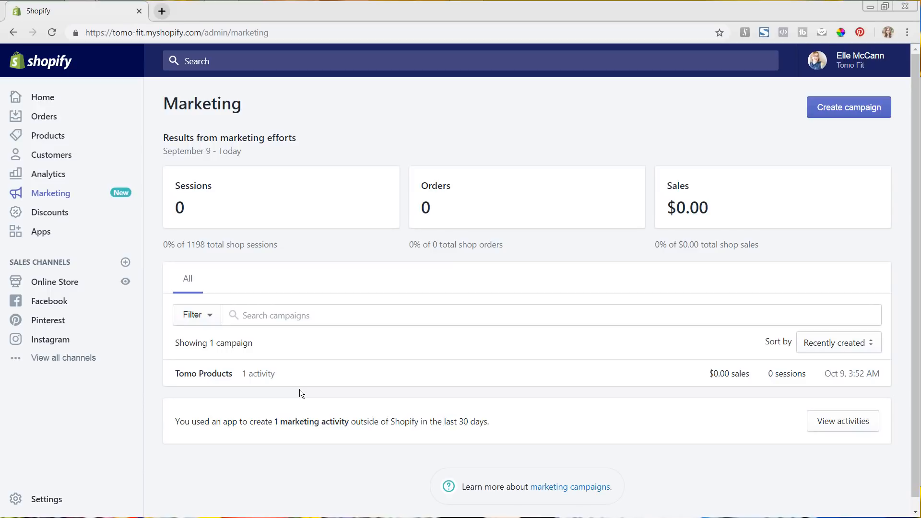
{"action": "mouse_move", "coordinate": [317, 383]}
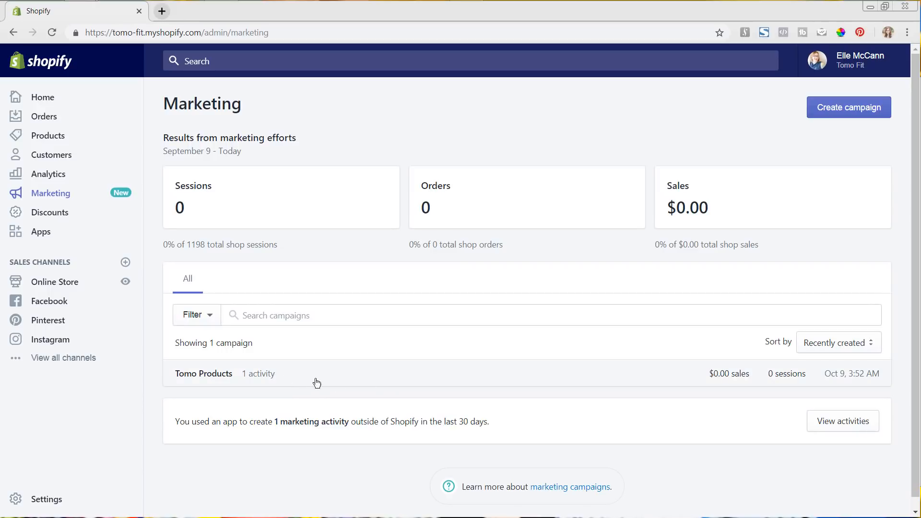
{"action": "mouse_move", "coordinate": [280, 379]}
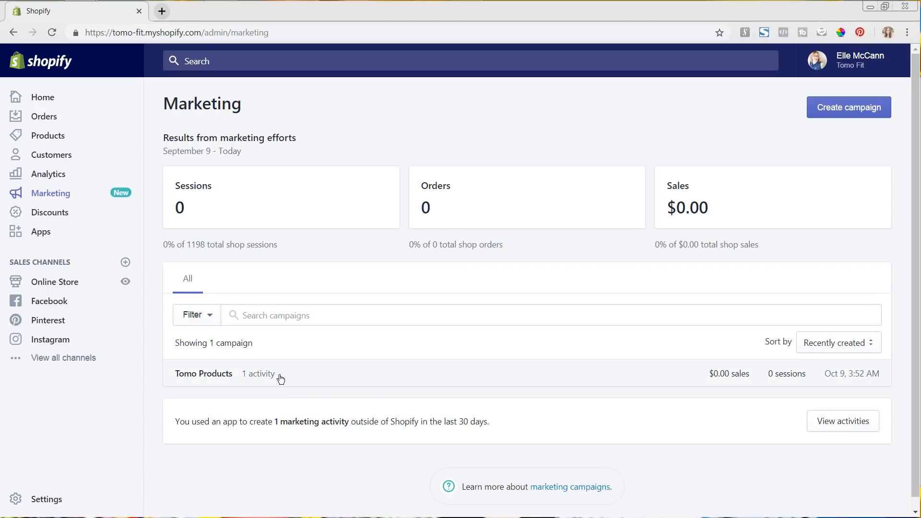
{"action": "mouse_move", "coordinate": [293, 372]}
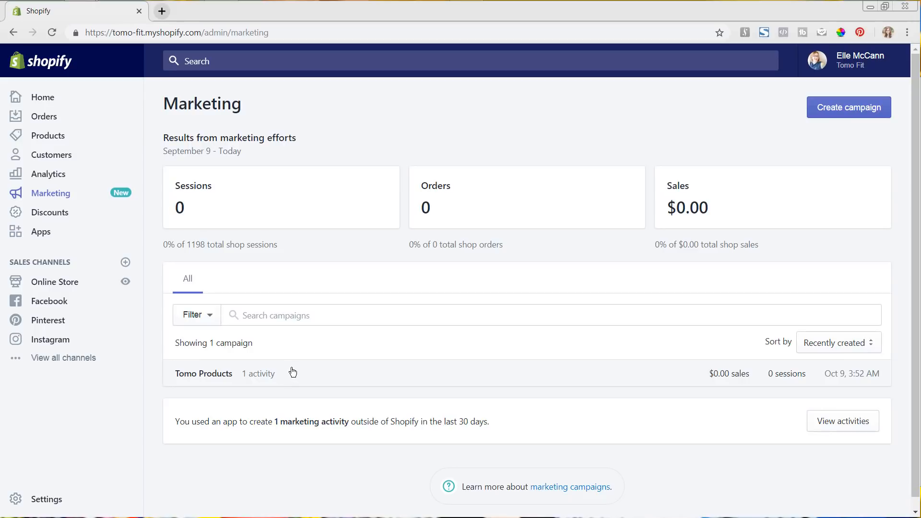
{"action": "mouse_move", "coordinate": [436, 384]}
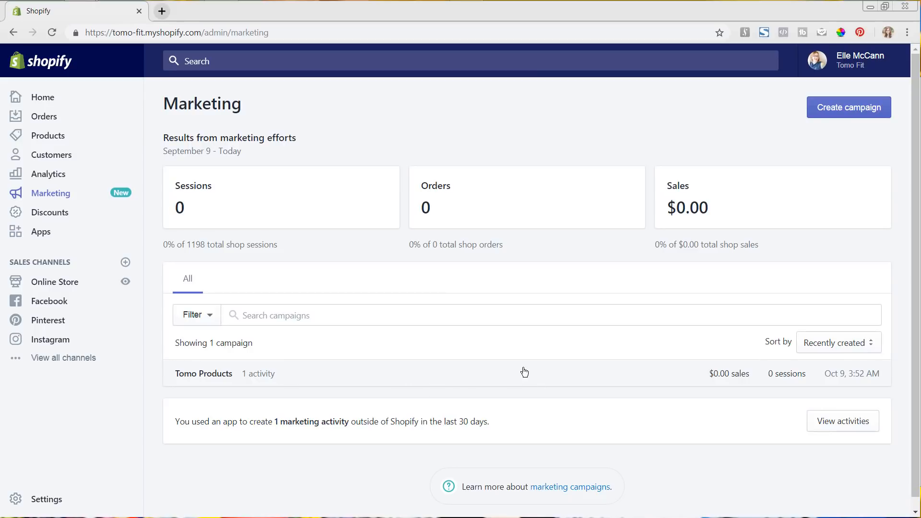
{"action": "mouse_move", "coordinate": [543, 354]}
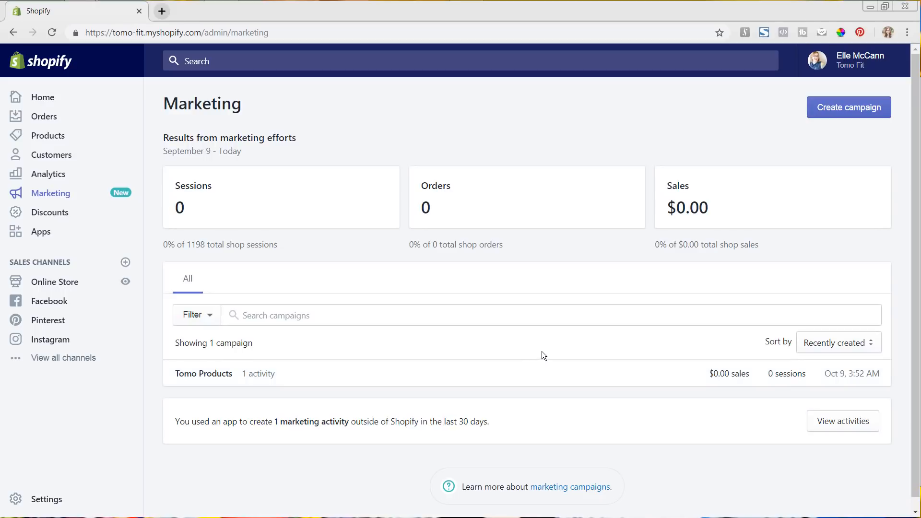
{"action": "mouse_move", "coordinate": [538, 356]}
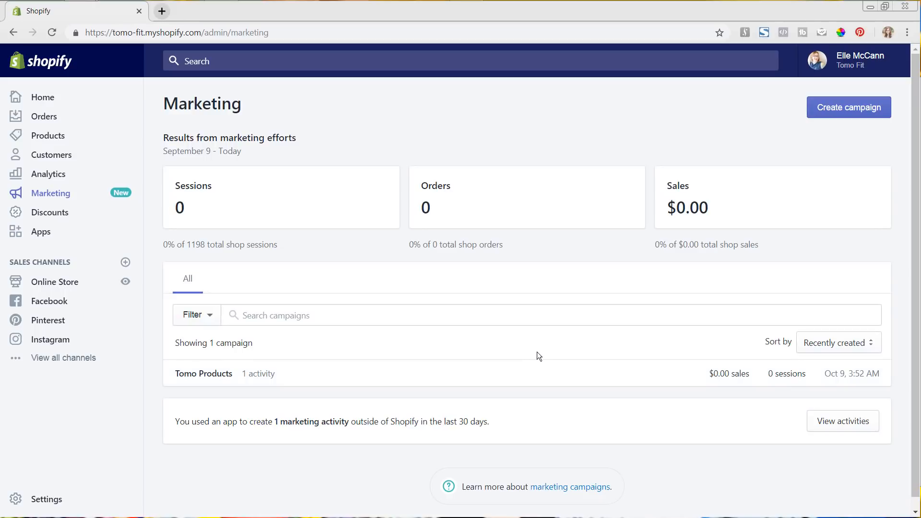
{"action": "mouse_move", "coordinate": [534, 357]}
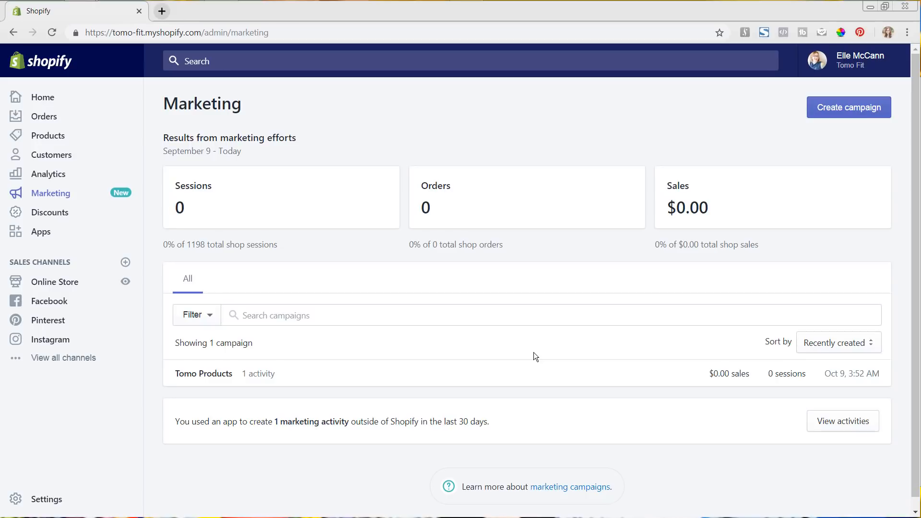